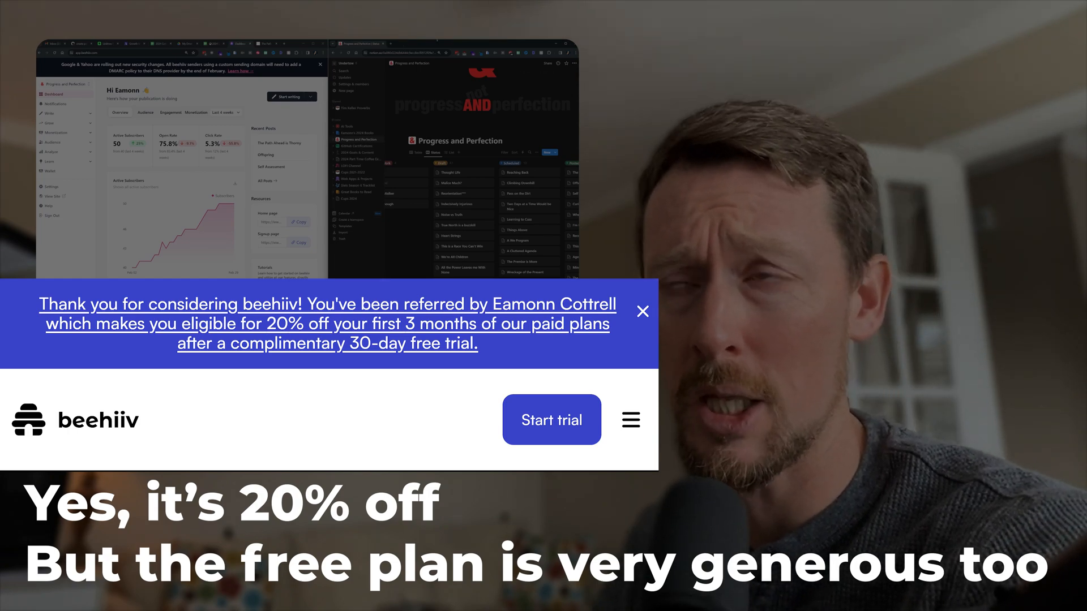
Step: Bring up the progressandperfection.com site in the left window, showing its published post cards
click(641, 310)
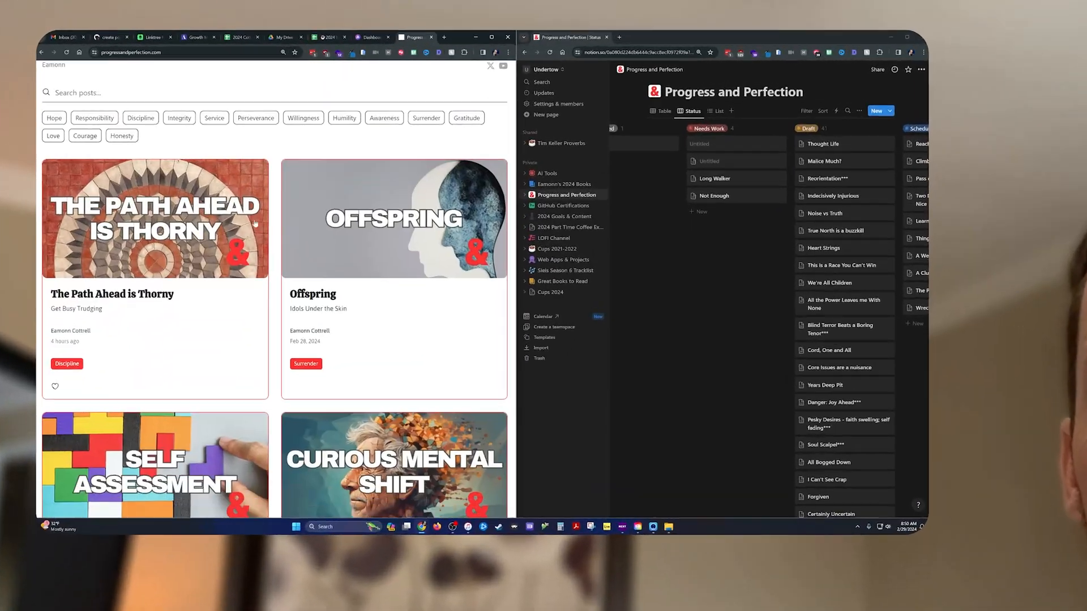
Step: Scroll the site's archive down to older February posts like Agents of Dismissal and Mind is Death
scroll(down, 3)
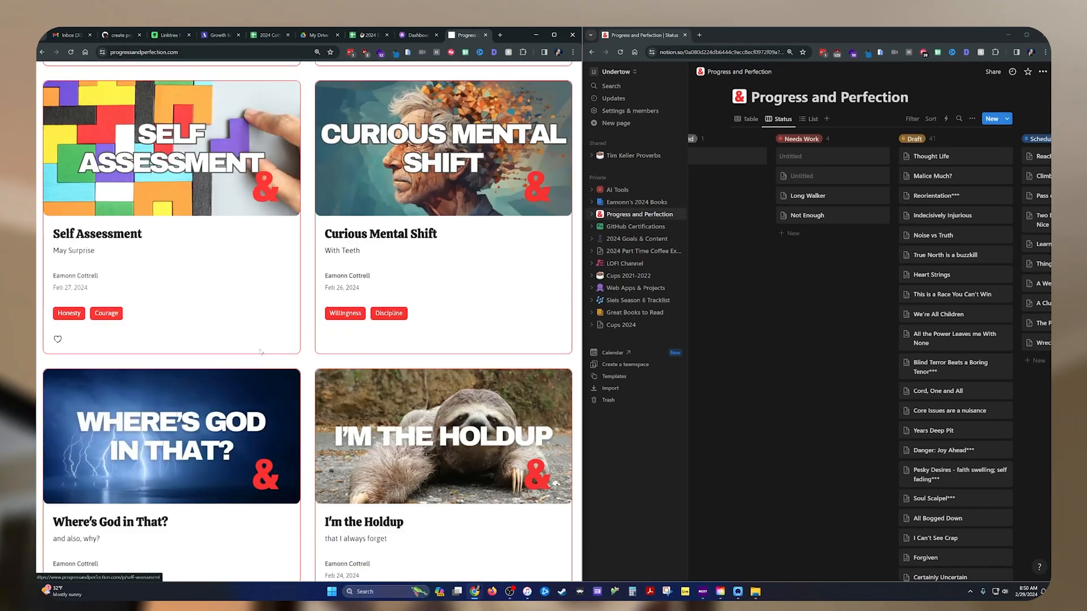
scroll(down, 3)
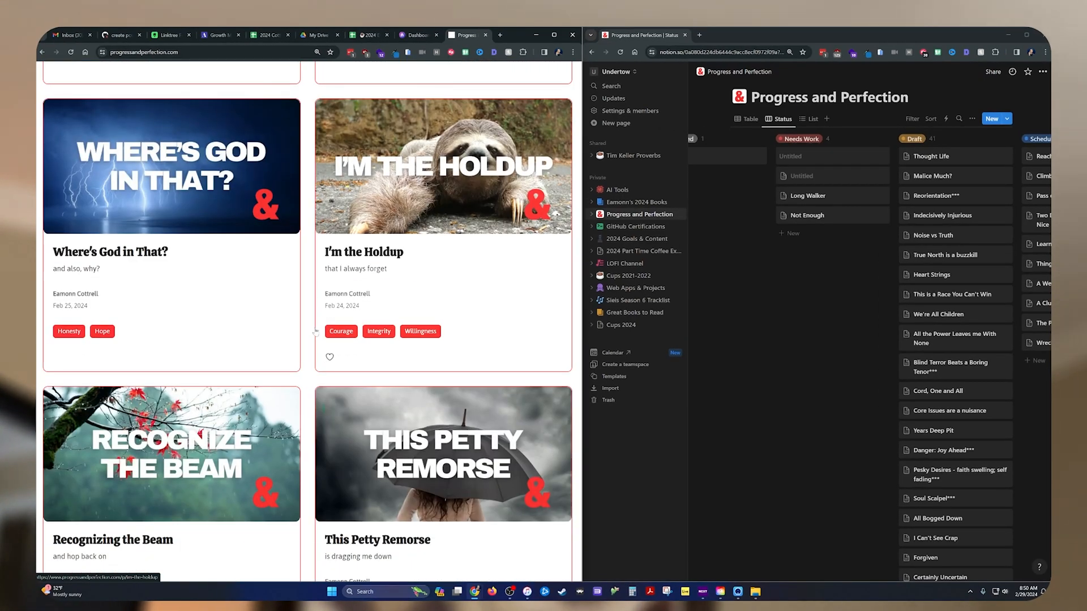
scroll(down, 3)
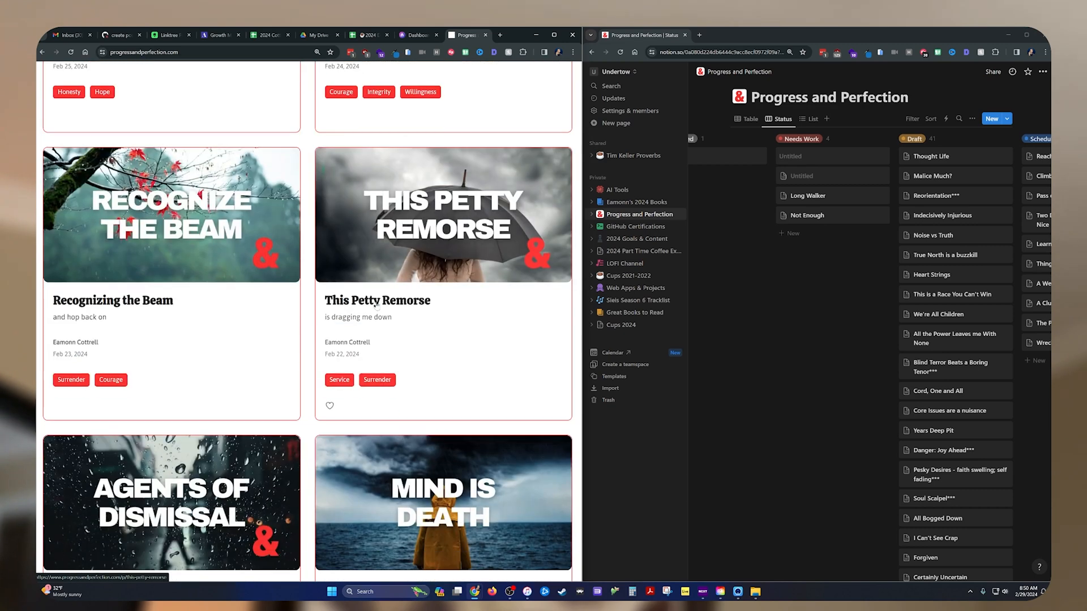
scroll(down, 3)
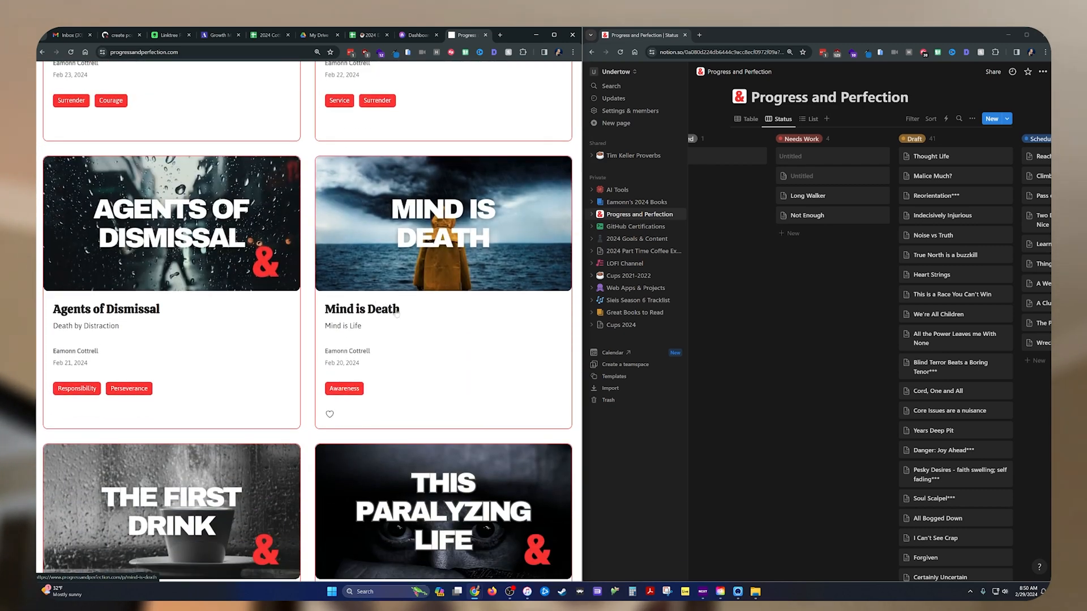
mouse_move(419, 35)
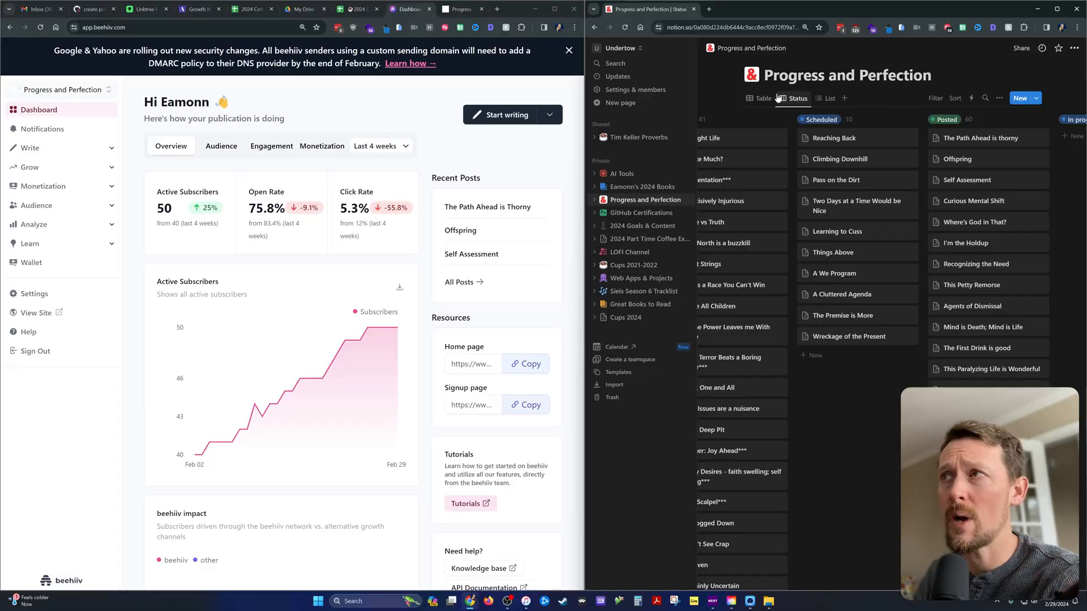
mouse_move(796, 98)
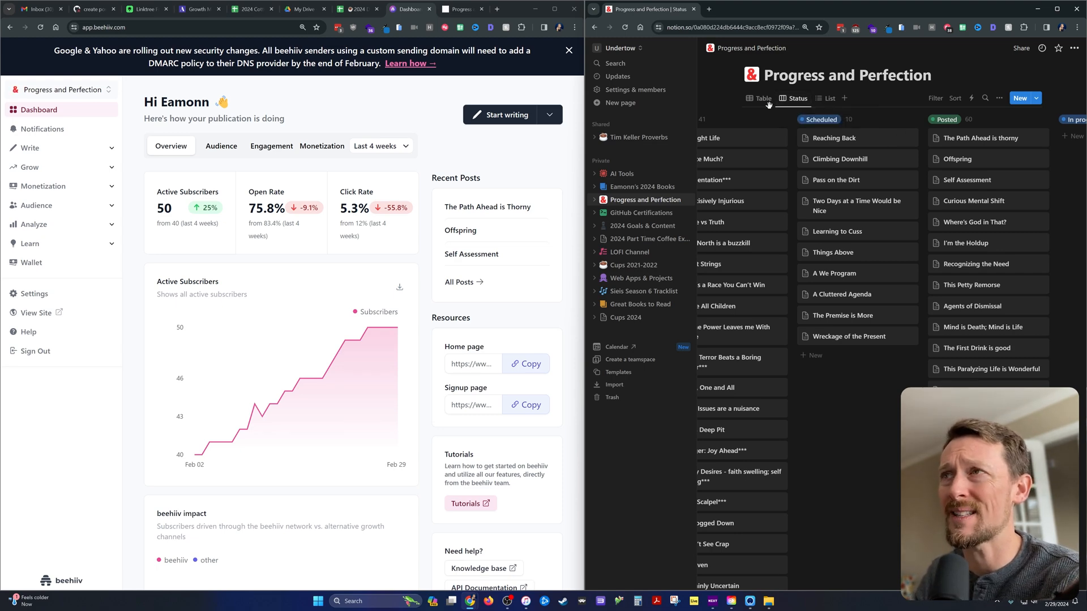
click(760, 98)
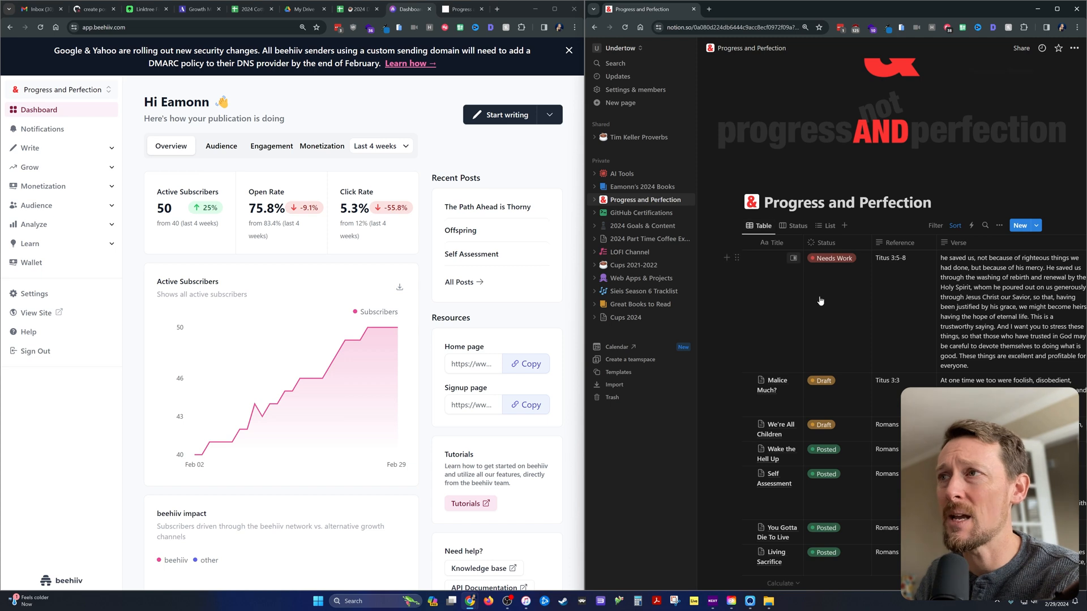
scroll(right, 3)
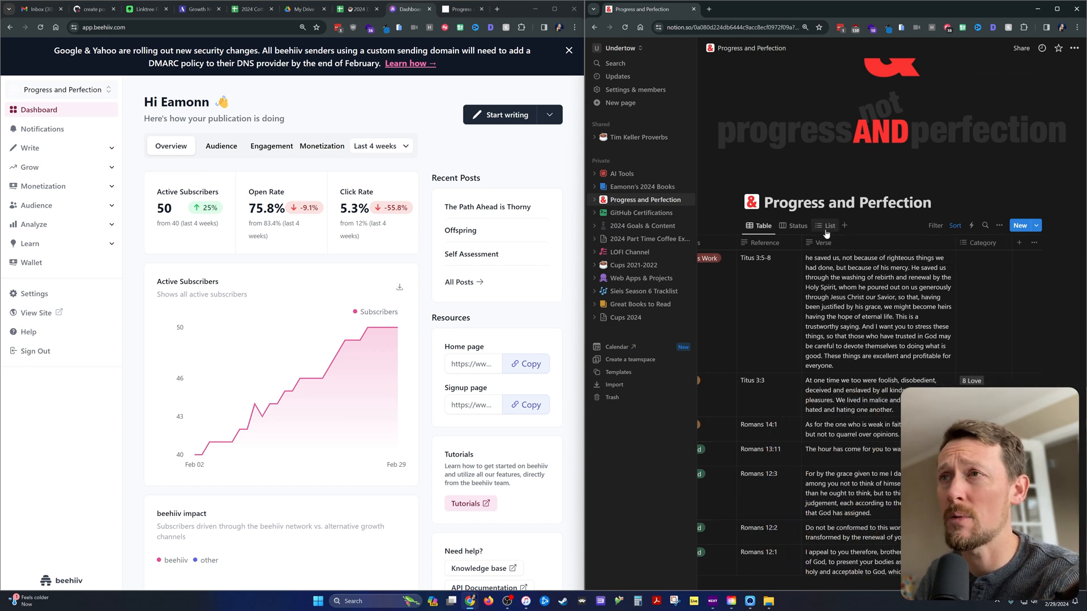
mouse_move(831, 326)
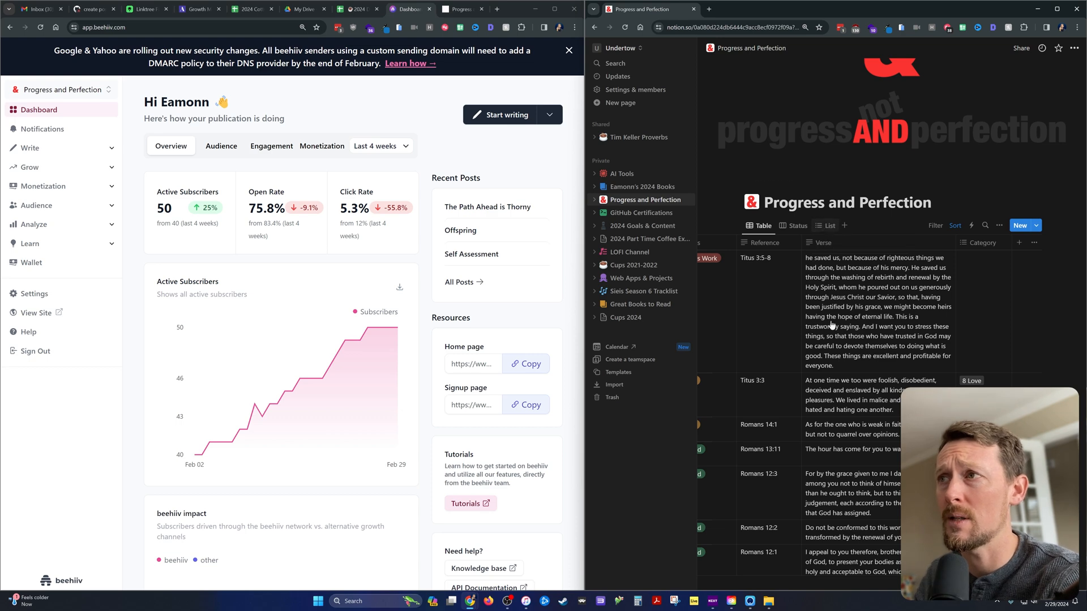
click(828, 225)
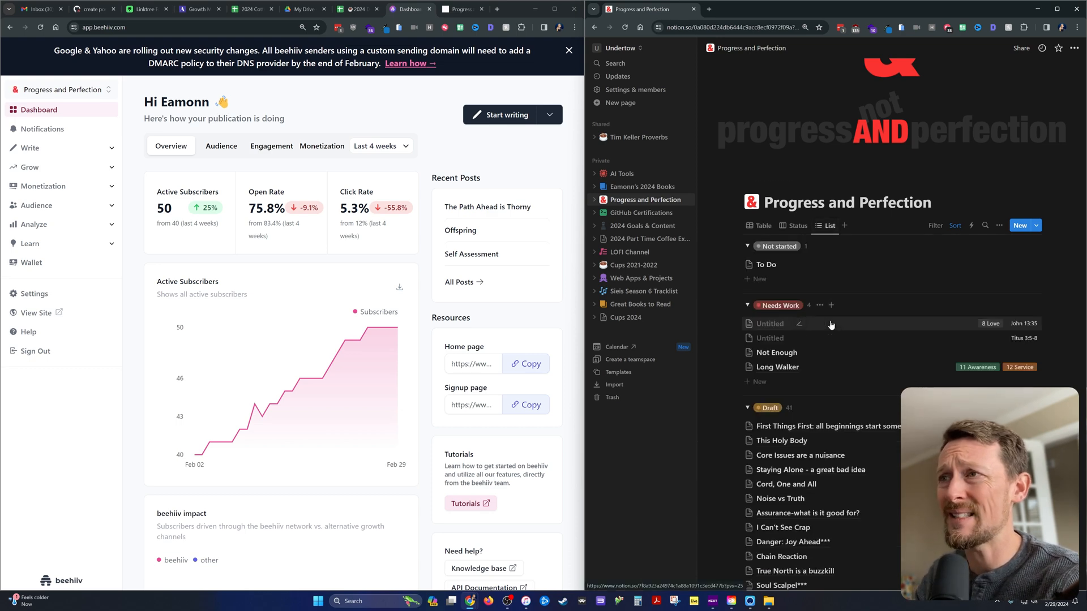
scroll(down, 3)
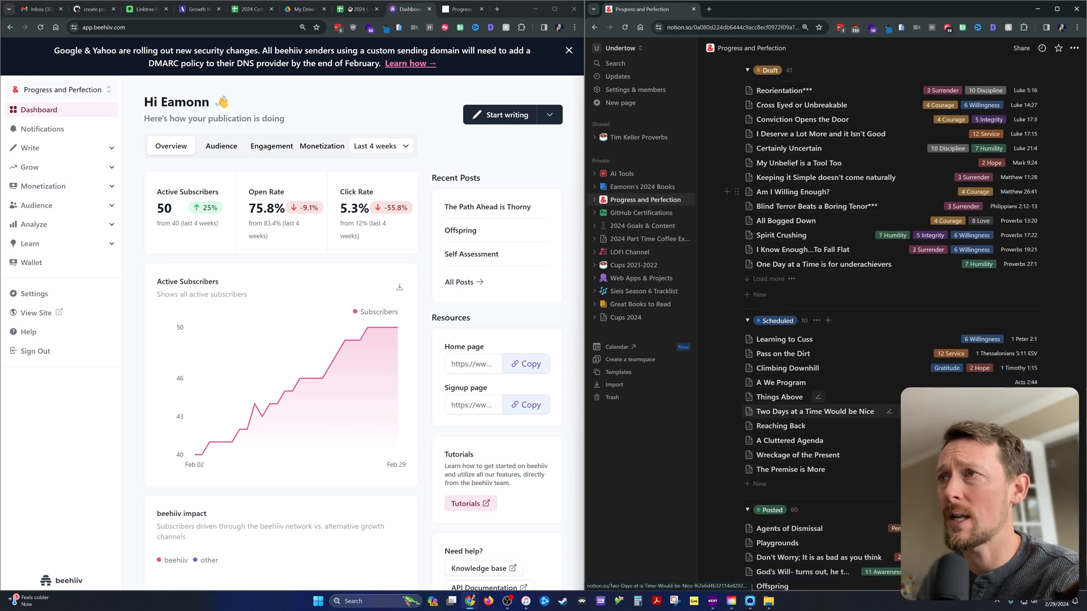
scroll(up, 3)
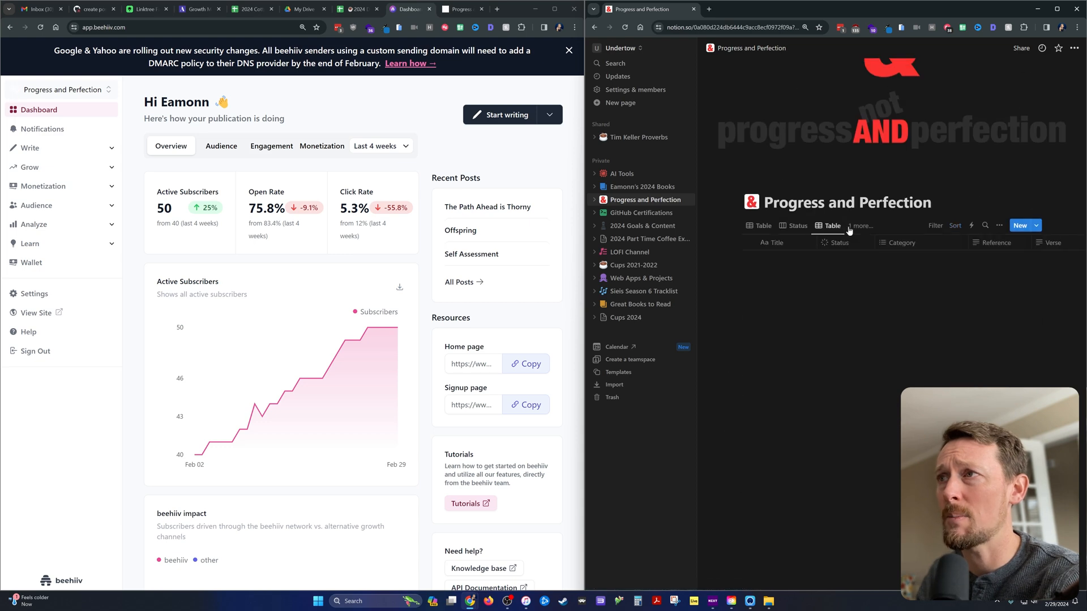
click(861, 225)
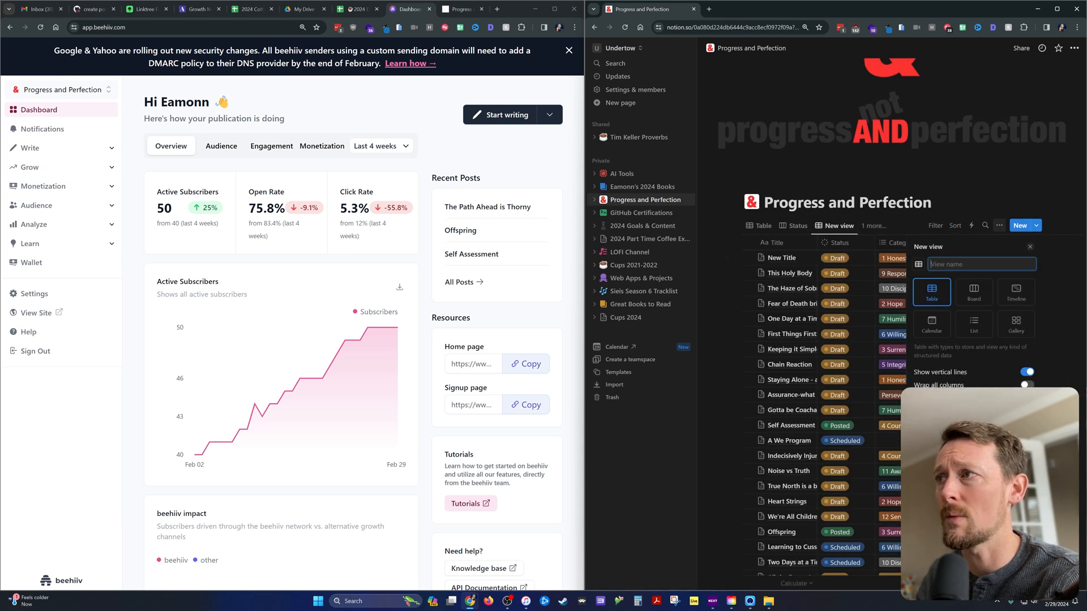
mouse_move(1016, 325)
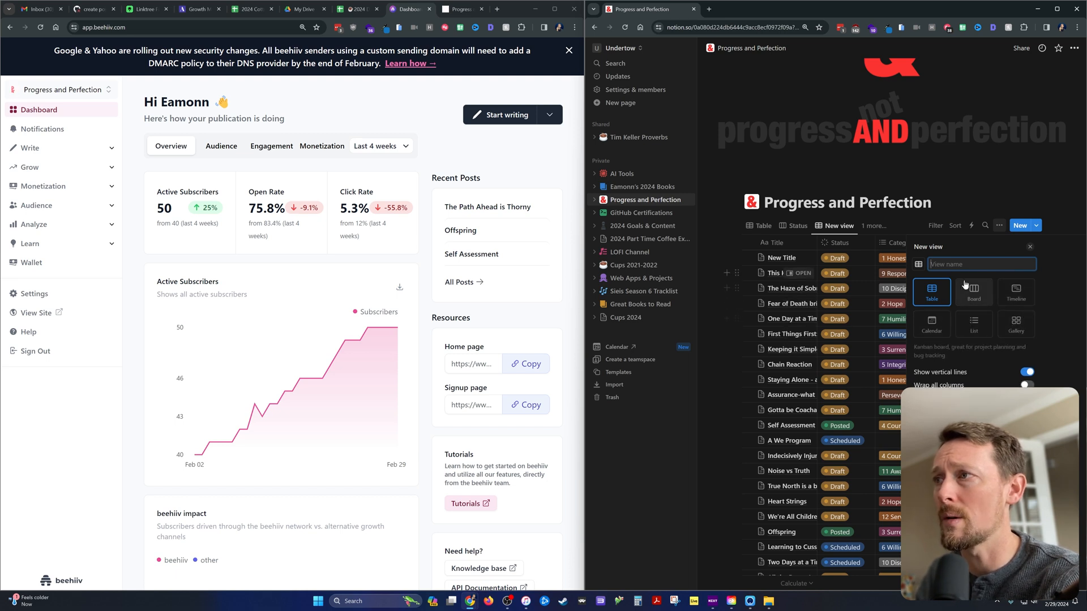
click(973, 291)
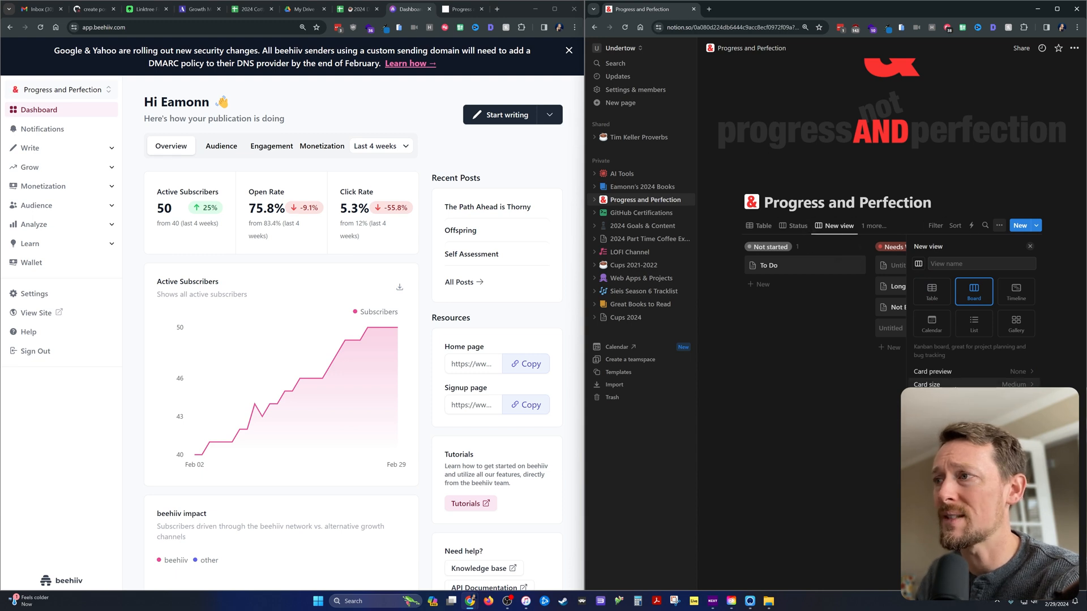
click(760, 225)
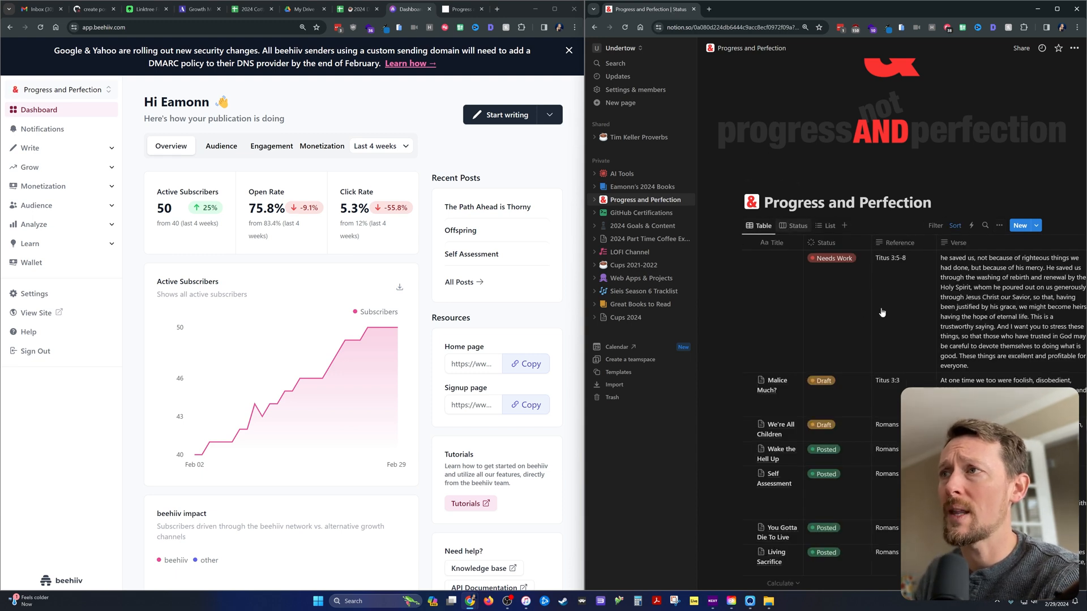
click(797, 225)
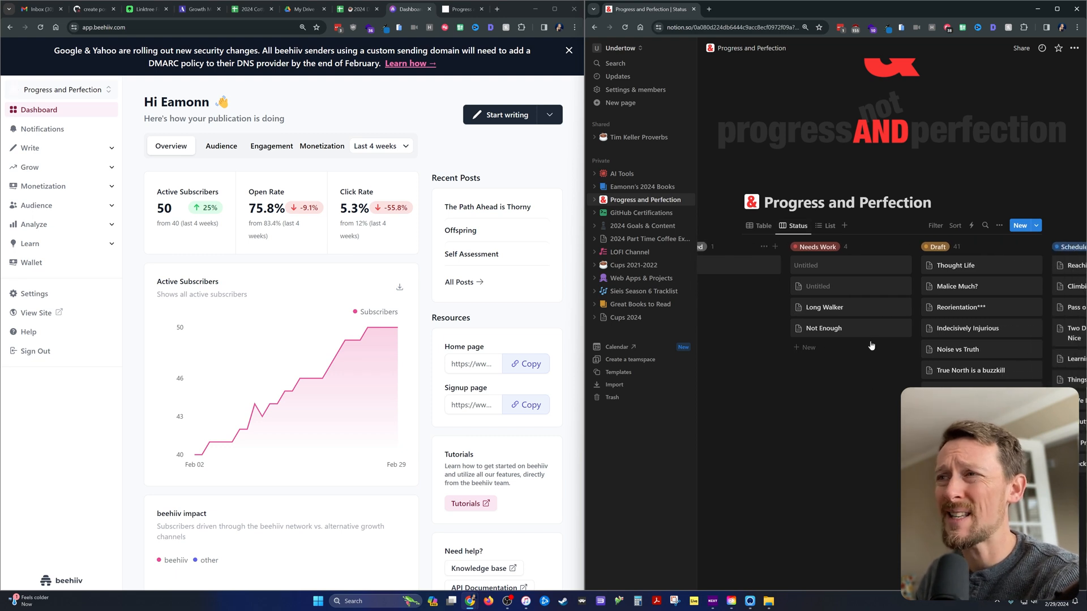
scroll(right, 3)
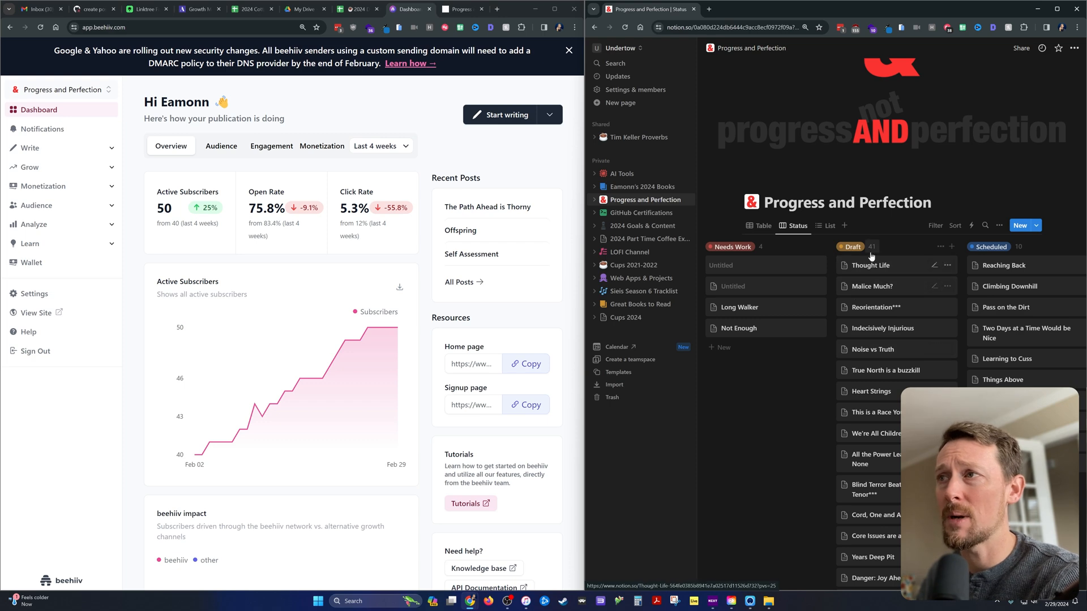
Step: Open the Thought Life draft in side peek and view its Willingness, Humility, Responsibility categories
click(869, 265)
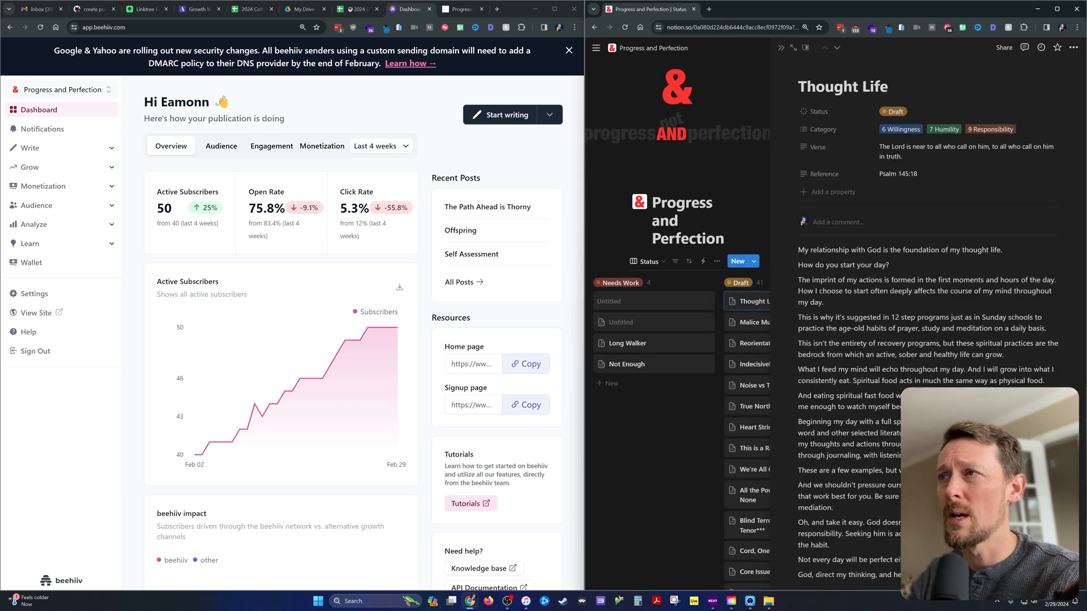
scroll(up, 3)
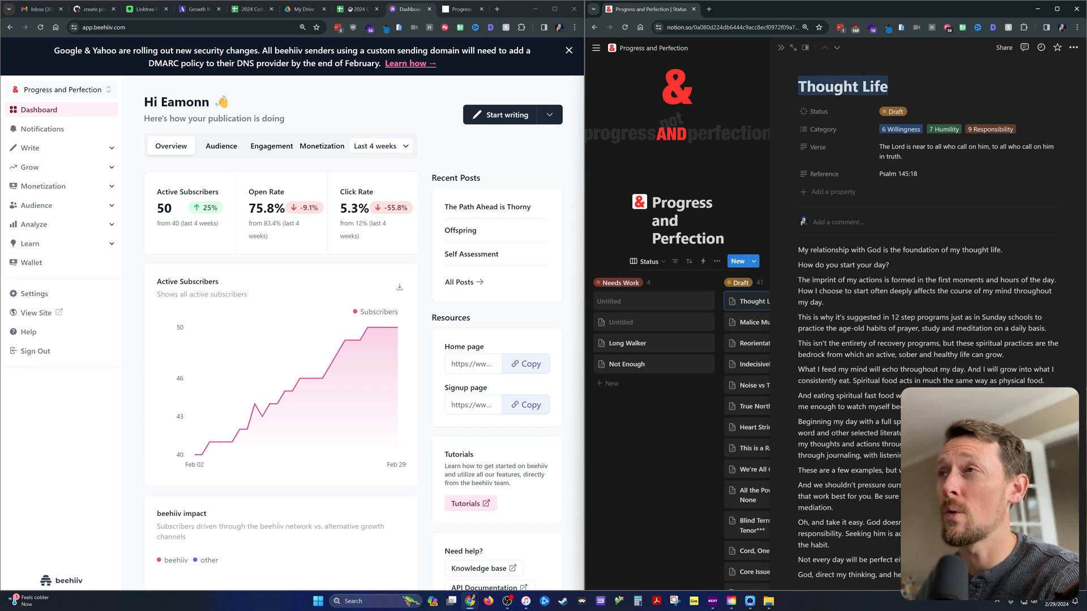
mouse_move(818, 111)
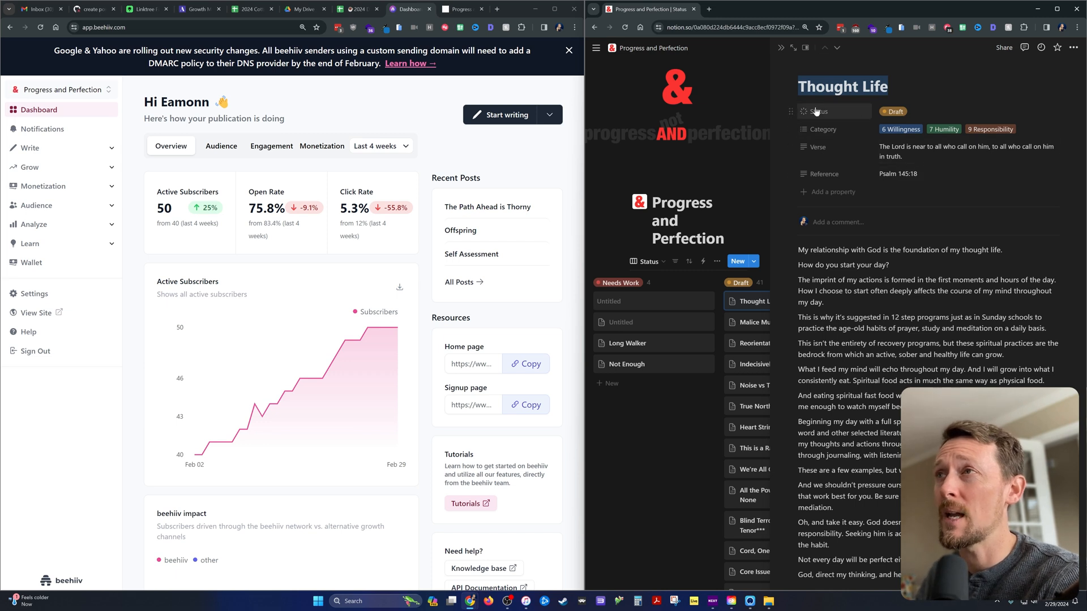
mouse_move(817, 146)
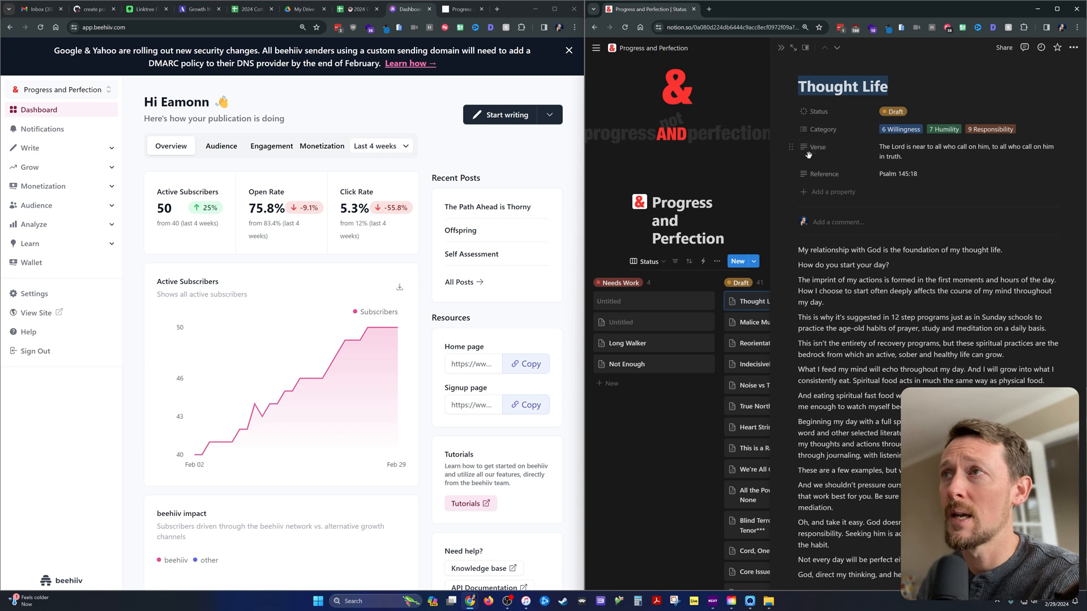
click(893, 112)
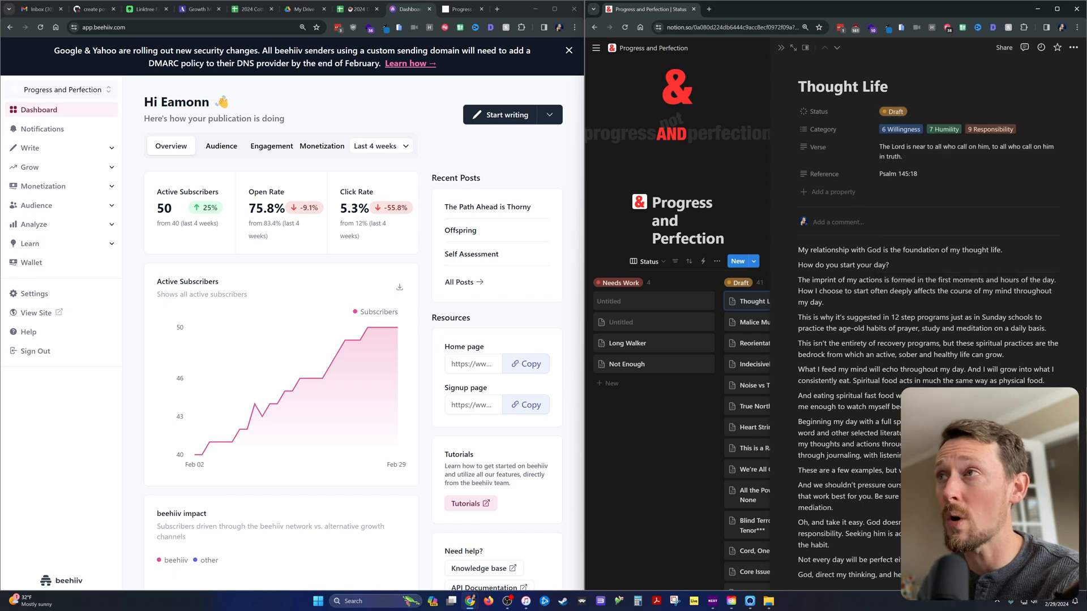
click(963, 129)
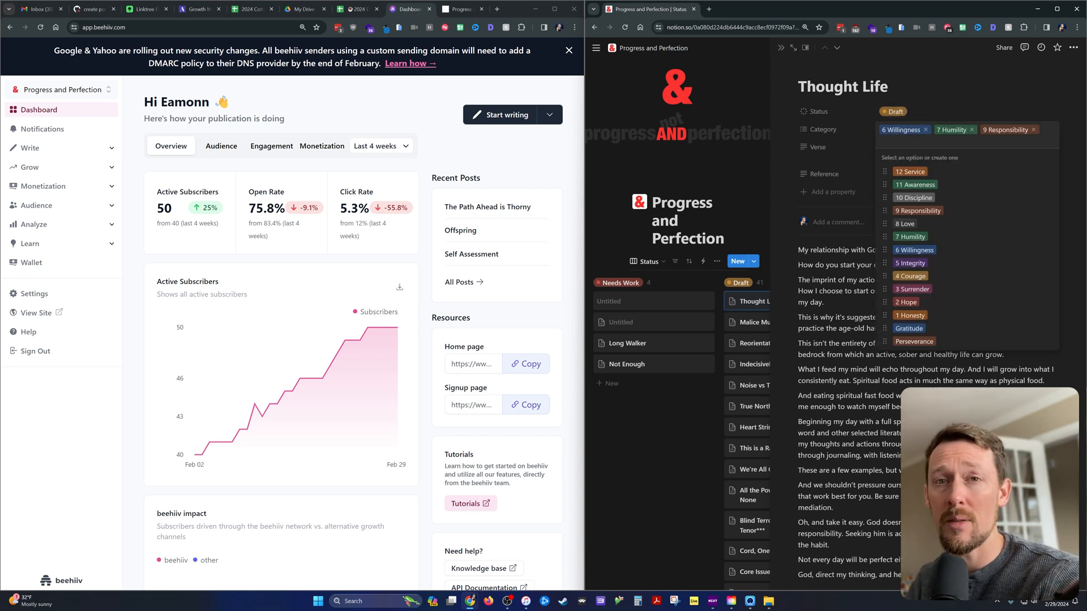
Step: Filter the public site's posts to the Service tag, showing This Petty Remorse and Gravity Bound Love
click(459, 9)
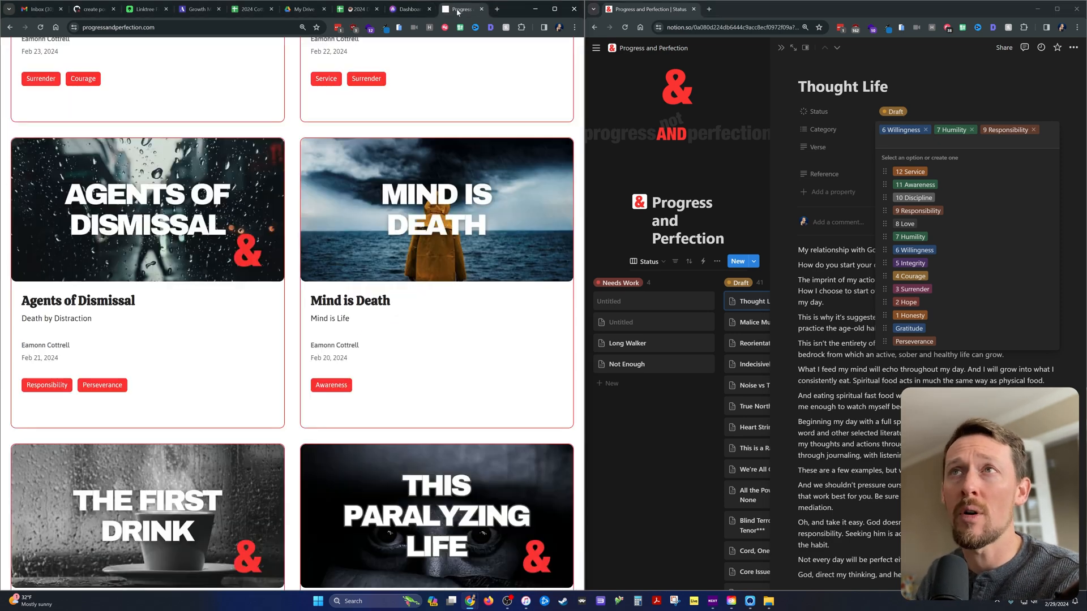
scroll(up, 3)
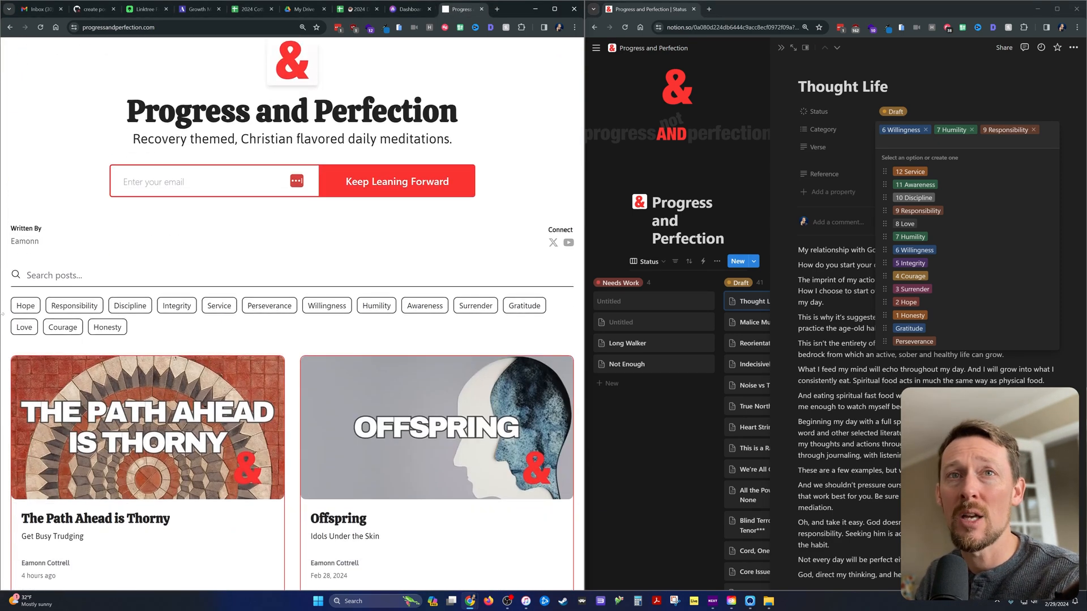
click(424, 305)
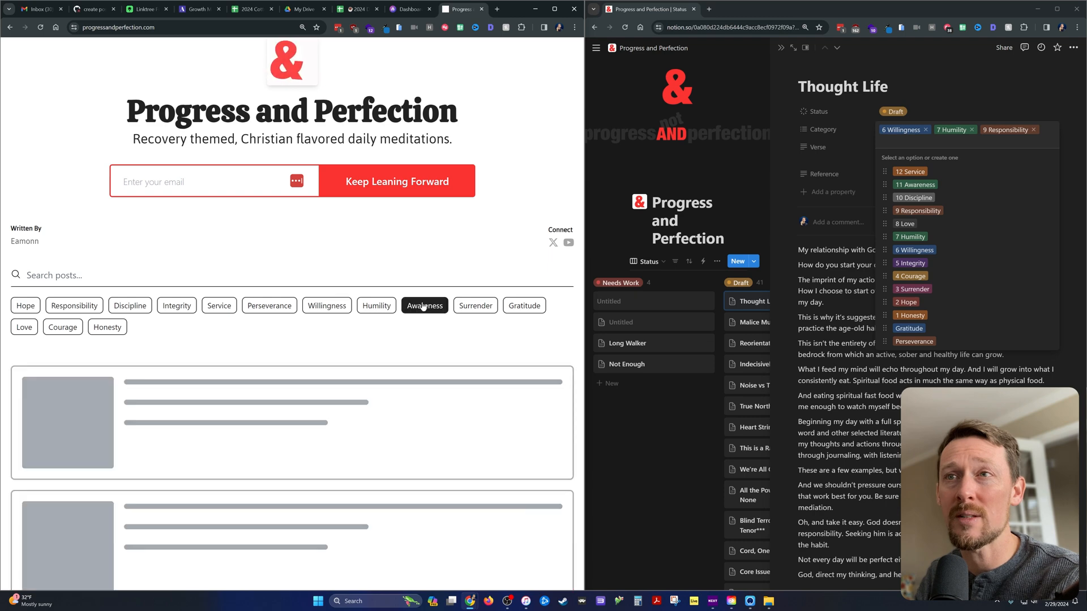
click(219, 305)
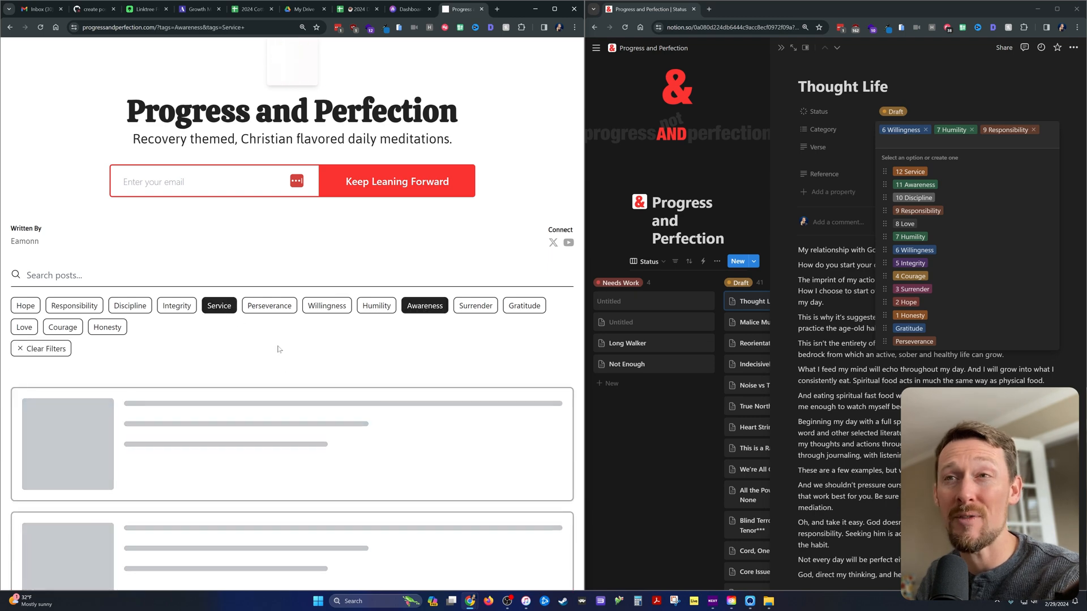
scroll(down, 3)
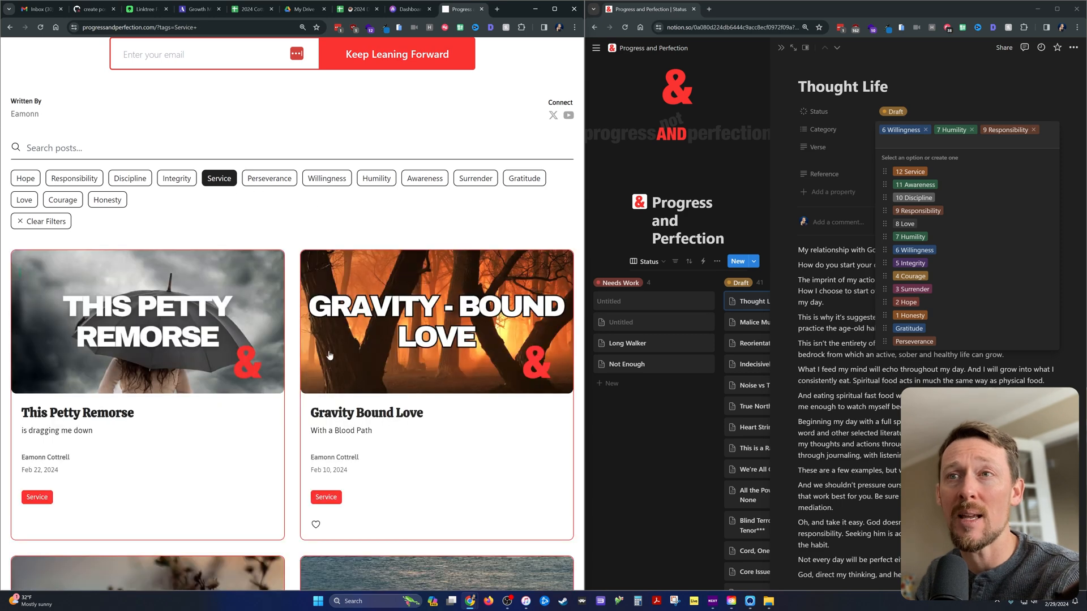
scroll(up, 3)
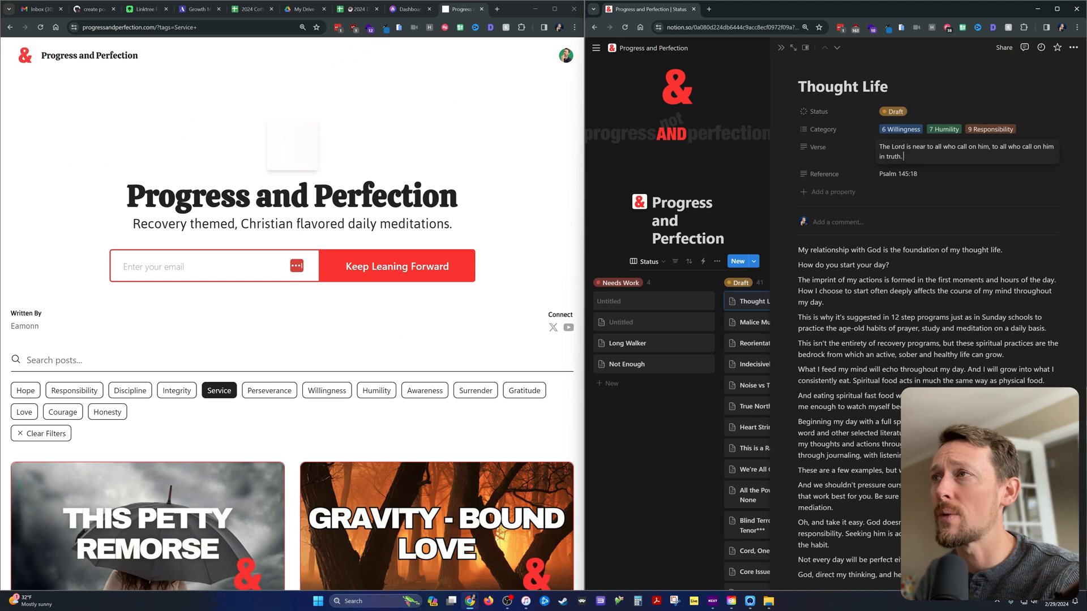
mouse_move(908, 174)
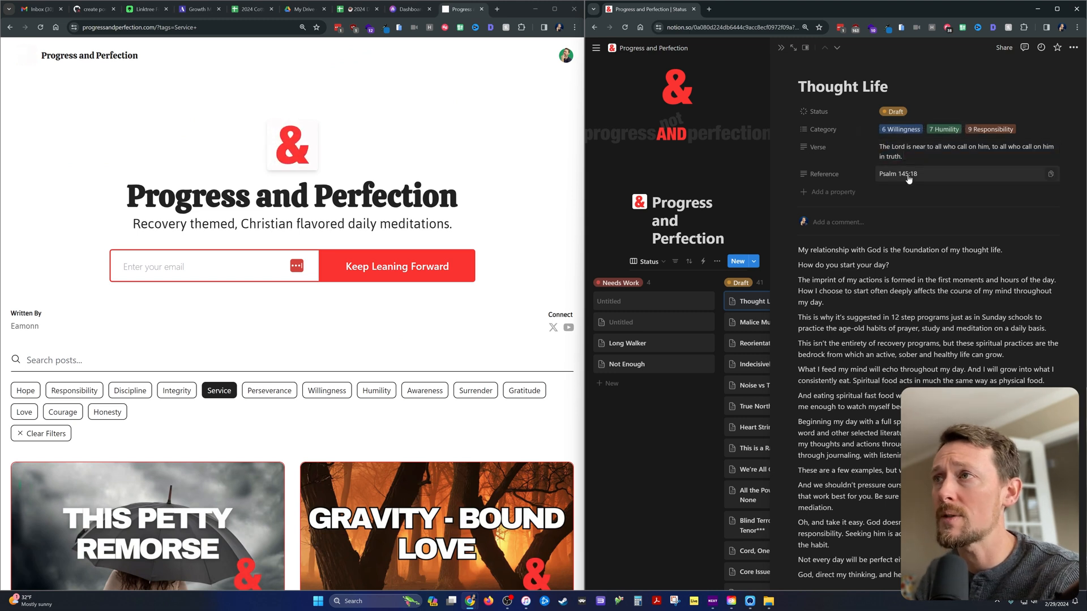
Step: Close the Thought Life page and scroll the board across its Draft, Scheduled and Posted columns
click(908, 174)
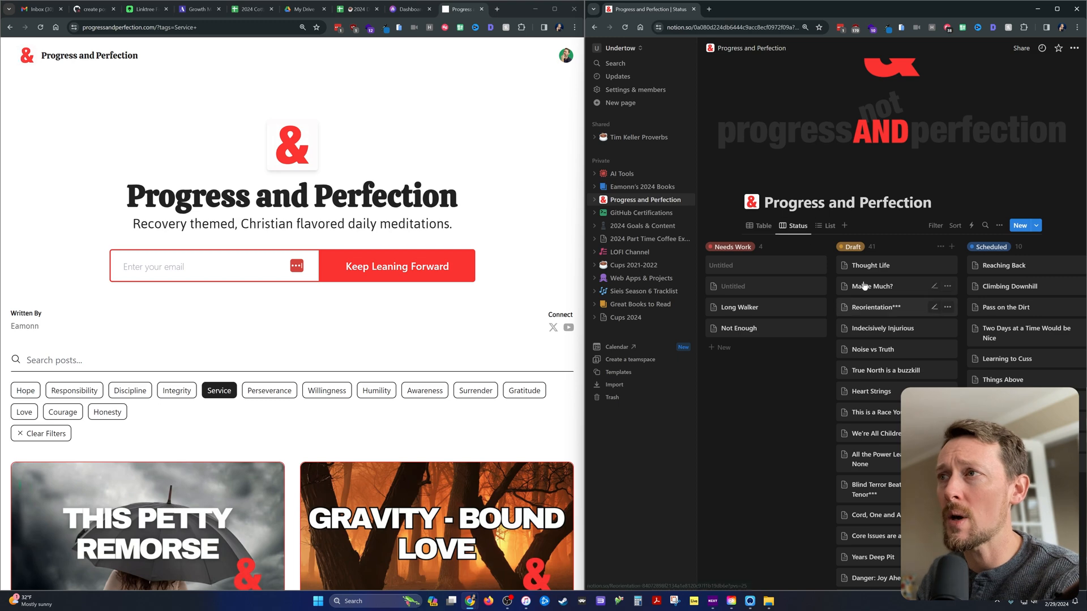
scroll(down, 3)
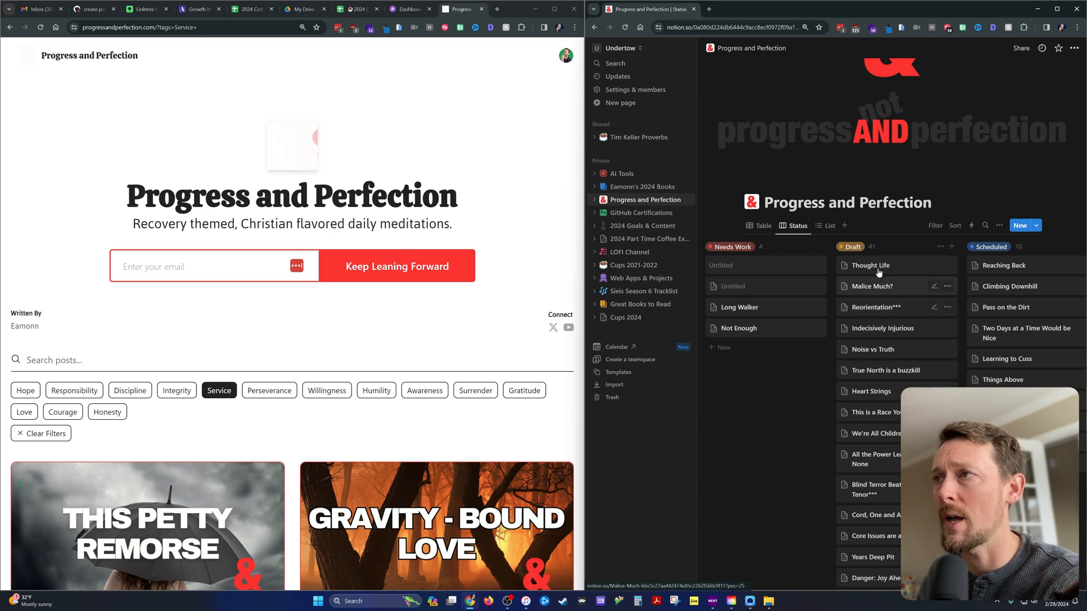
scroll(right, 3)
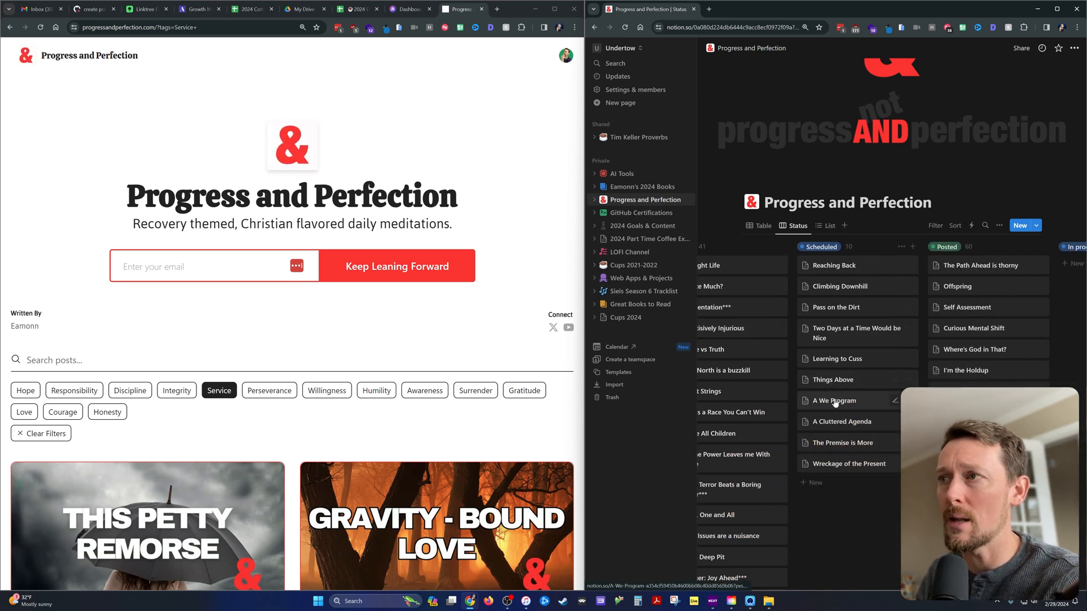
scroll(left, 3)
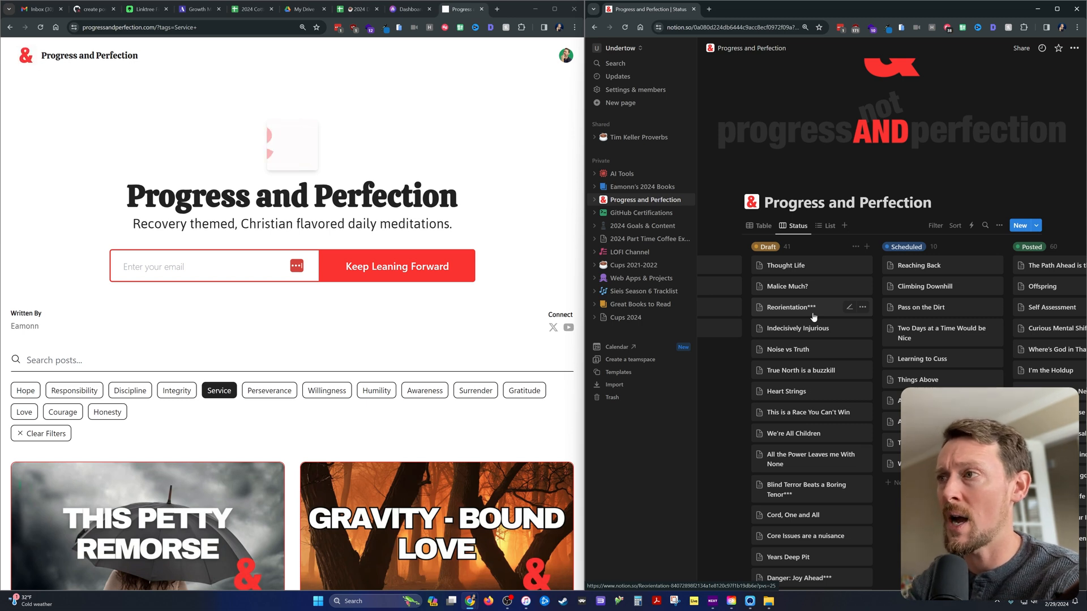
mouse_move(796, 328)
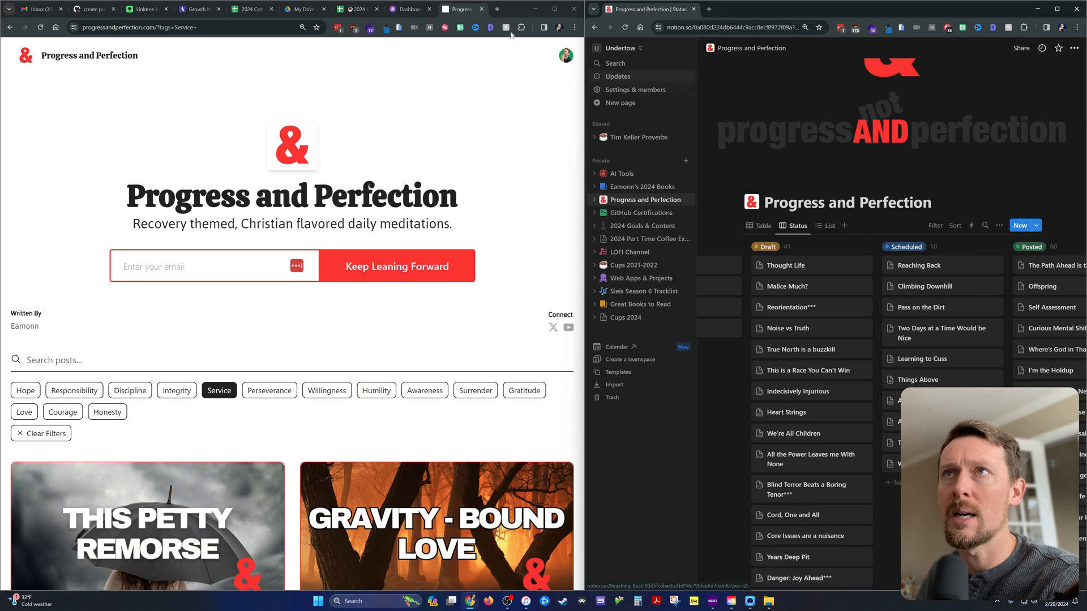
Step: Go to beehiiv's Posts list from the dashboard and scroll through its 68 posts
click(407, 9)
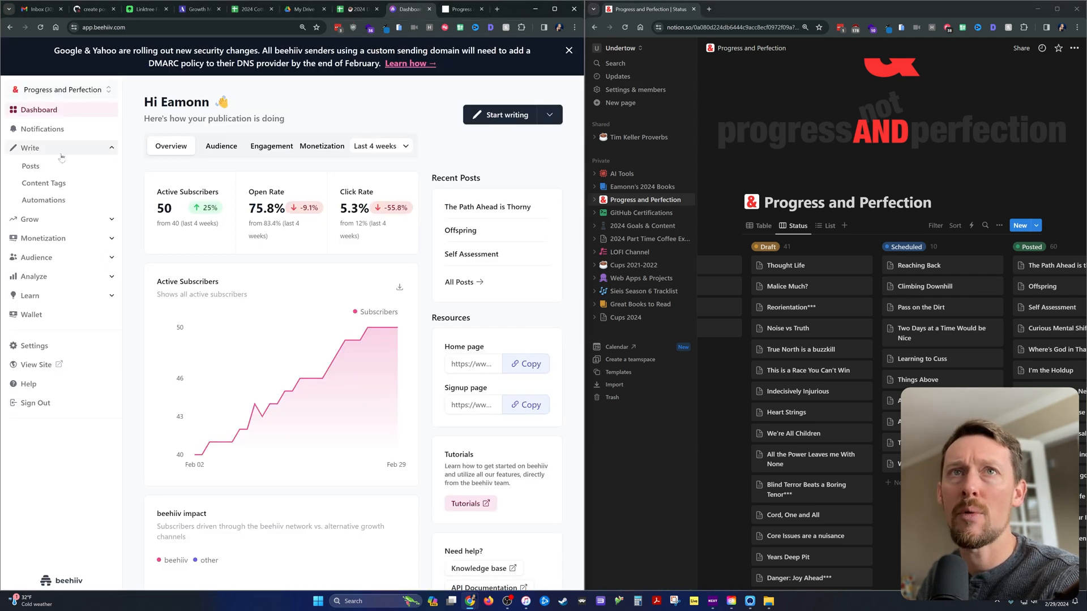
click(31, 166)
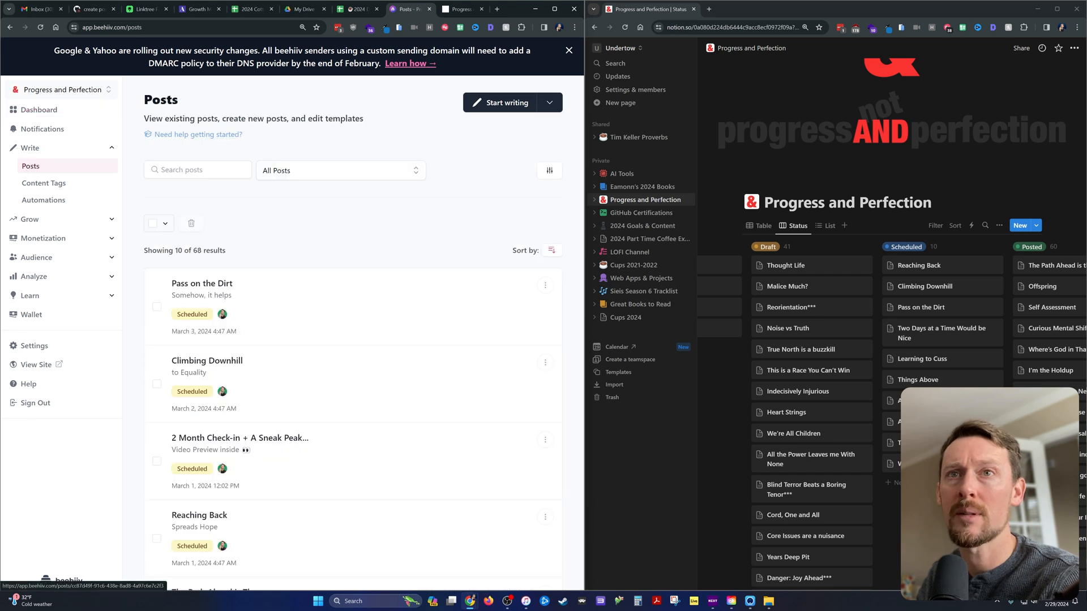
scroll(down, 3)
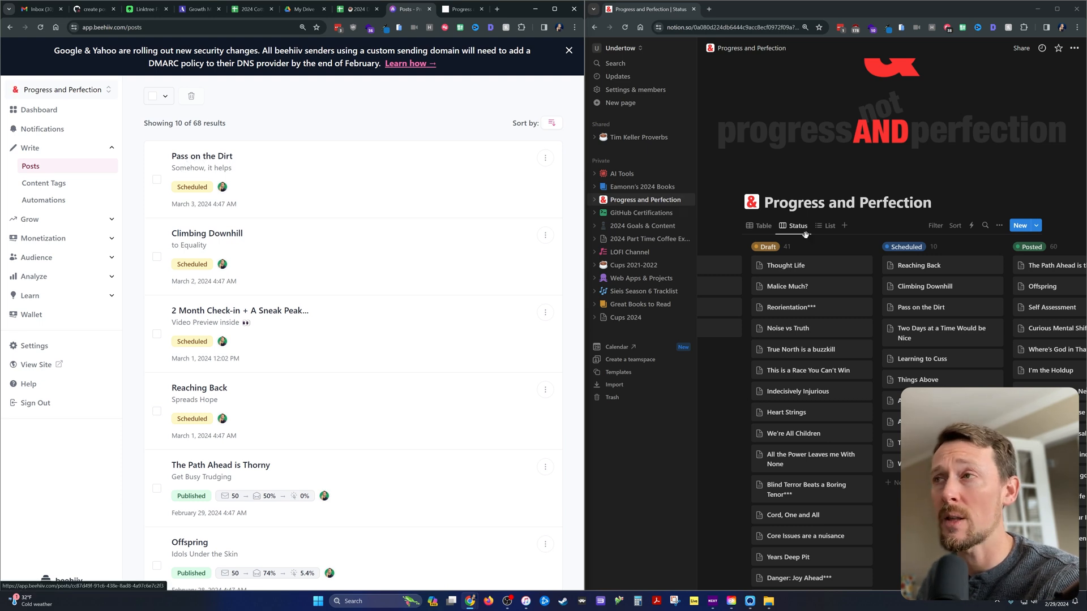
mouse_move(919, 311)
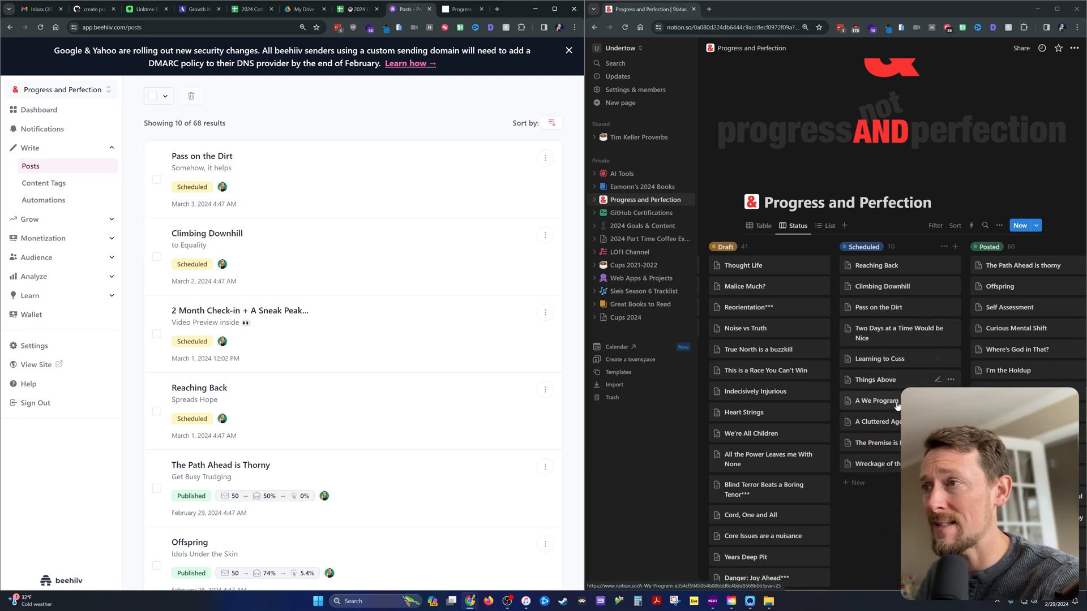
mouse_move(885, 416)
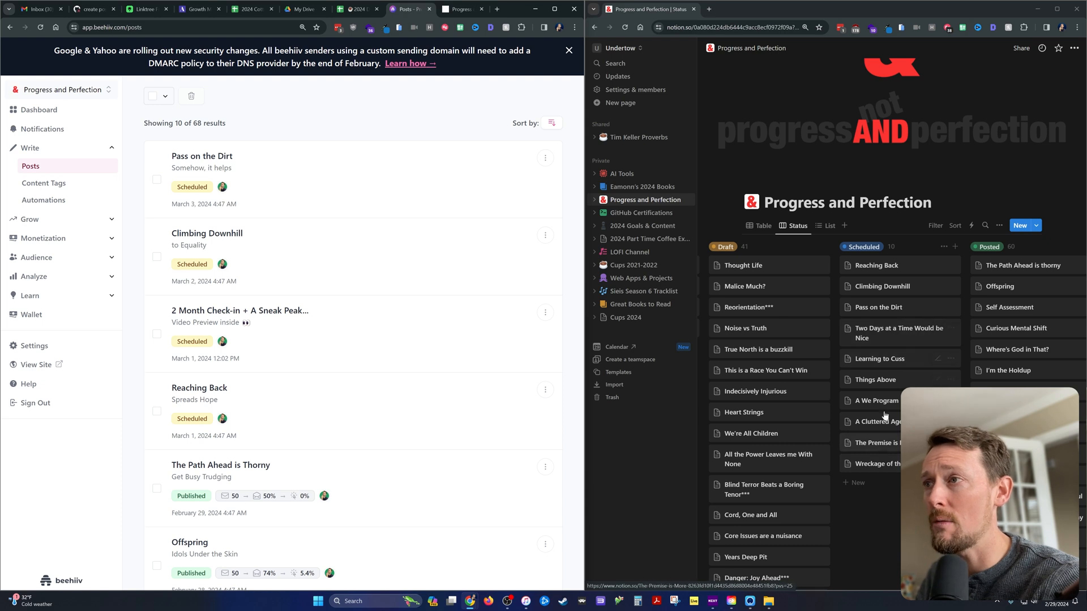
mouse_move(886, 358)
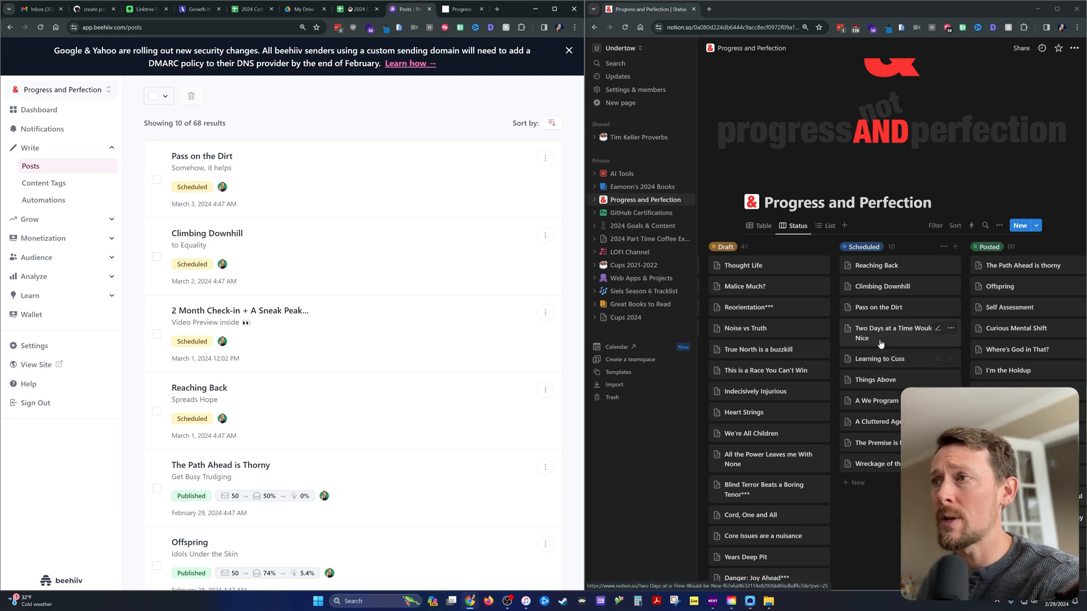
Step: Open the Scheduled 'Two Days at a Time Would be Nice' post citing Hebrews 12:8
click(894, 333)
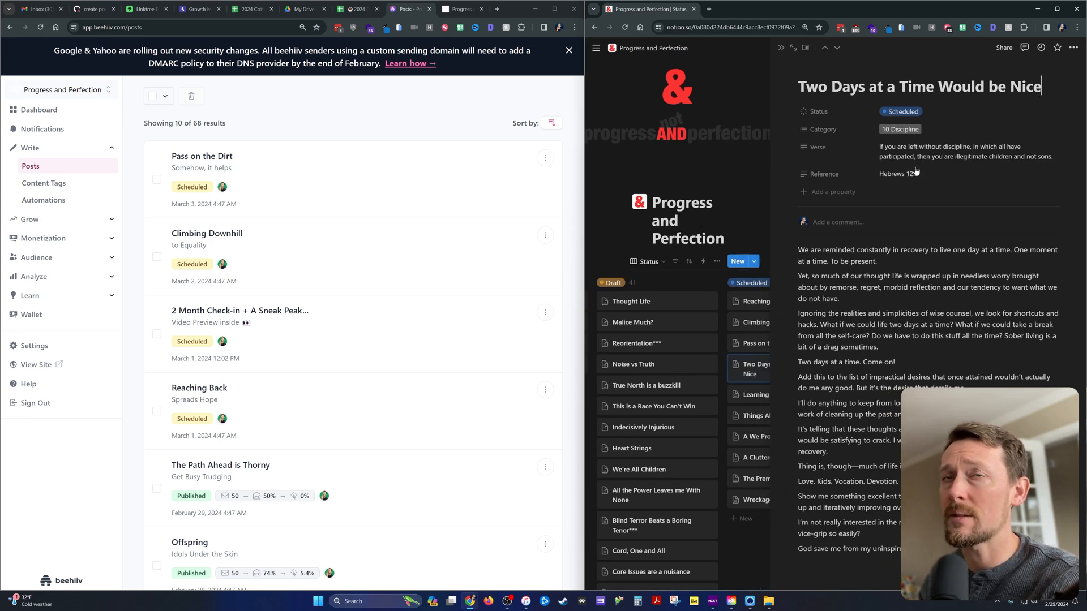
scroll(up, 3)
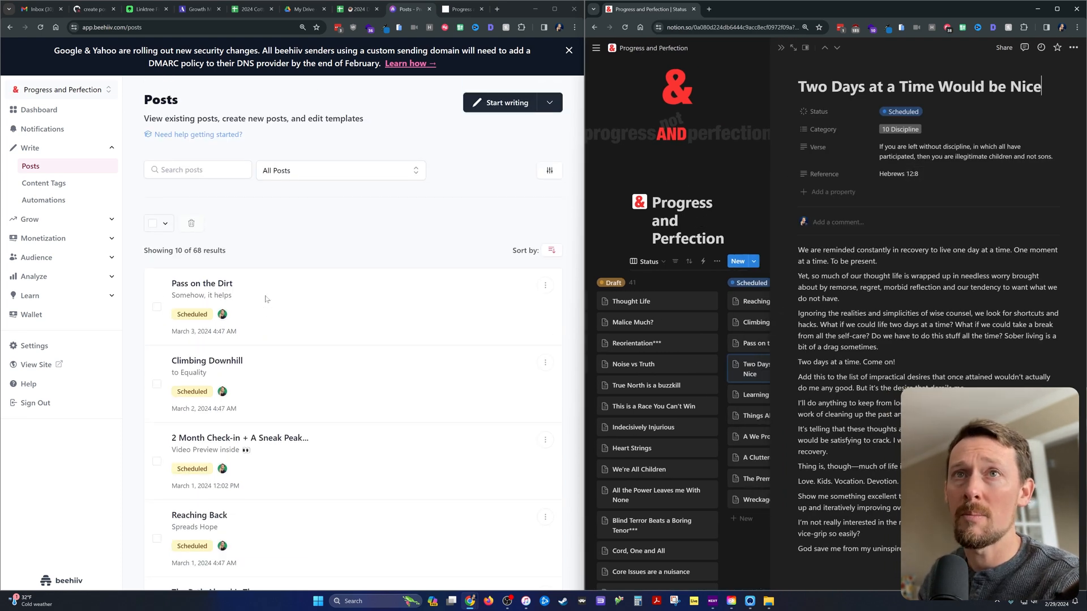
click(549, 102)
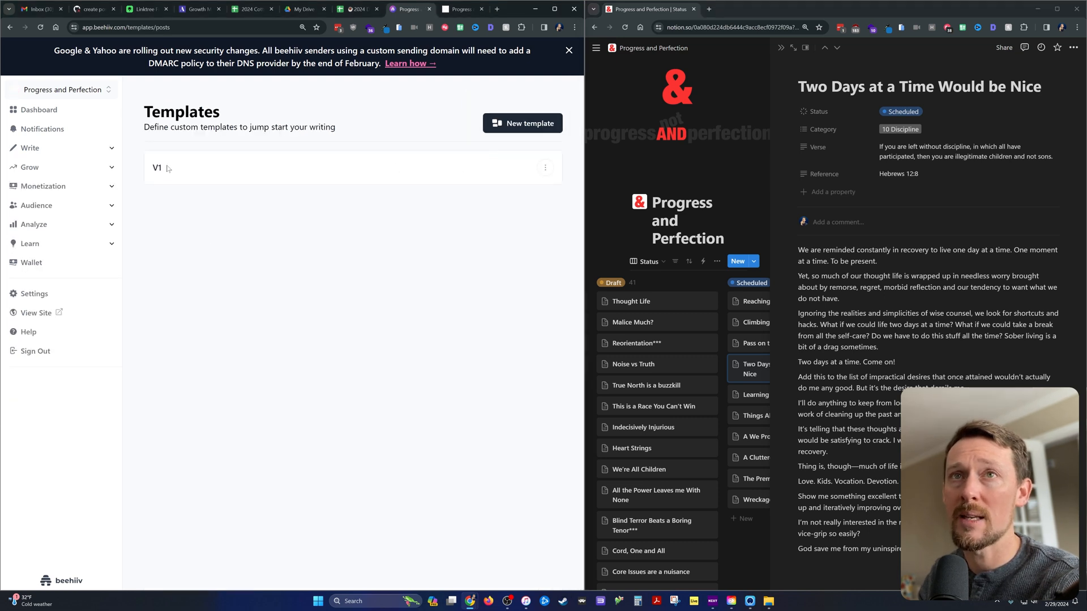
Step: Preview the V1 template and start a new draft post from it
click(157, 167)
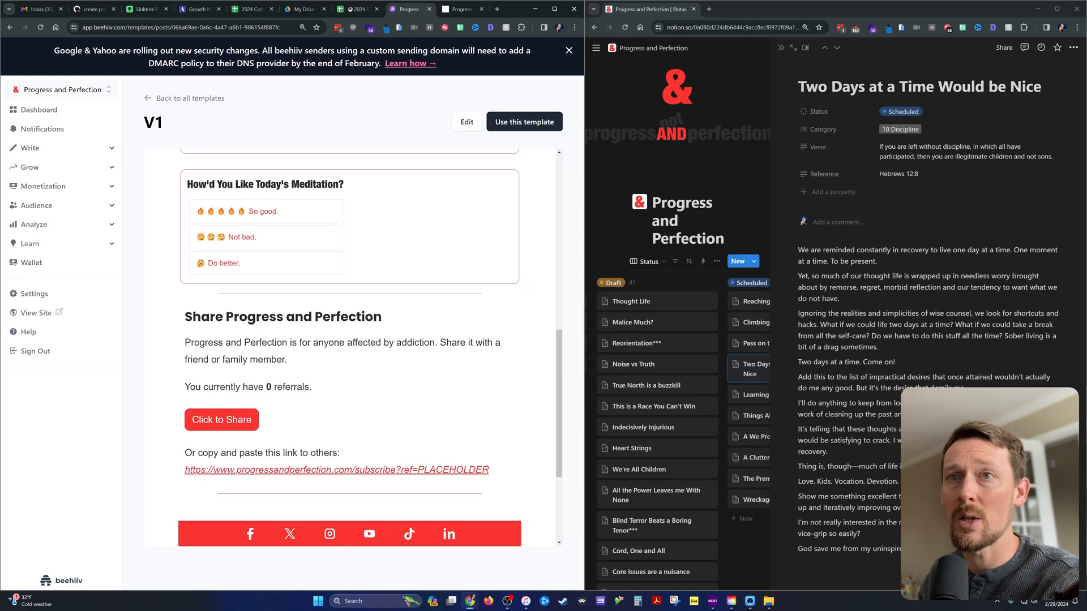
scroll(up, 3)
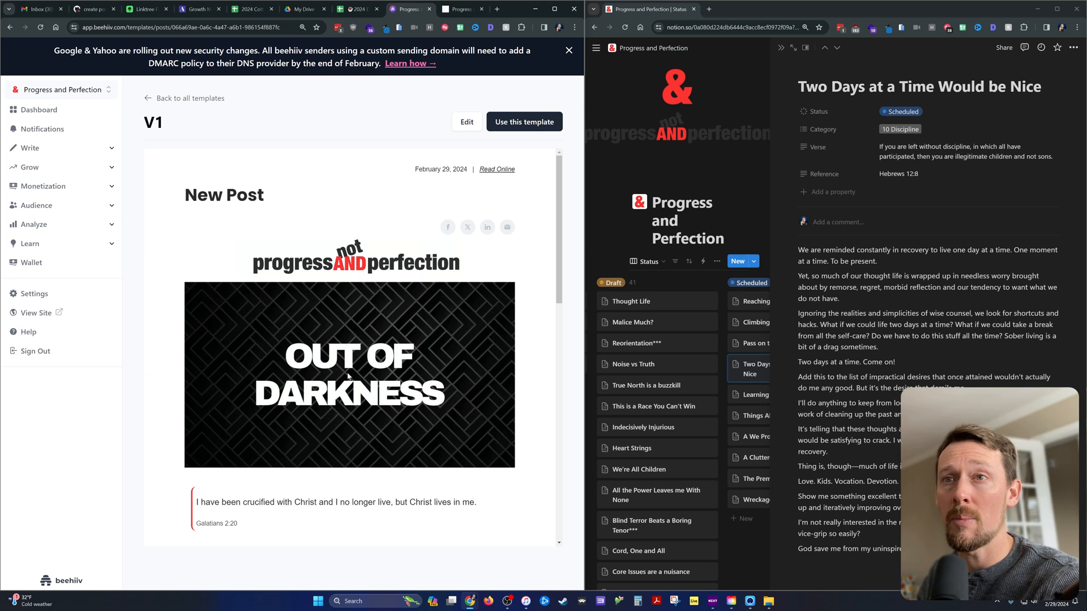
scroll(down, 3)
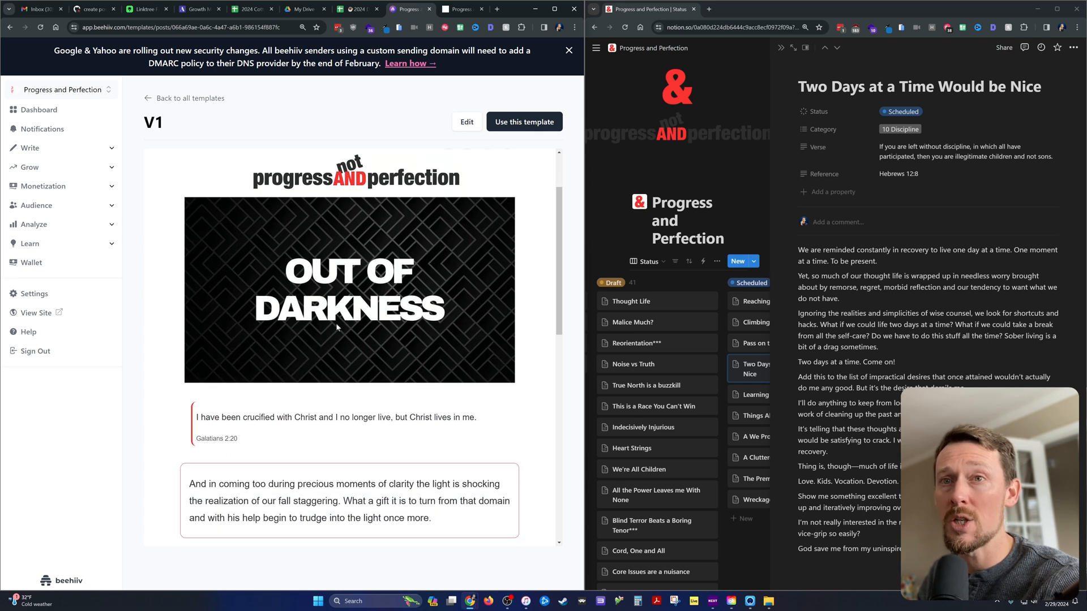
scroll(down, 3)
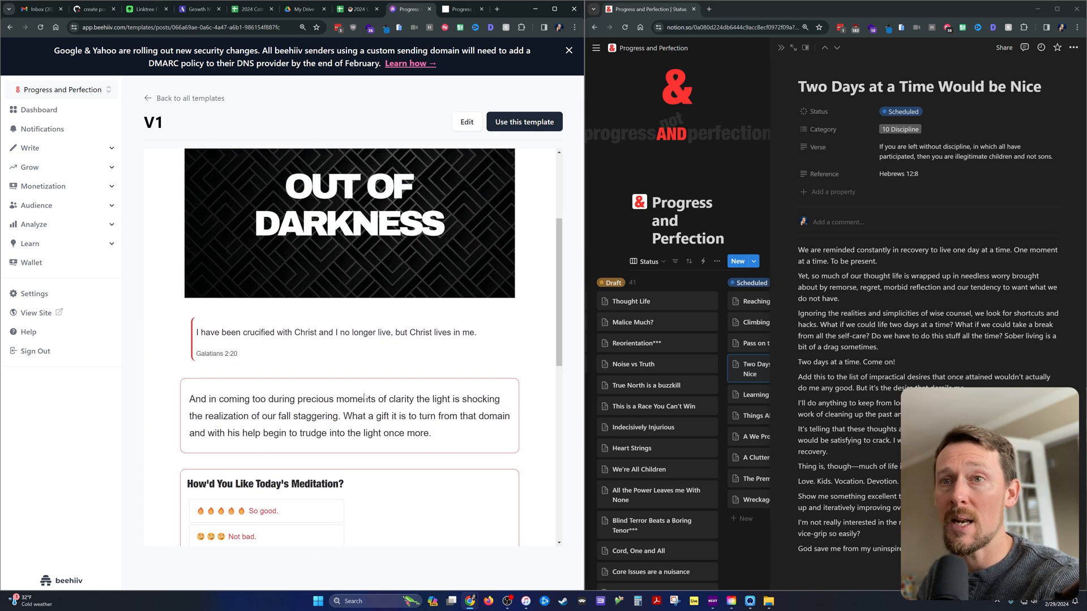
scroll(down, 3)
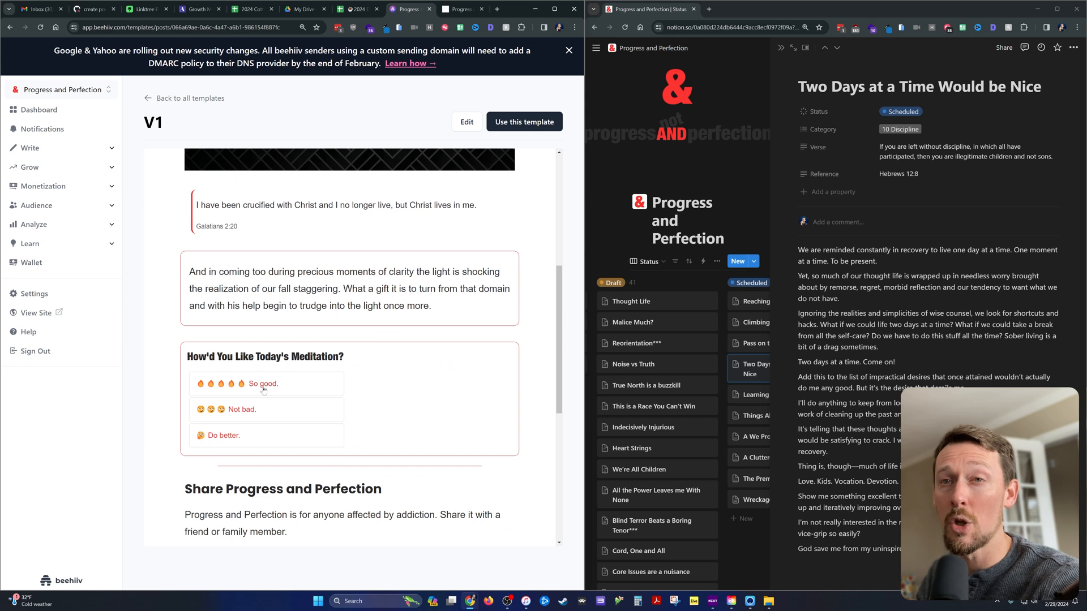
mouse_move(280, 437)
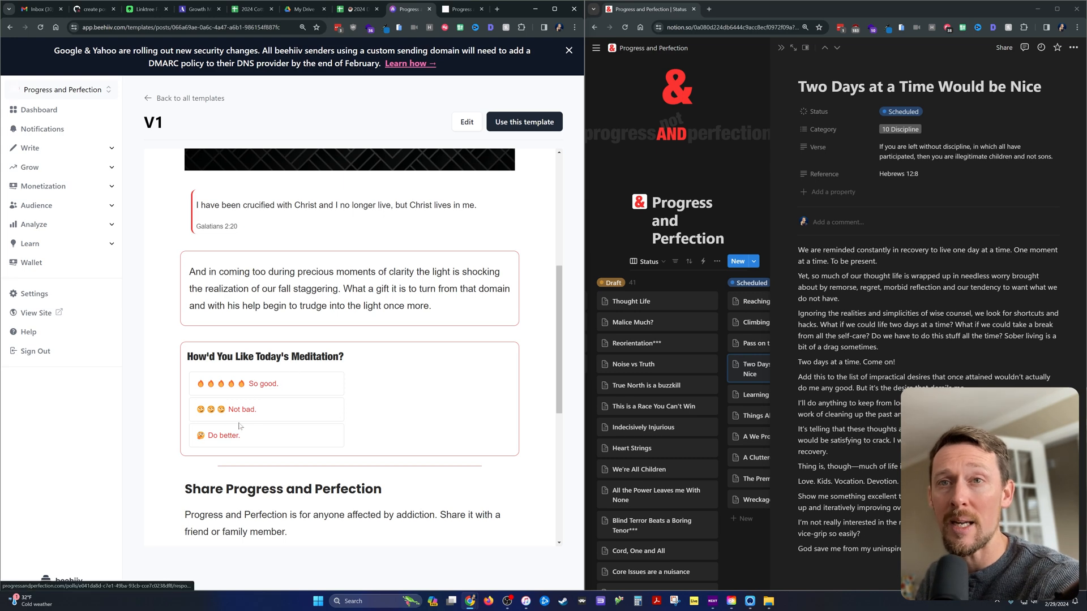
mouse_move(321, 420)
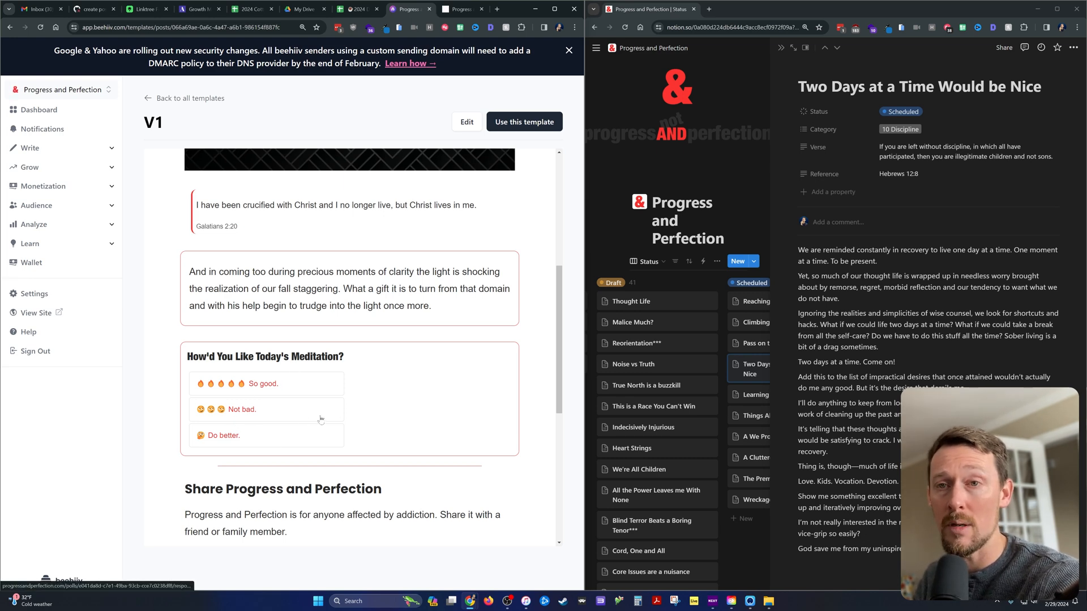
scroll(up, 3)
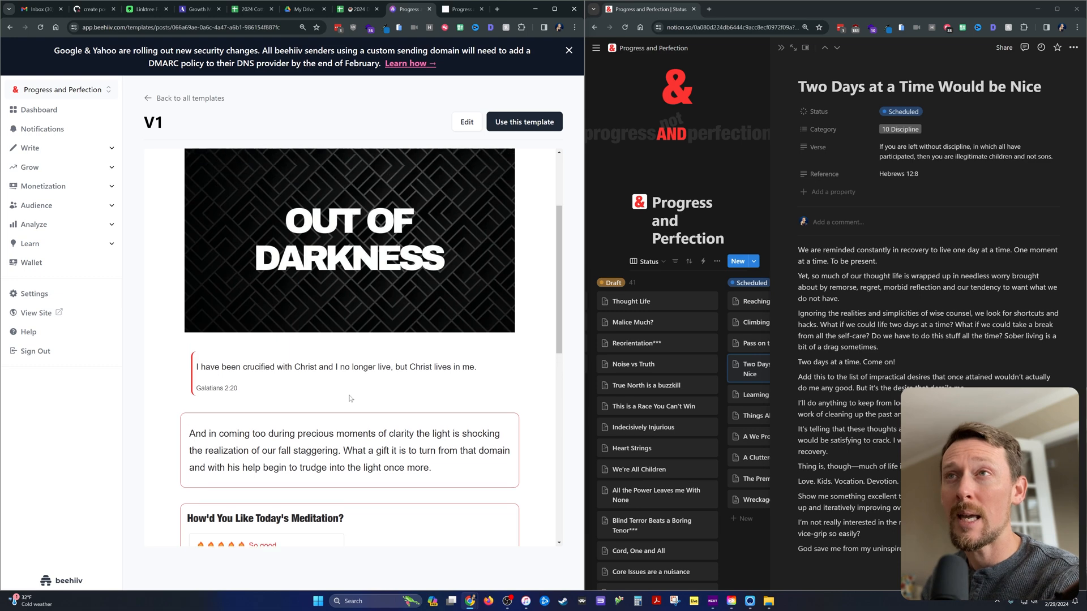
click(524, 122)
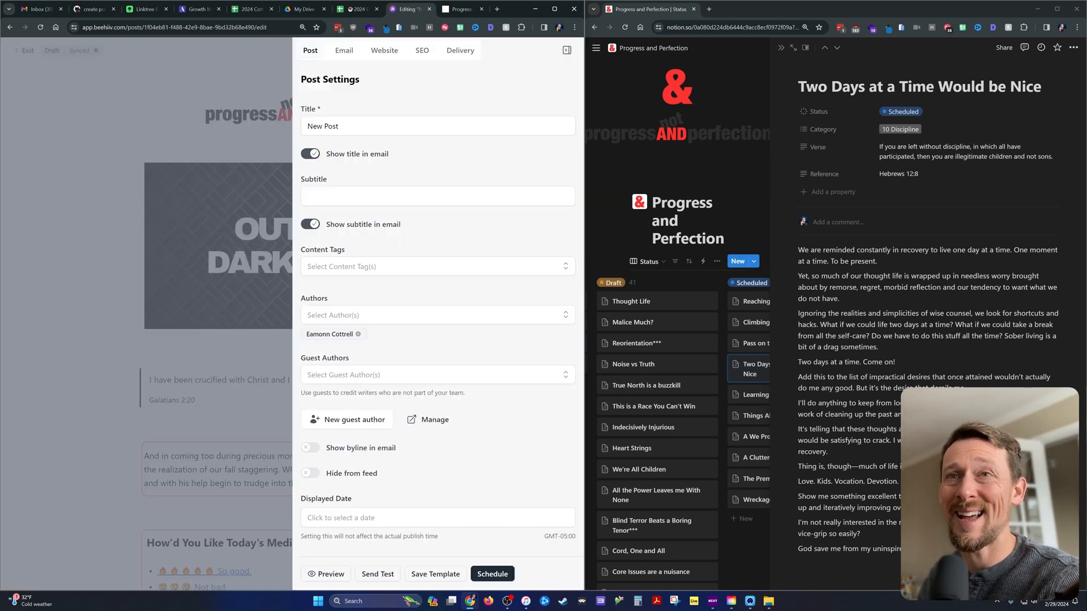
Step: Close the draft's Post Settings panel and start a new browser tab
click(566, 49)
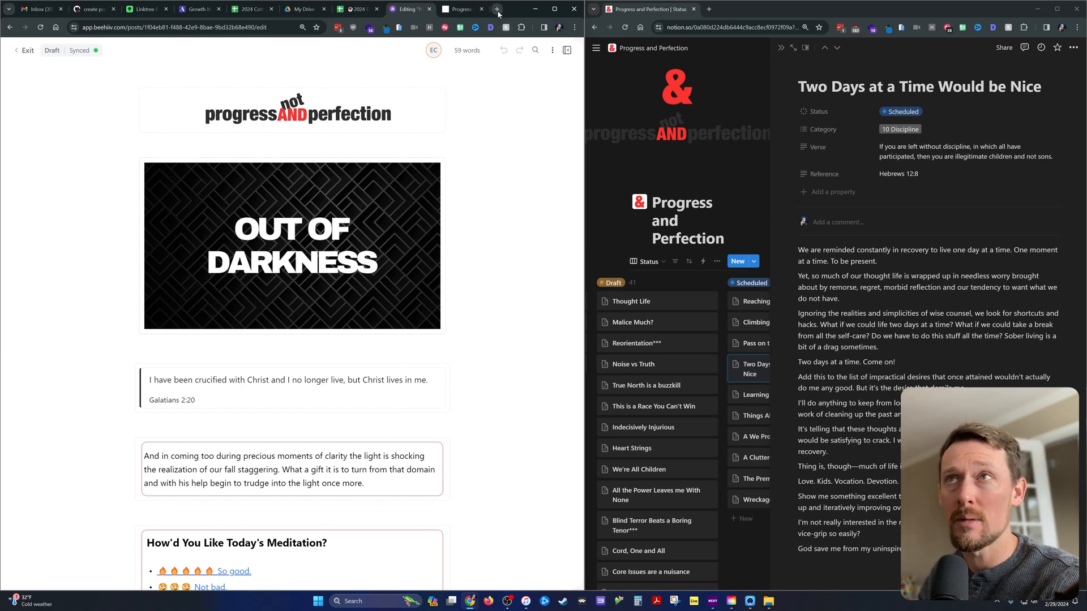
click(496, 9)
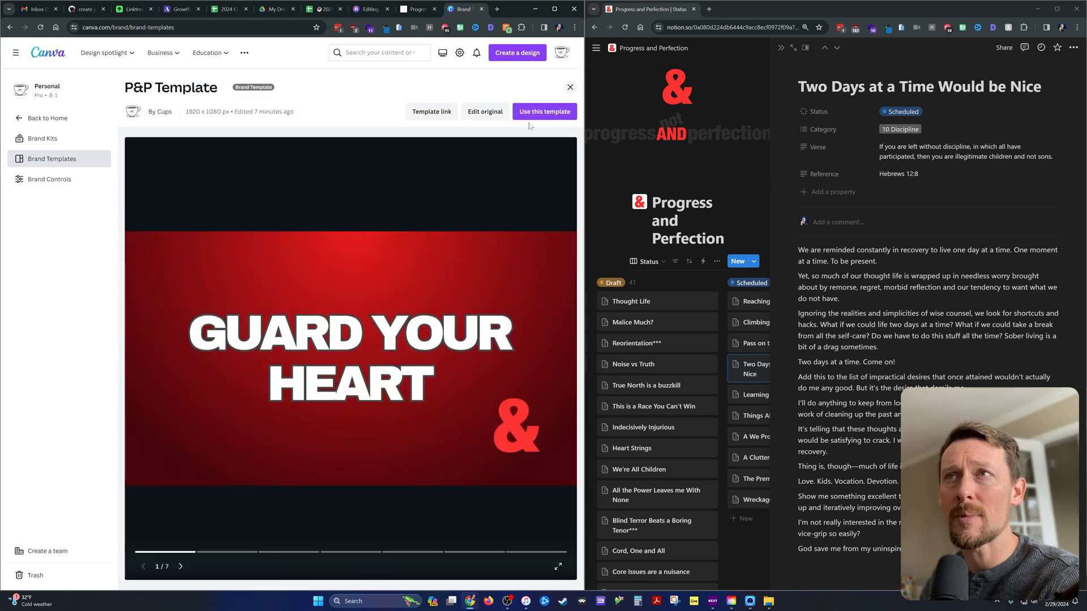
click(544, 111)
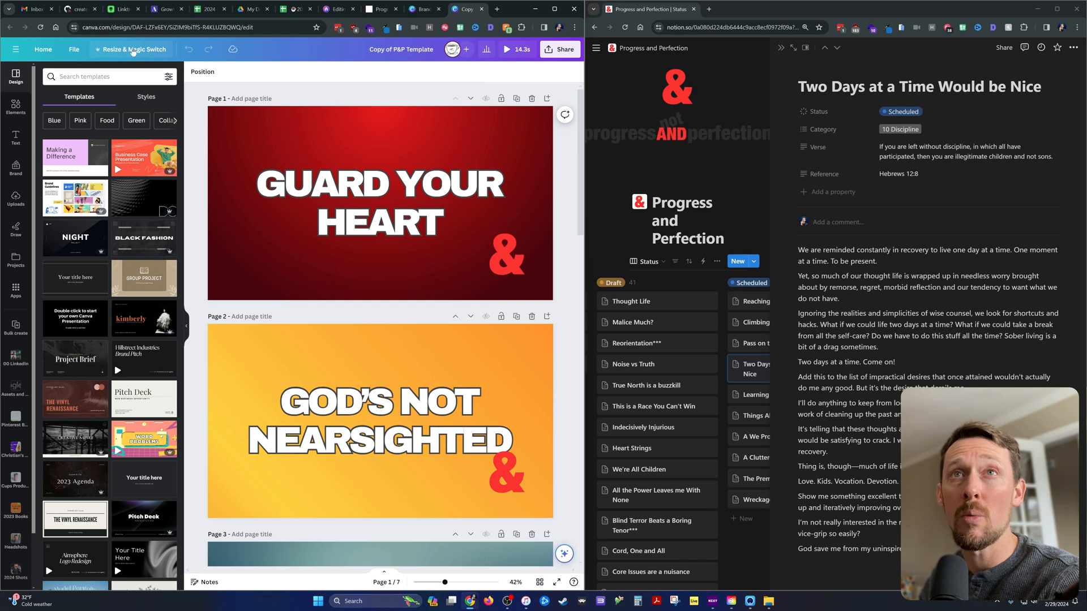
click(132, 50)
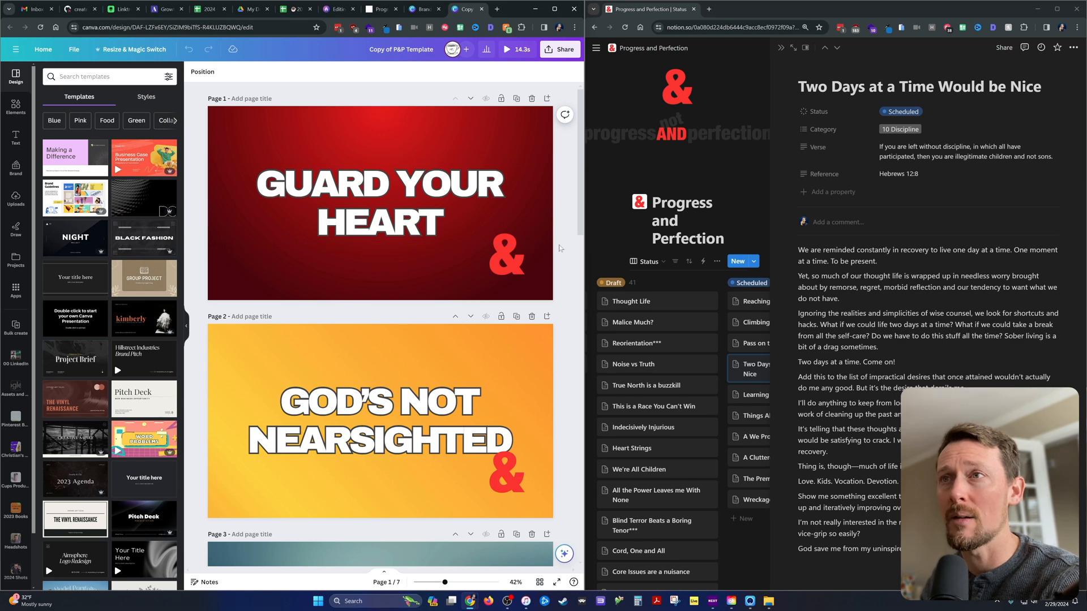
click(506, 254)
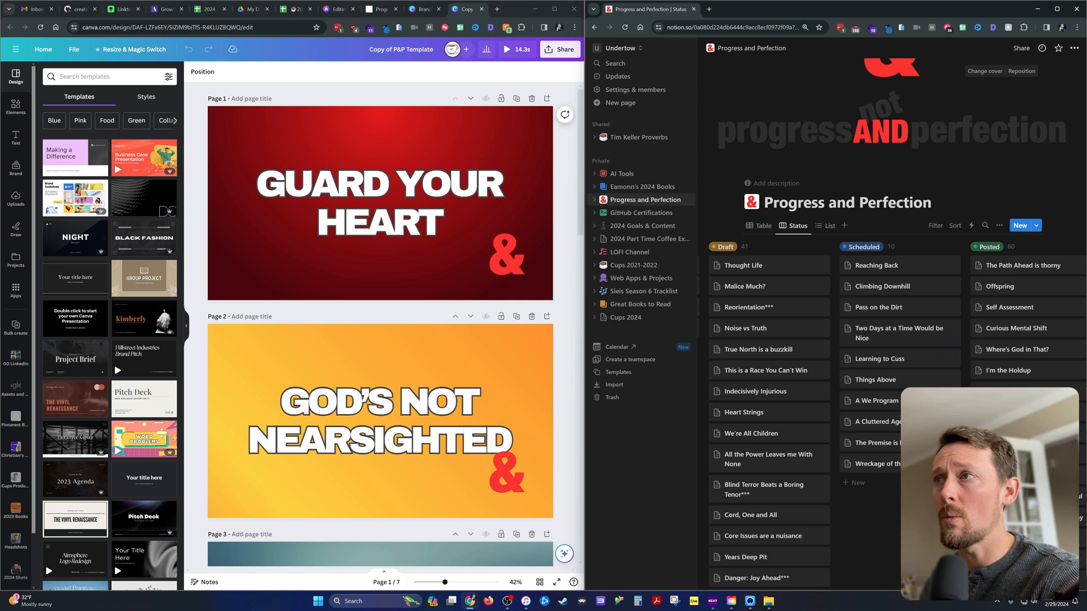
Step: Set a purple gradient photo from Elements as page 1's background
scroll(right, 3)
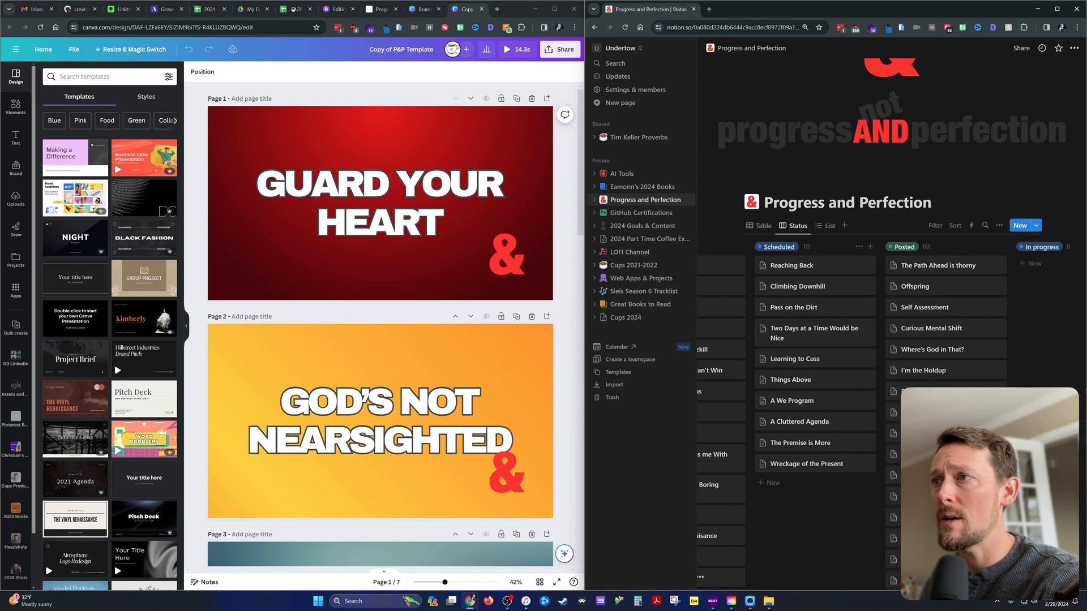
scroll(up, 3)
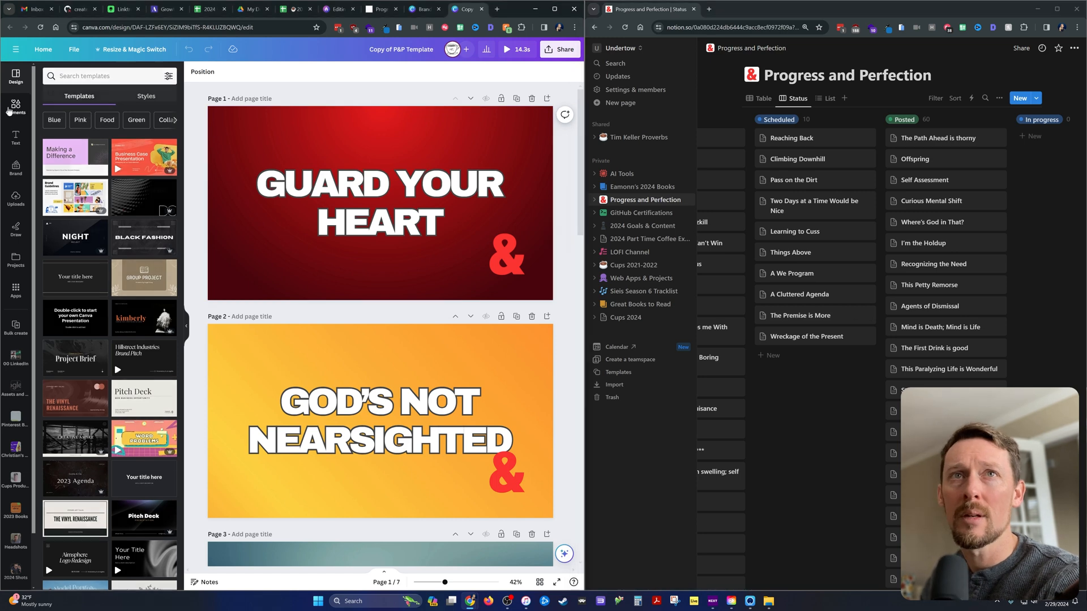
click(15, 107)
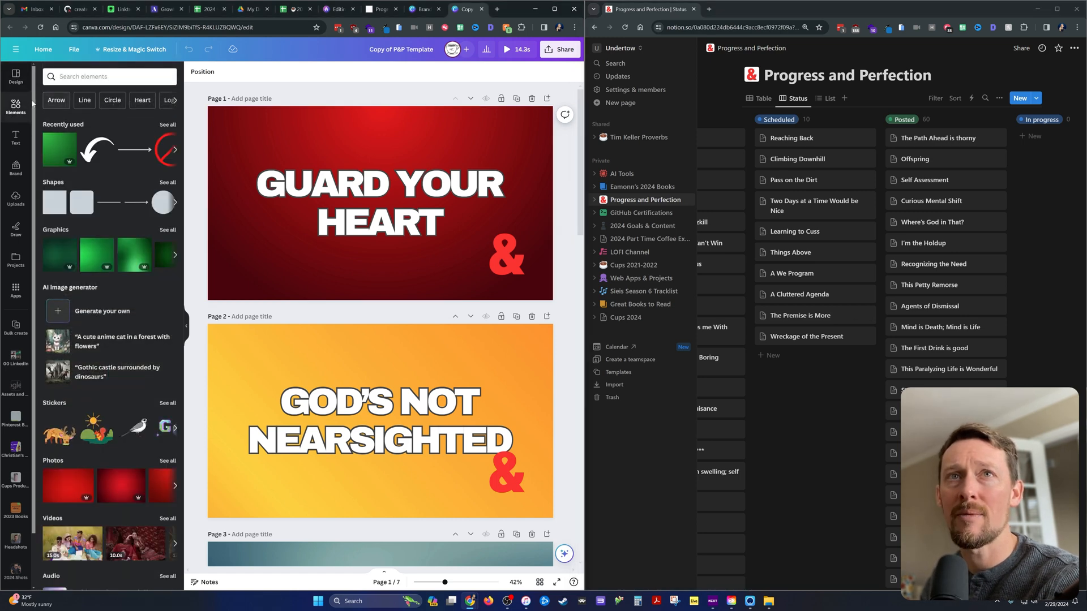
click(109, 77)
text(background gradient)
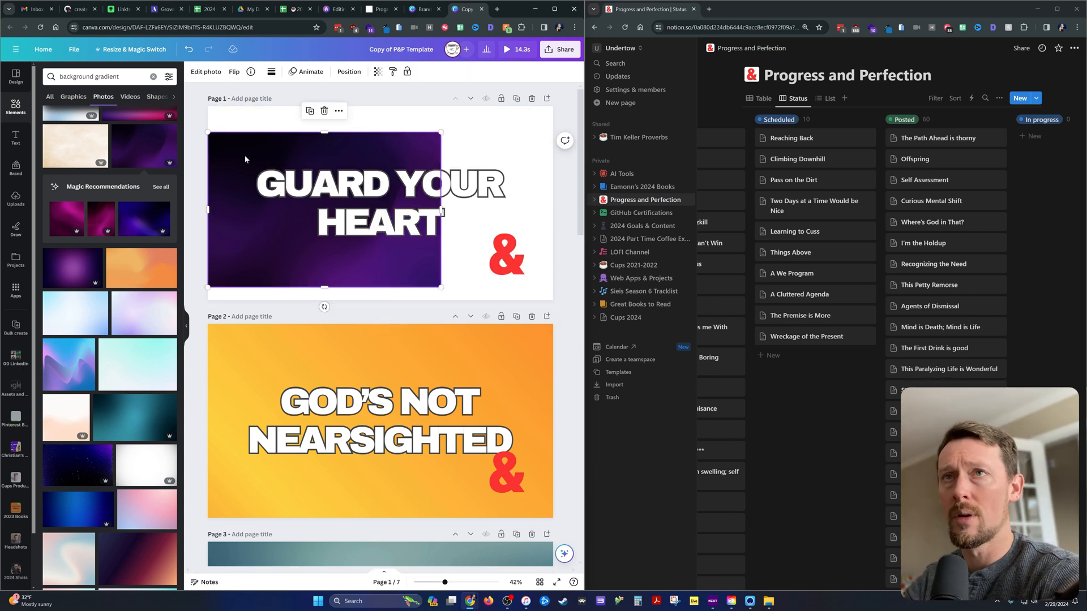
click(469, 129)
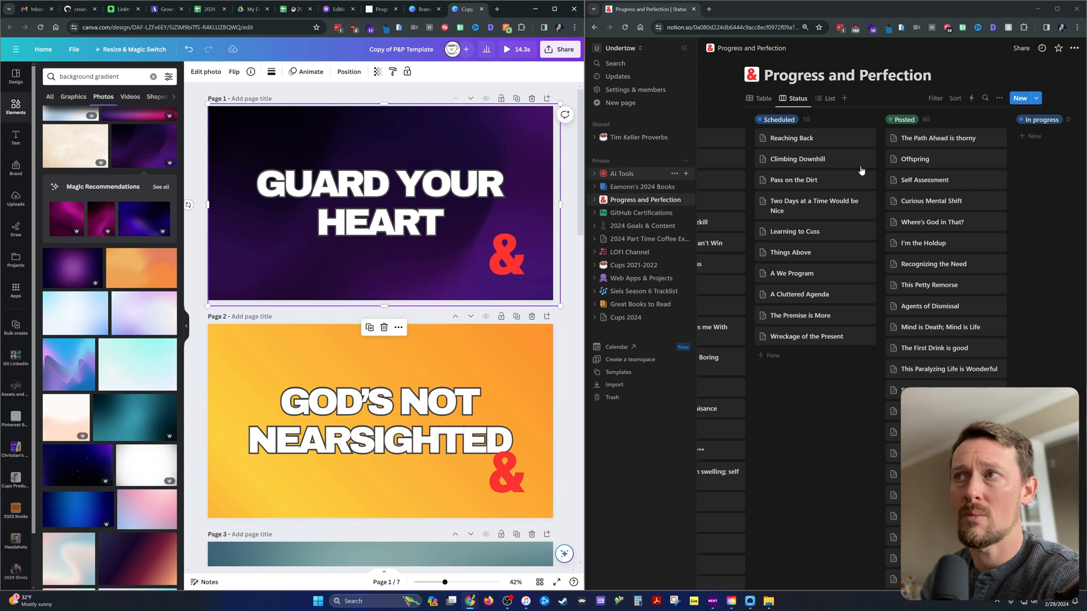
Step: Change page 1's headline to TWO DAYS AT A TIME
click(380, 201)
text(TWO DAYS AT A TIME)
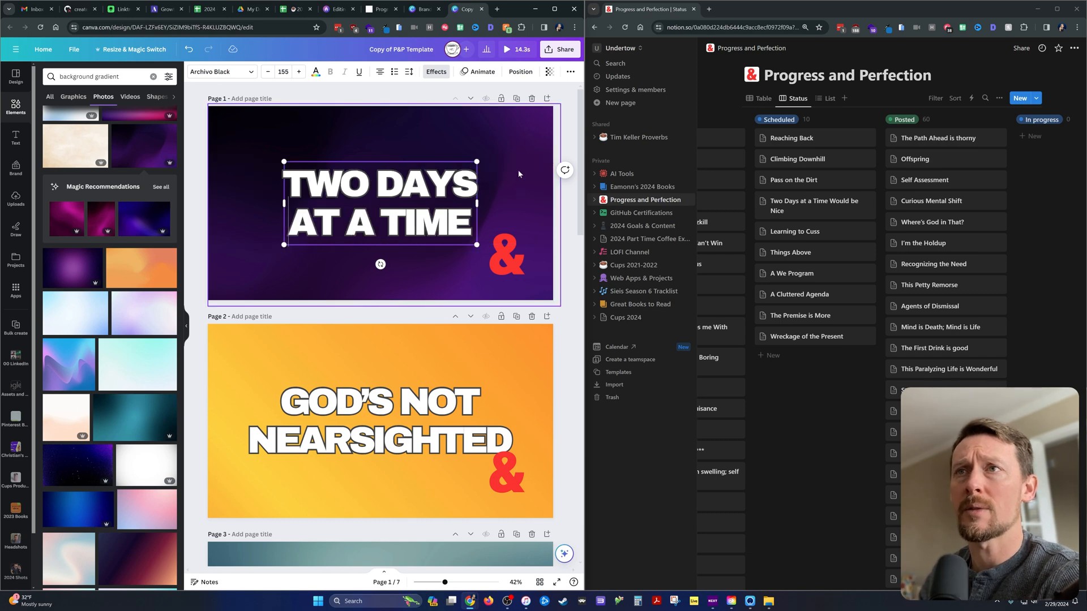
click(509, 208)
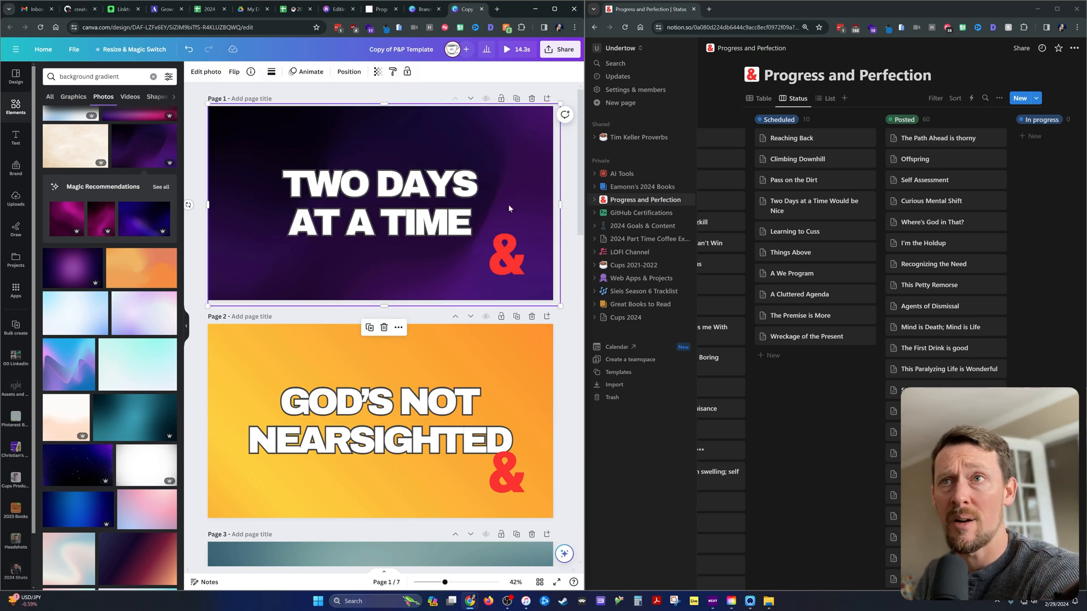
scroll(down, 3)
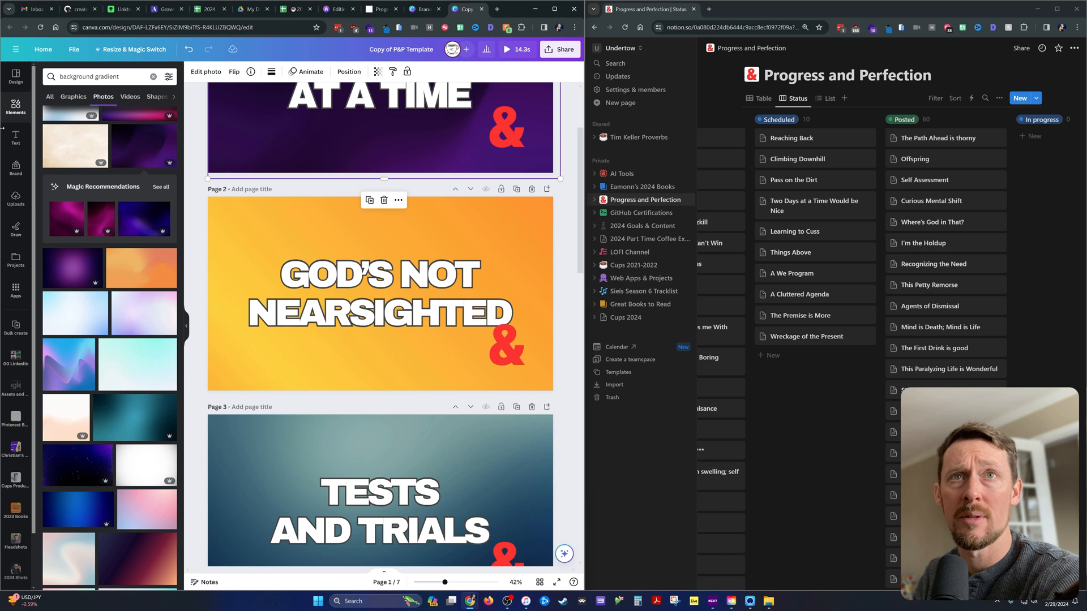
Step: Make a 'yelling' boy photo page 2's background and retitle it LEARNING TO CUSS
click(97, 76)
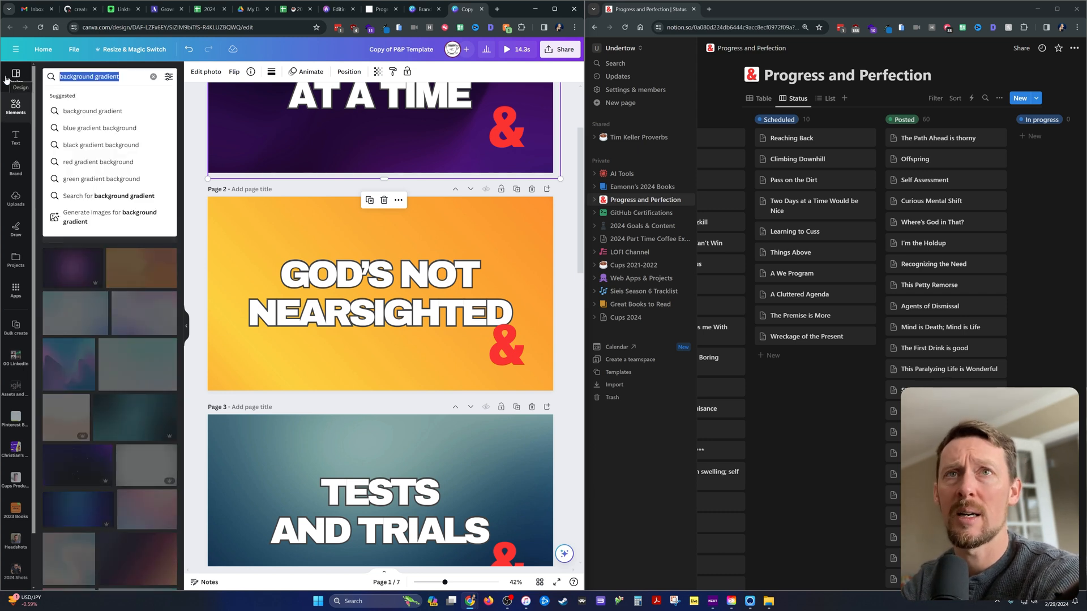
text(yelling)
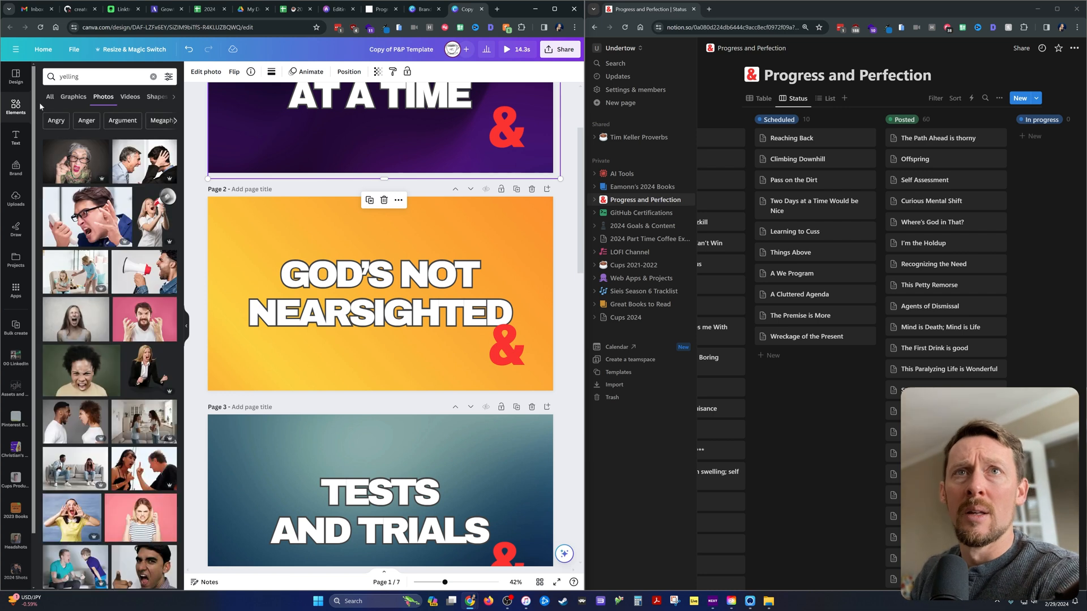
scroll(down, 3)
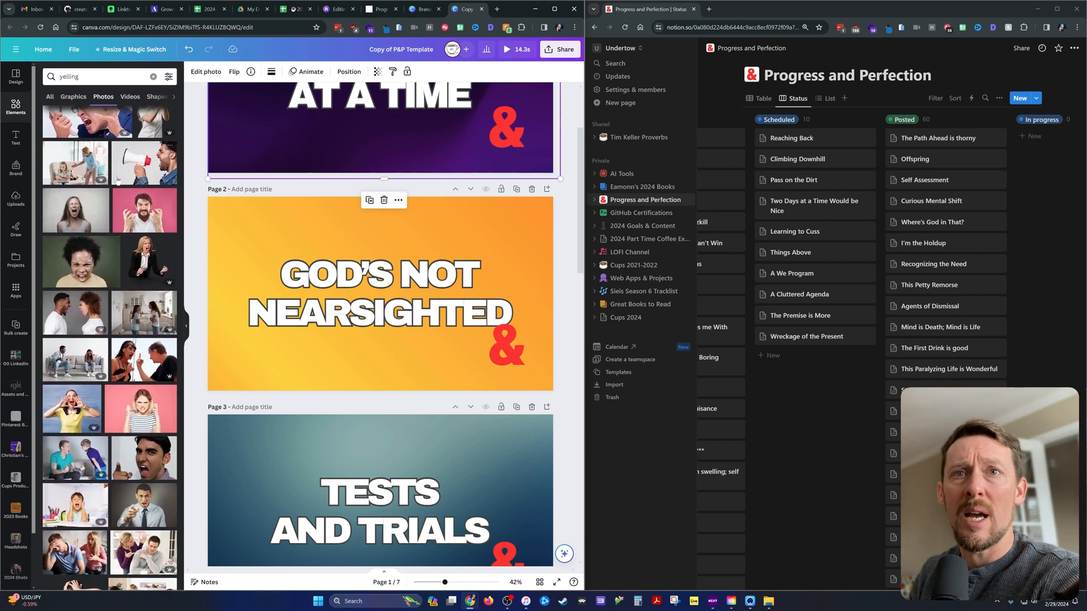
scroll(down, 3)
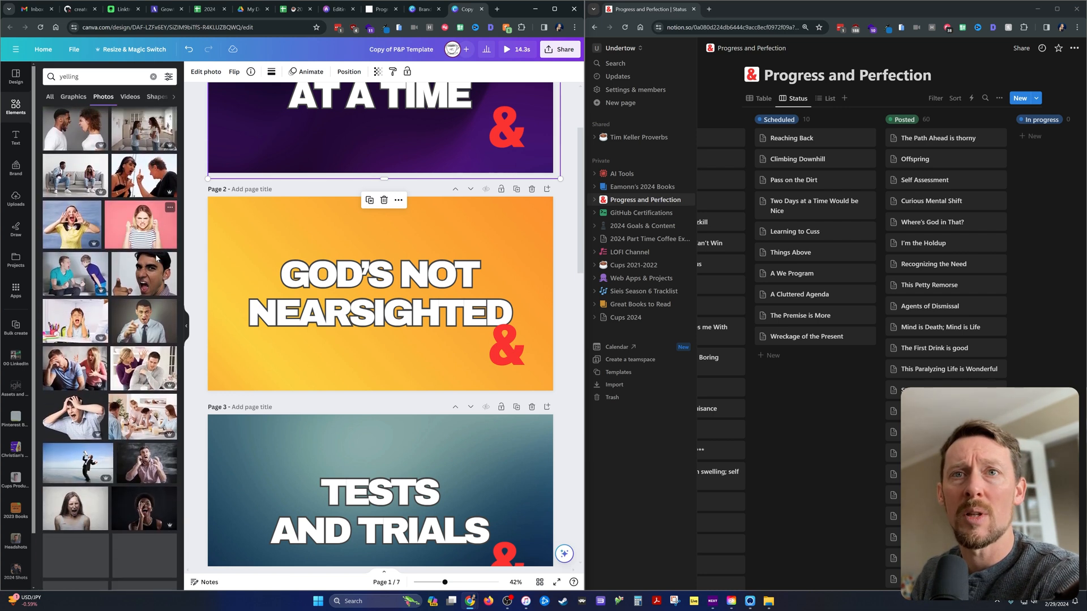
scroll(down, 3)
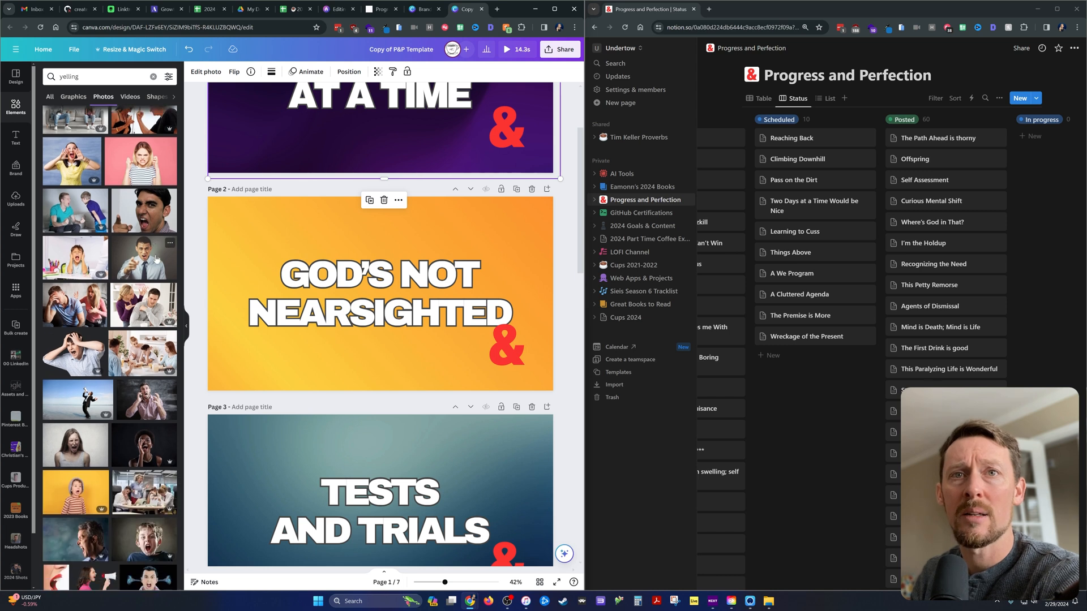
scroll(down, 3)
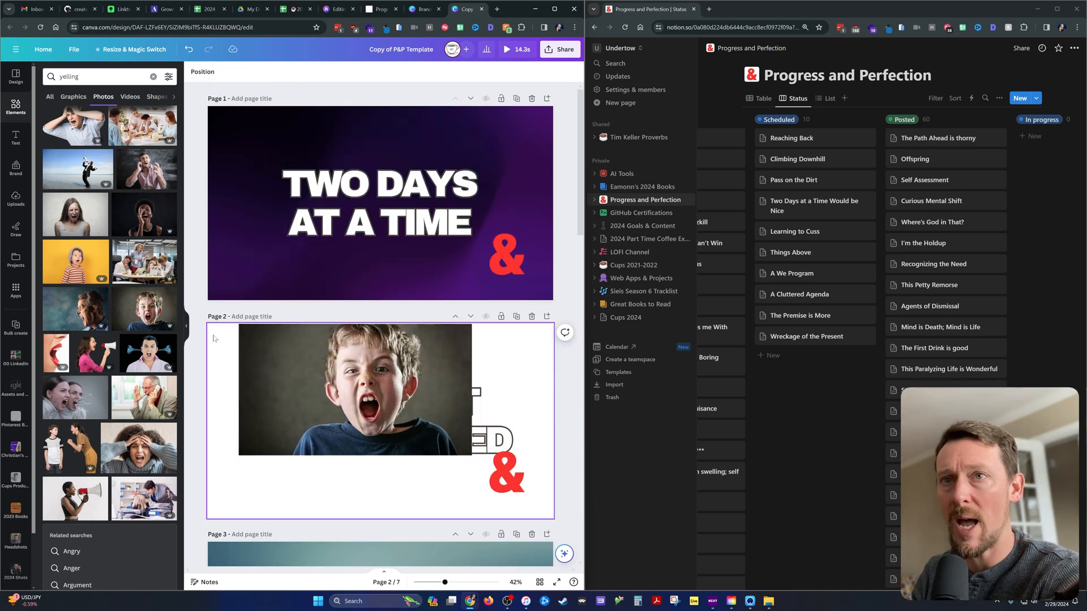
click(353, 388)
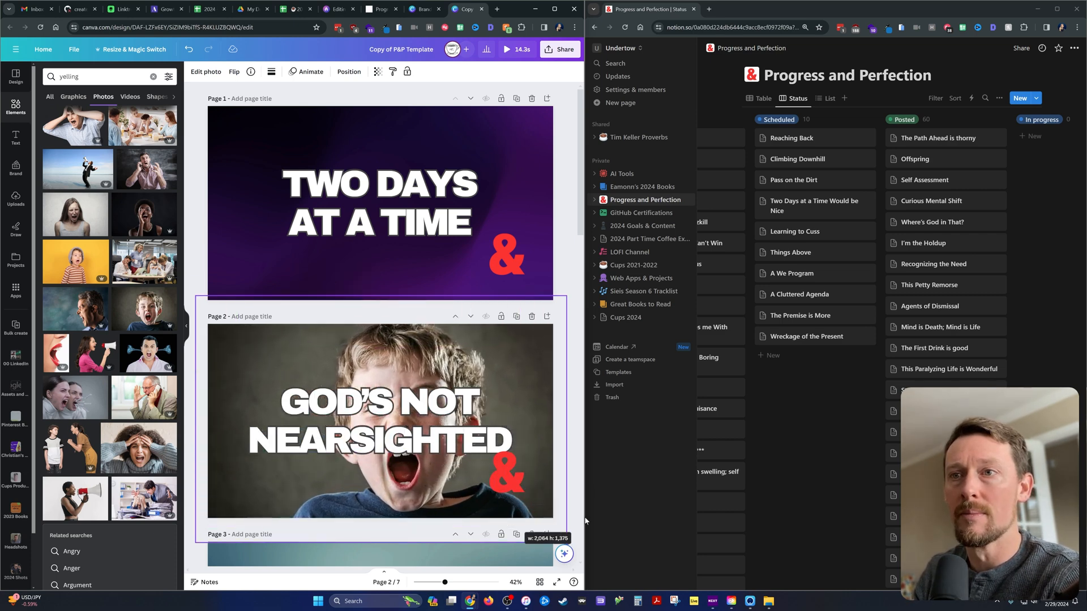
click(377, 419)
text(LEARNING TO CUSS)
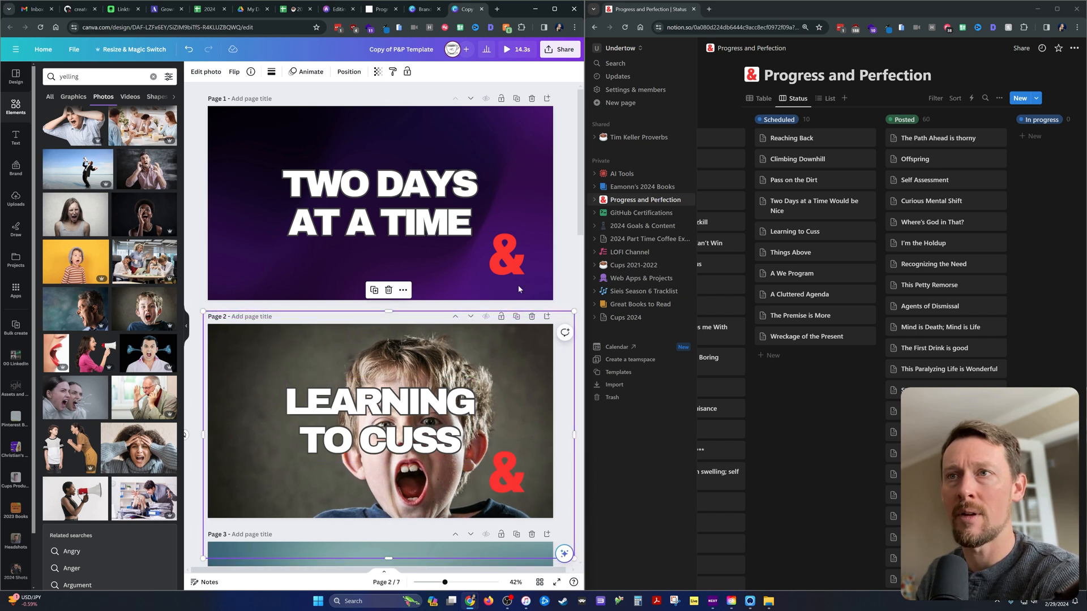
click(517, 158)
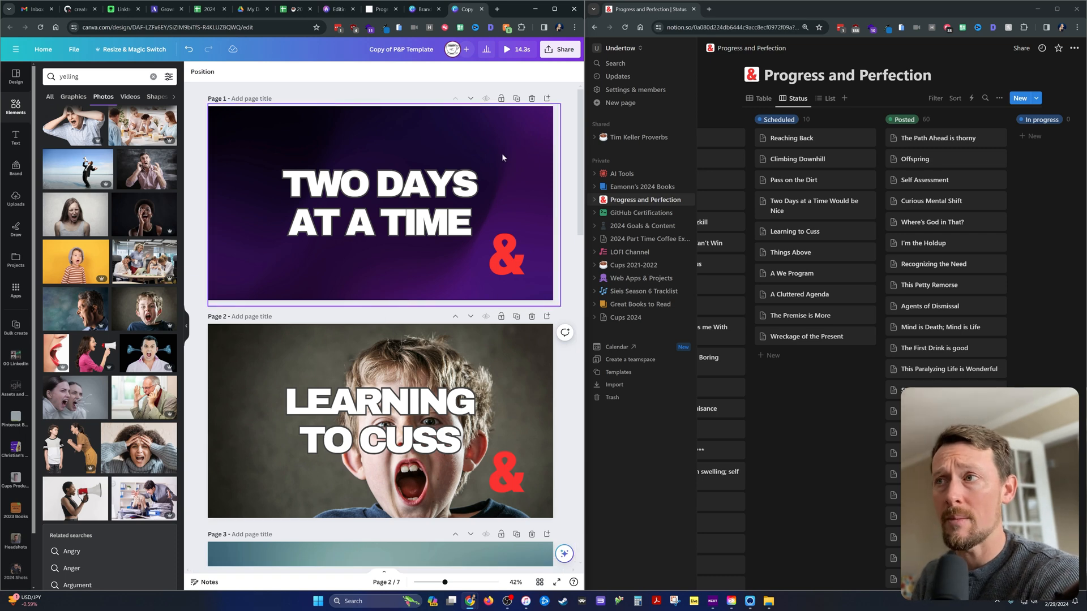
mouse_move(470, 141)
text(group)
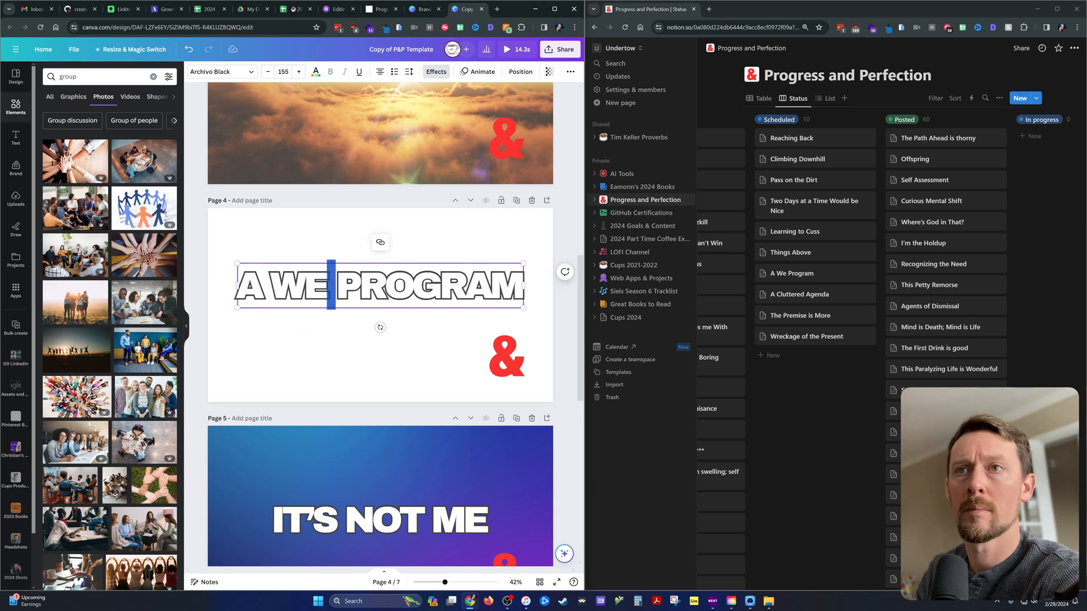
Step: Search Canva Photos for 'gold' and browse results for the next page's background
text(gold)
click(111, 76)
text(wreck)
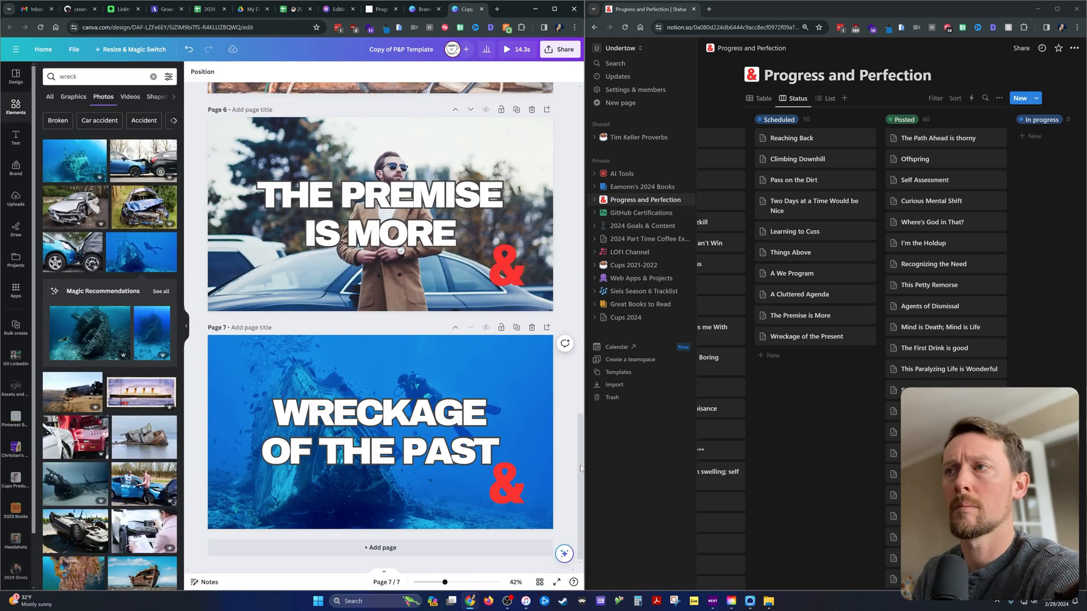
scroll(up, 3)
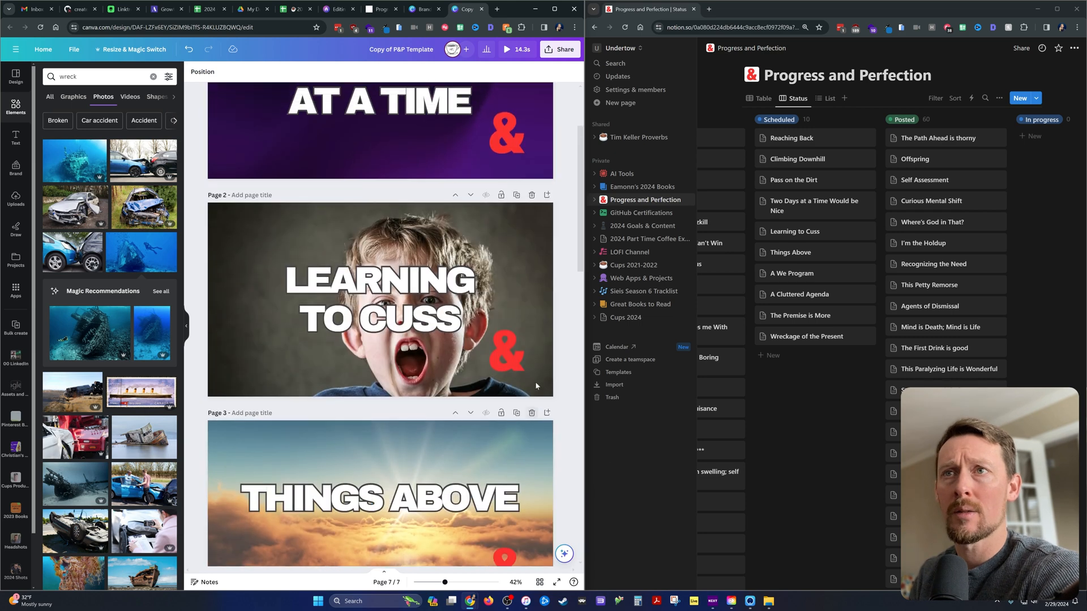
scroll(up, 3)
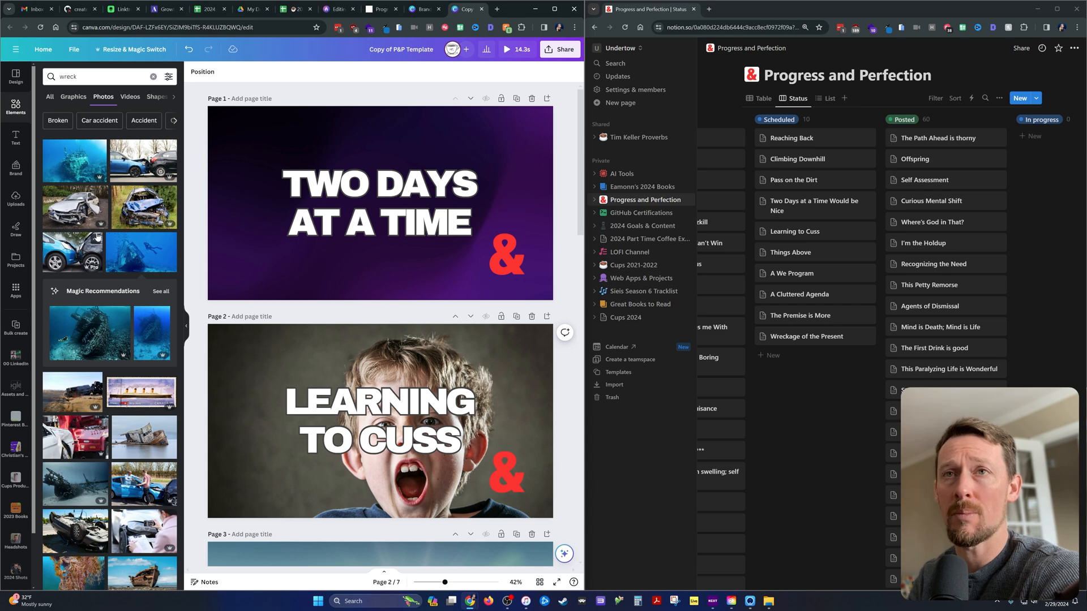
mouse_move(86, 175)
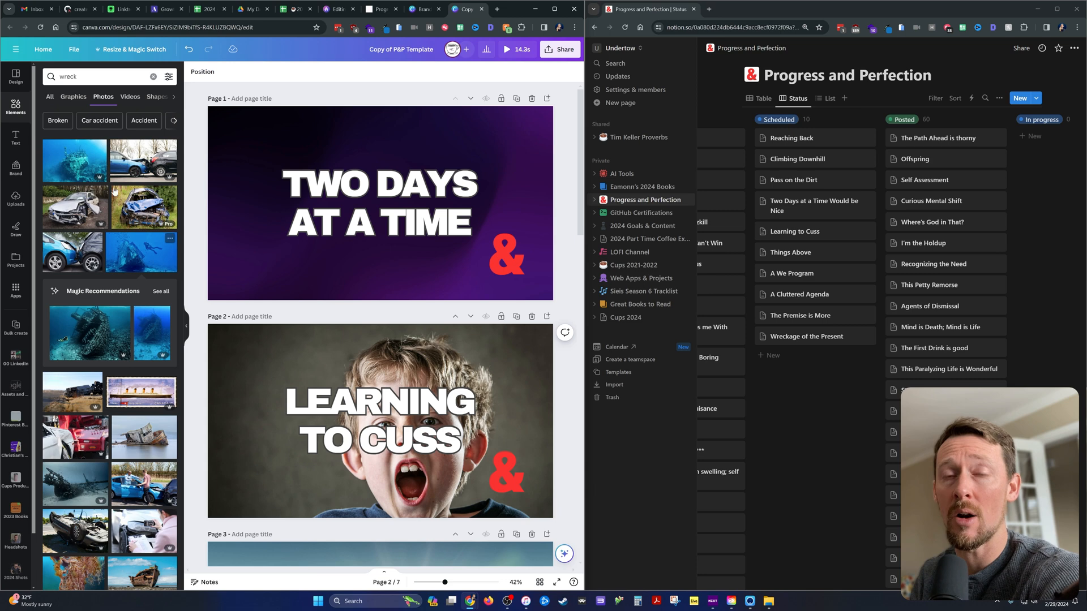
mouse_move(159, 343)
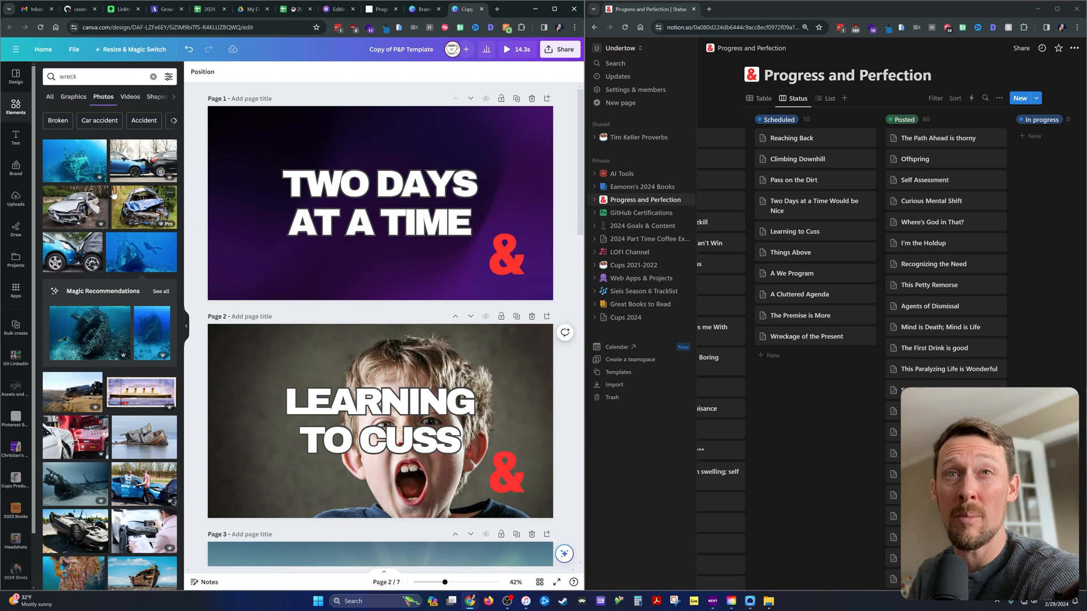
mouse_move(160, 282)
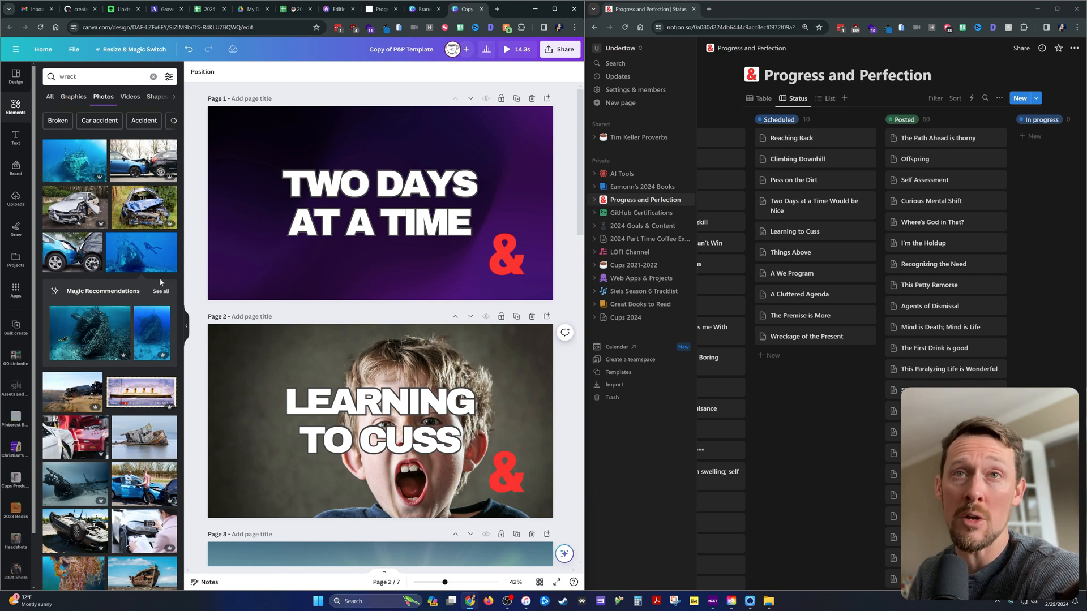
scroll(down, 3)
text(unspa)
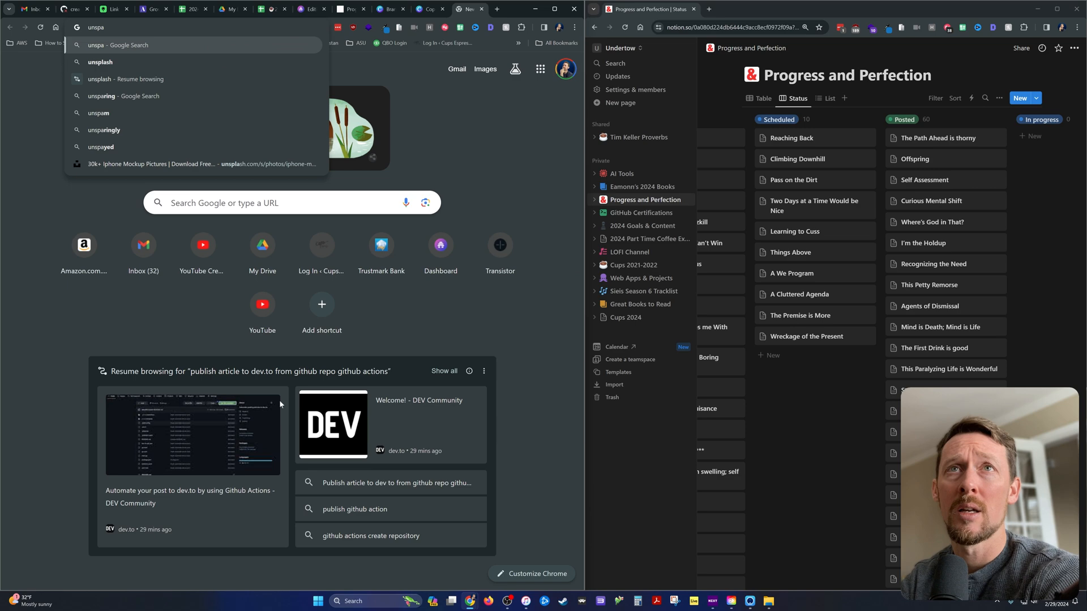
Step: Start looking up Pexels in Chrome, then return to the Canva cover design
click(173, 164)
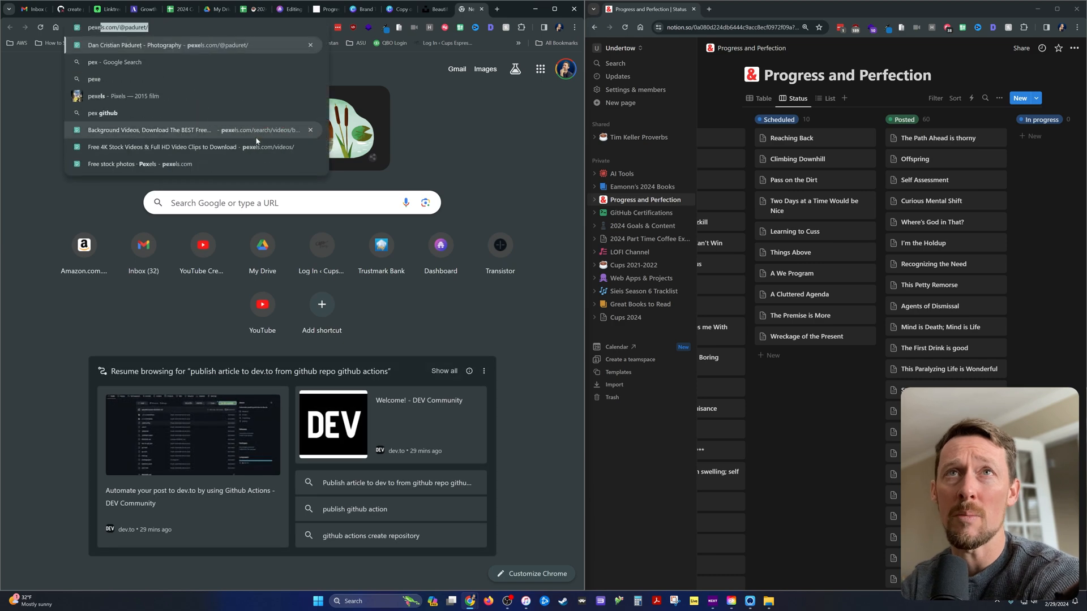
text(pexels.com)
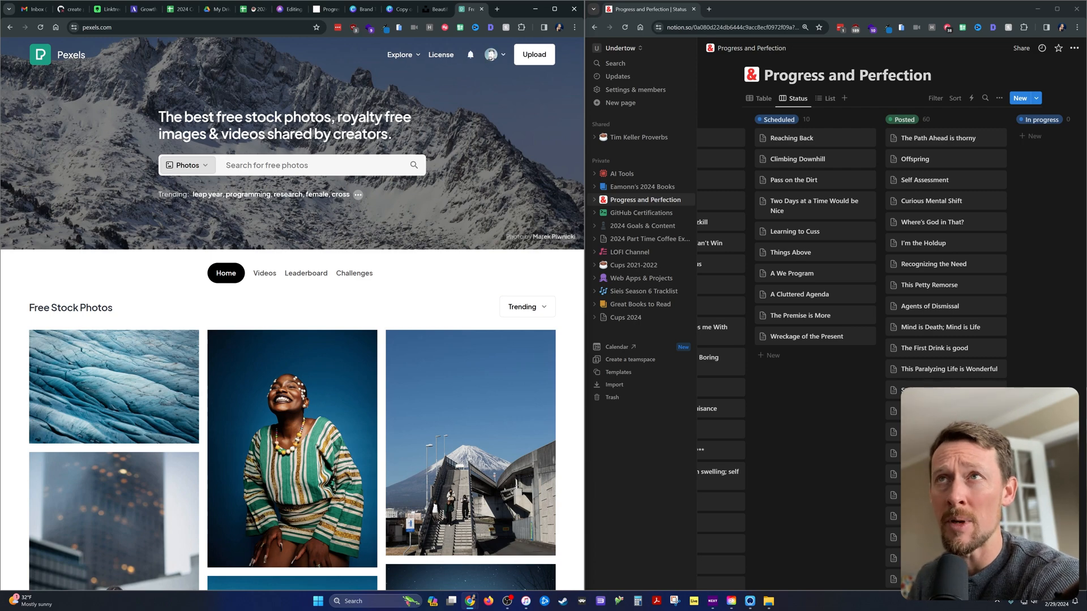
click(463, 8)
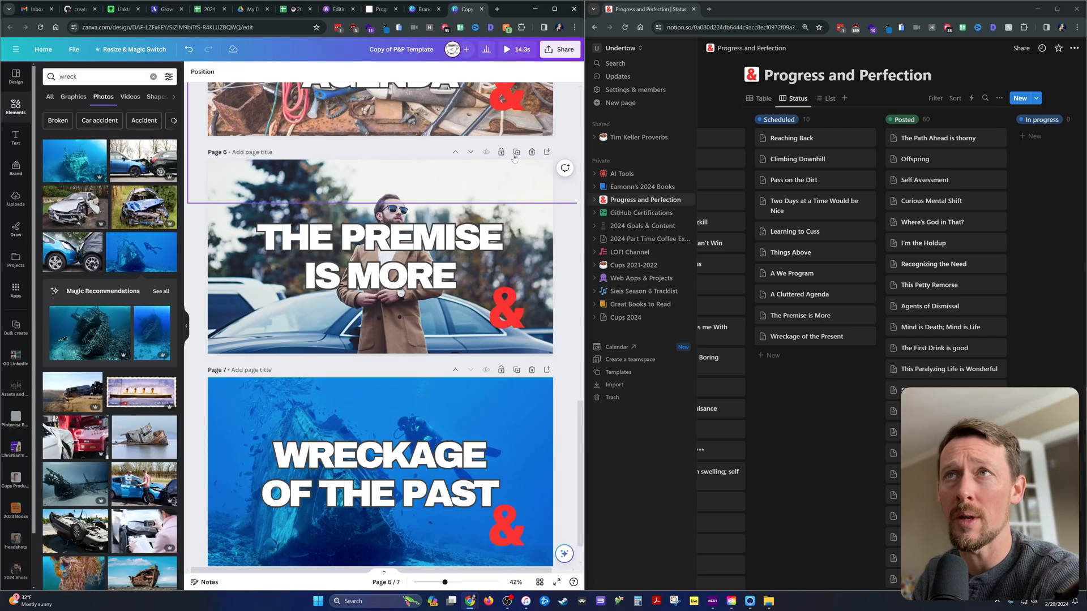
Step: Download all seven Canva pages as JPG images, then go back to beehiiv
scroll(up, 3)
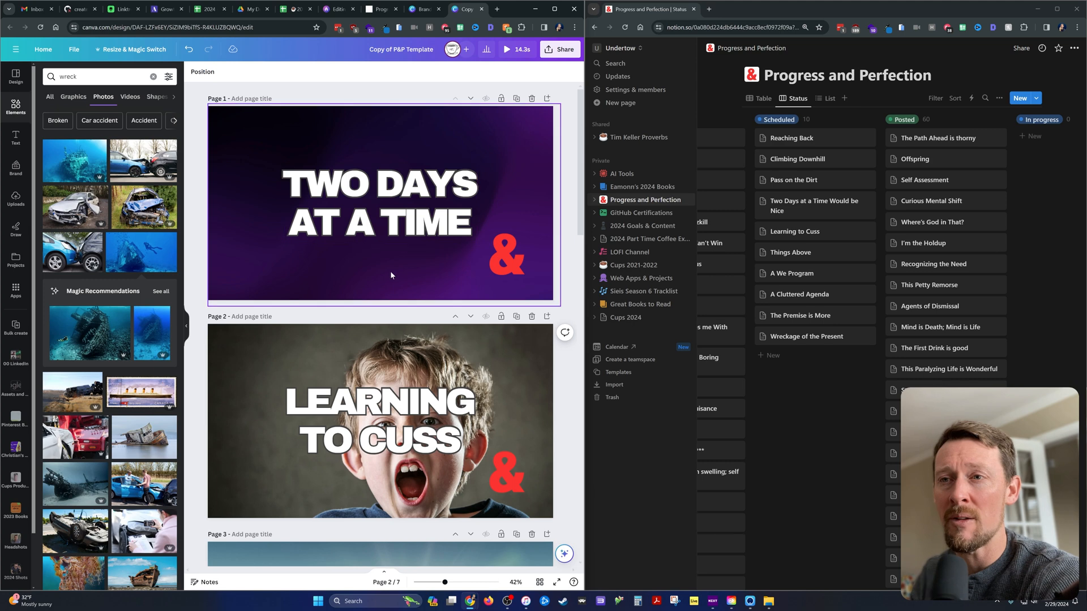
mouse_move(458, 298)
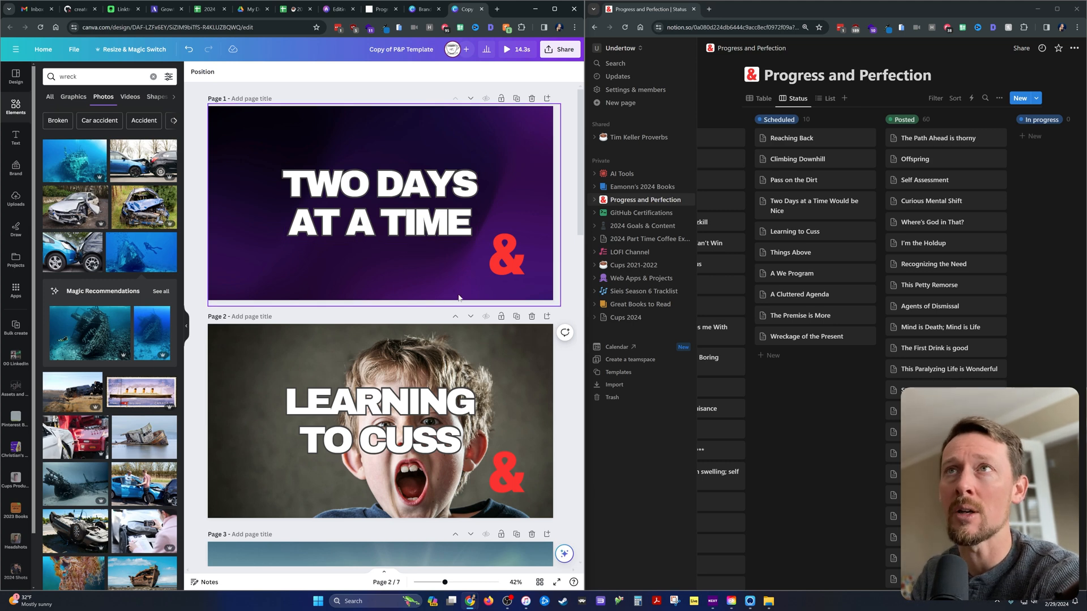
mouse_move(253, 276)
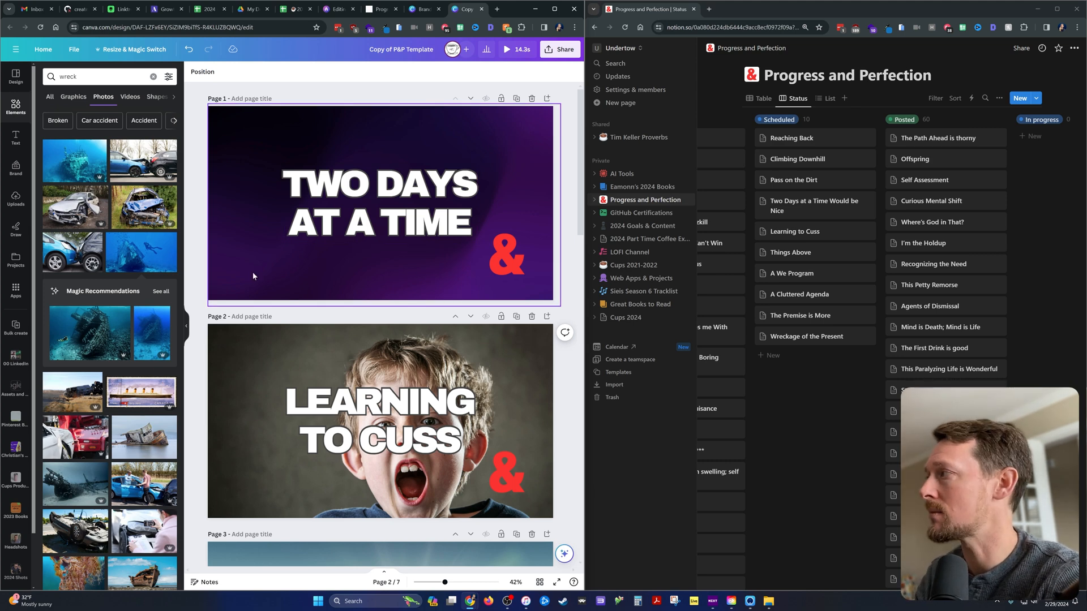
click(379, 203)
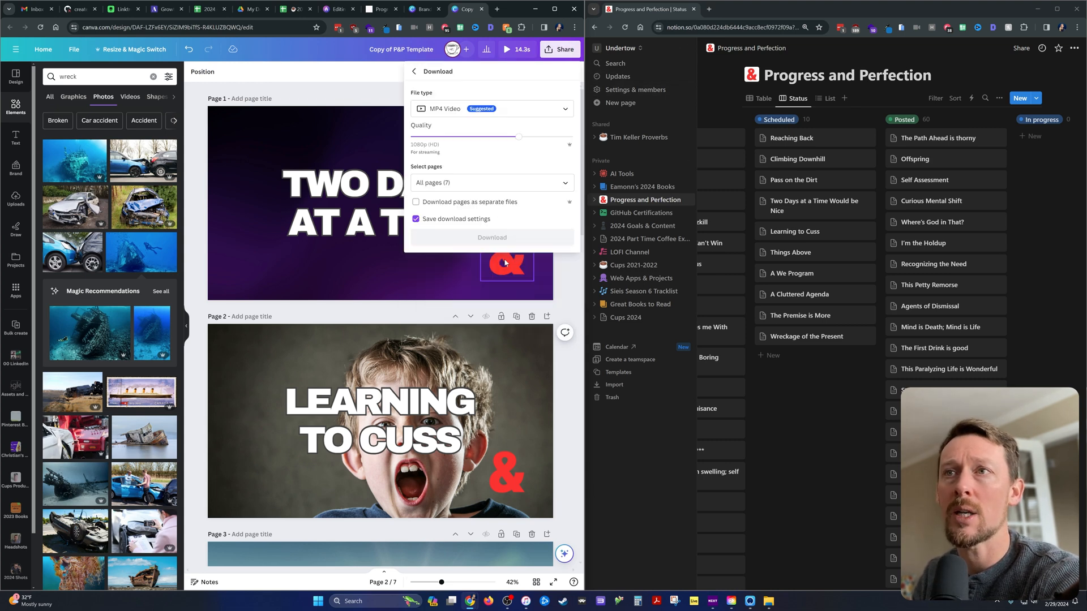
click(491, 108)
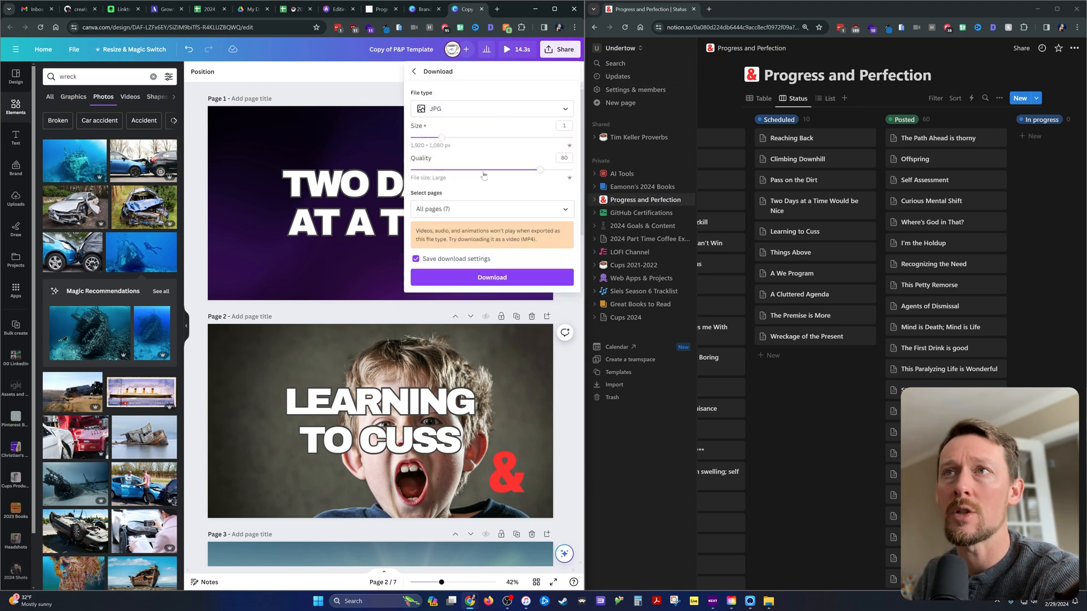
mouse_move(500, 251)
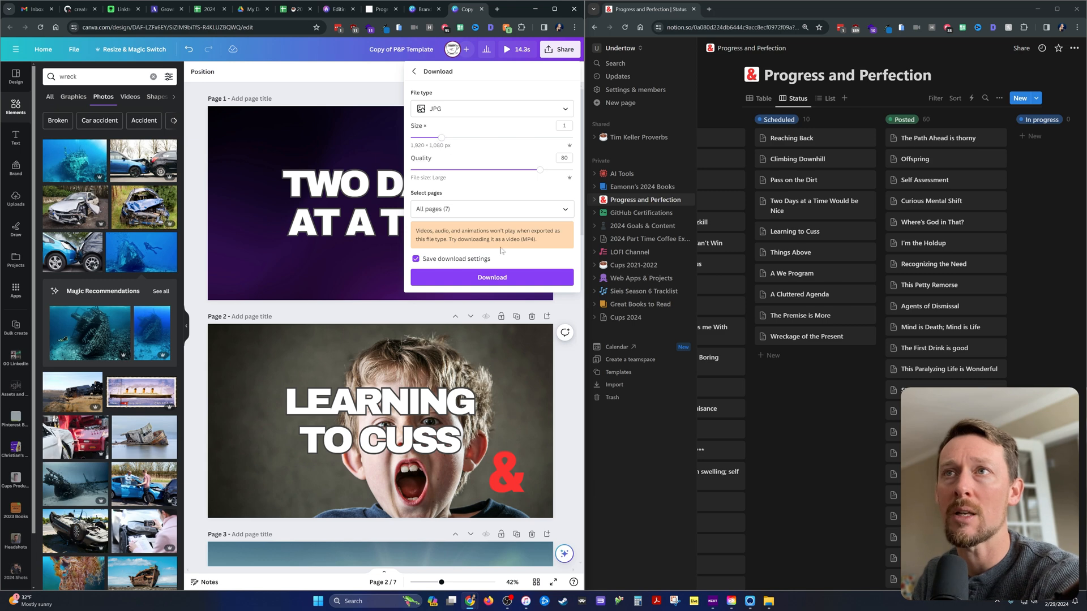
click(491, 278)
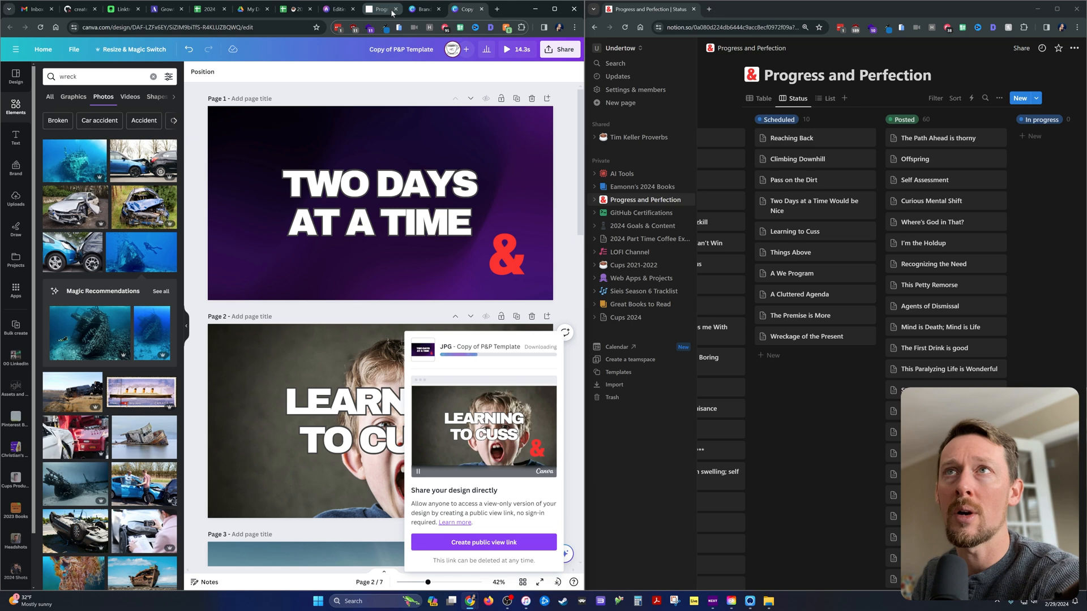
click(339, 9)
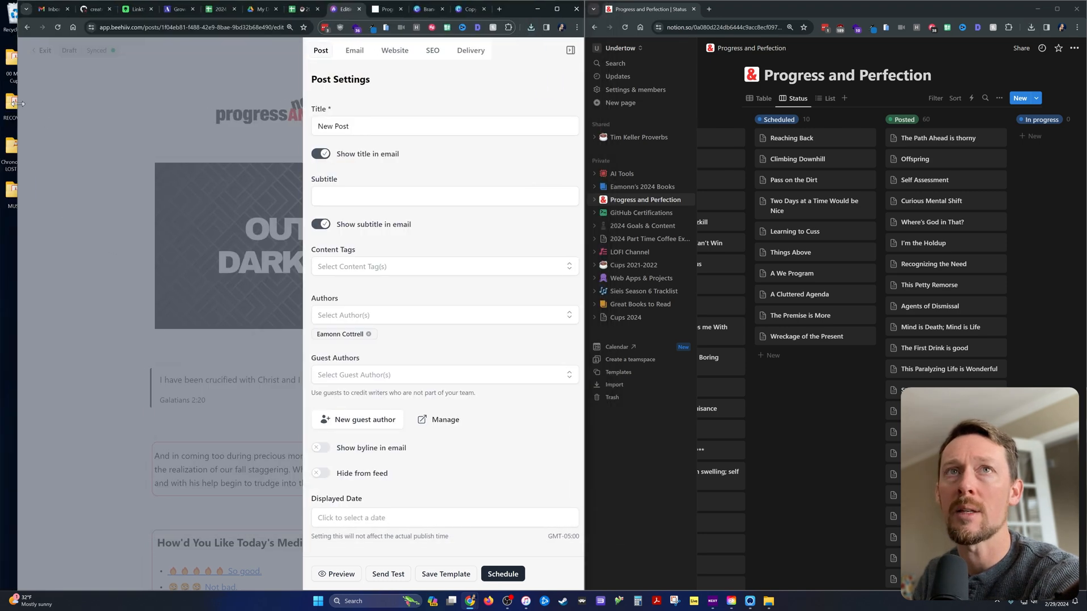
Step: Set the post title to 'Two Days at a Time', trimming 'Would be Nice'
right_click(16, 237)
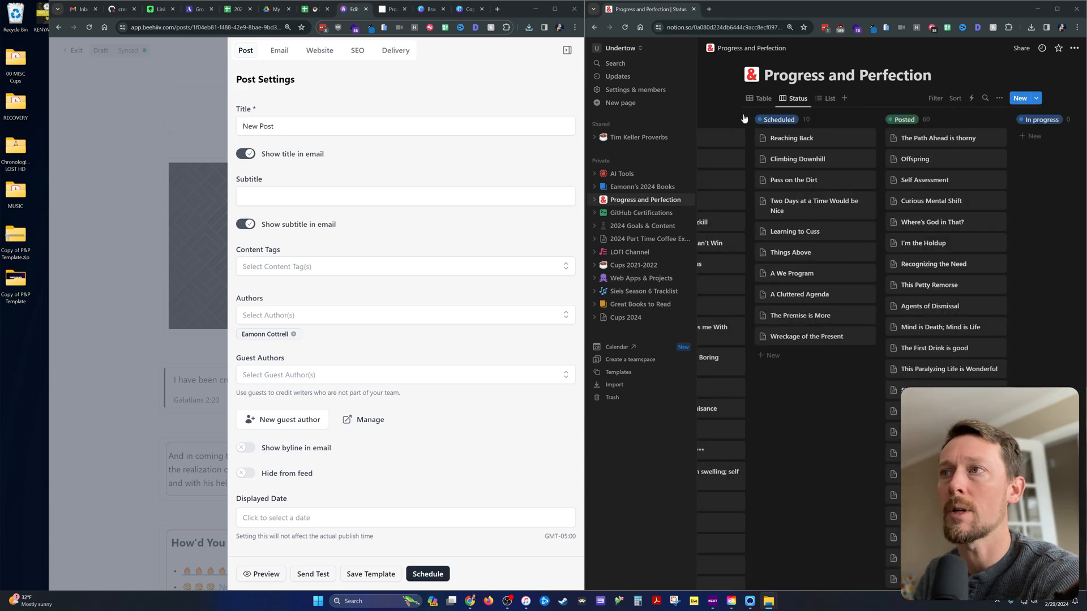
mouse_move(51, 179)
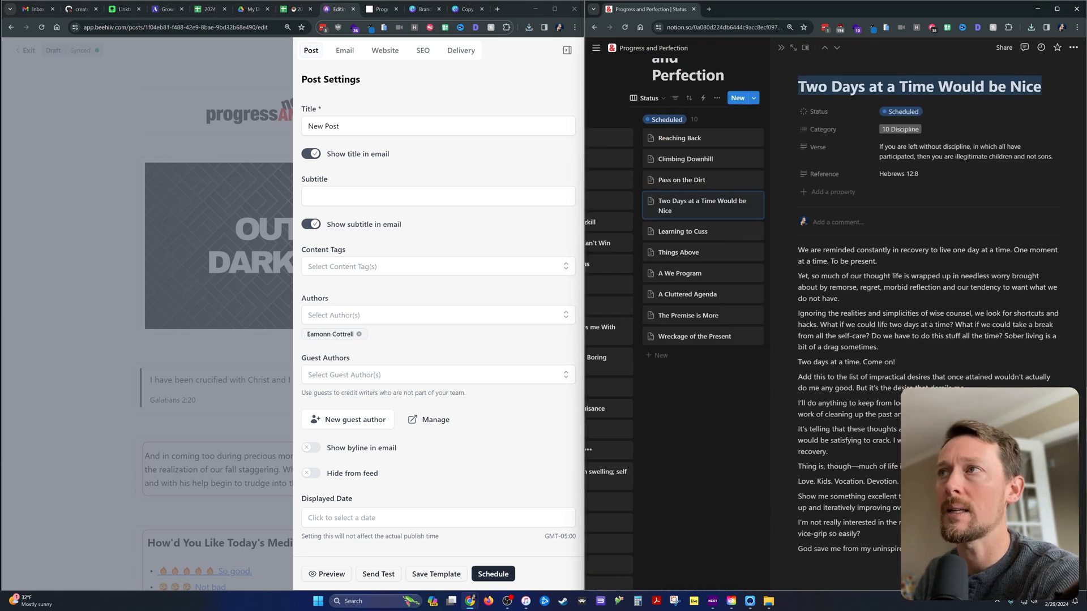
text(Two Days at a Time Would be Nice)
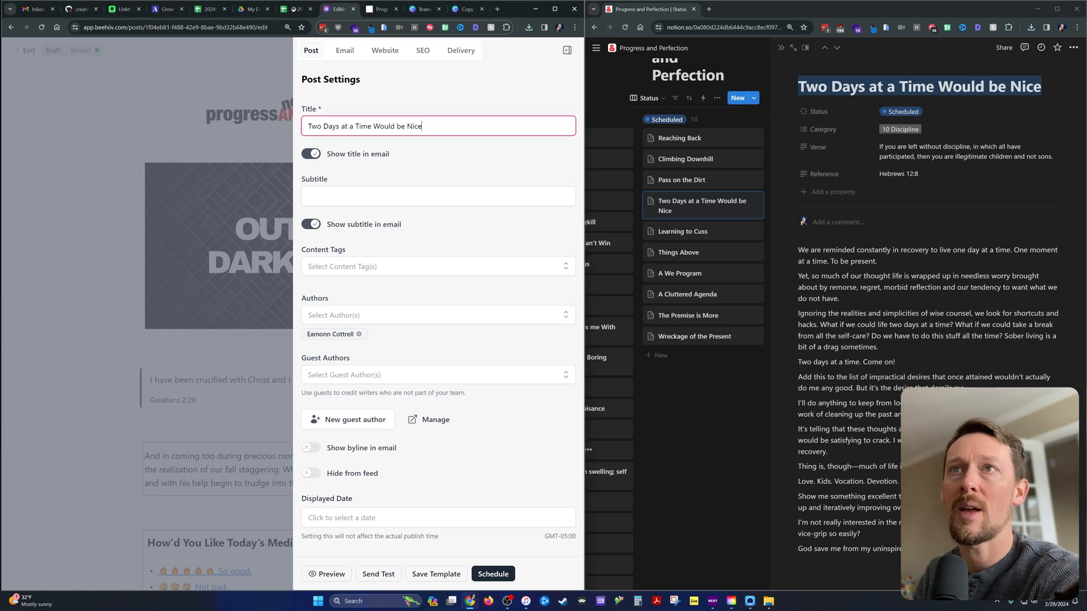
key(Backspace)
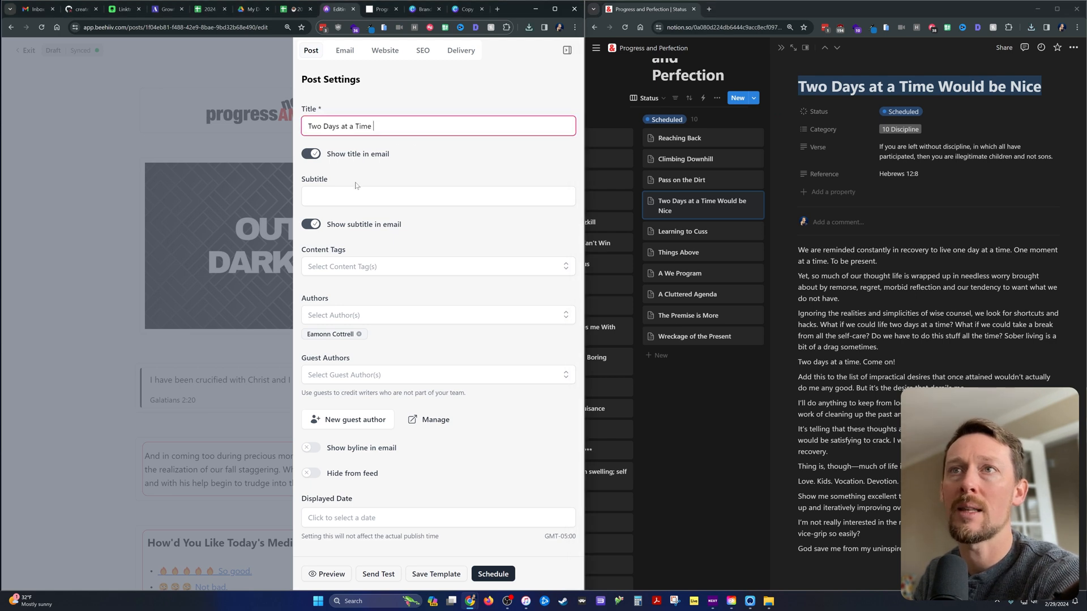
click(438, 195)
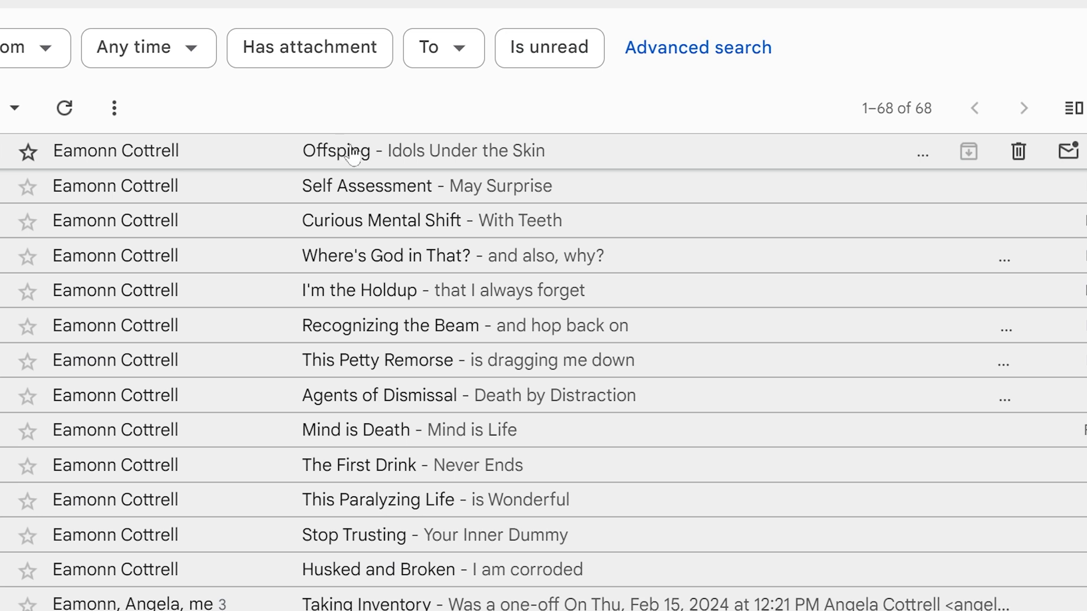
mouse_move(347, 166)
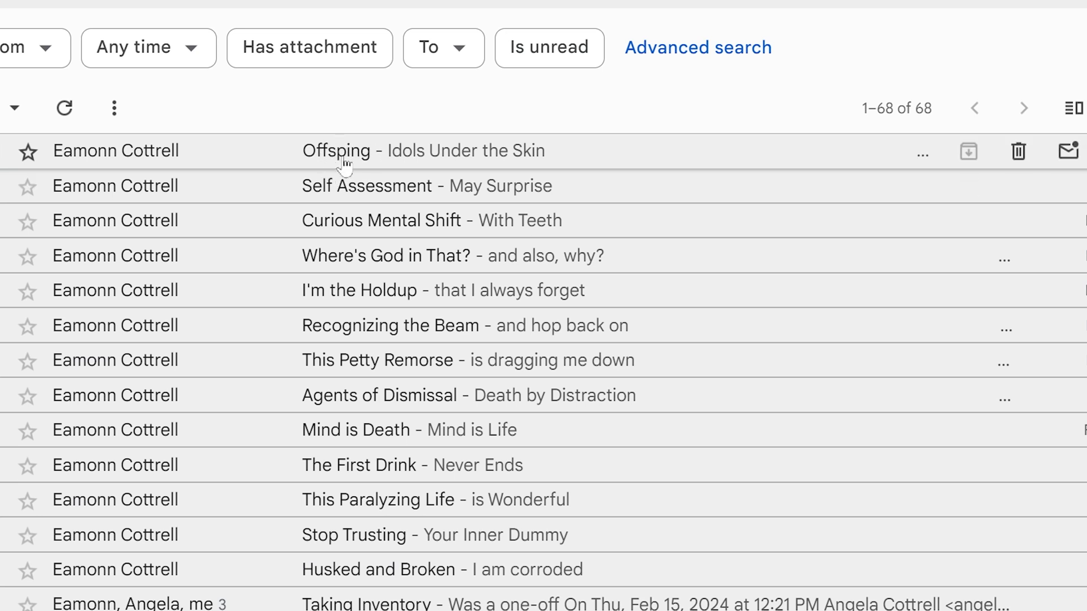
mouse_move(353, 159)
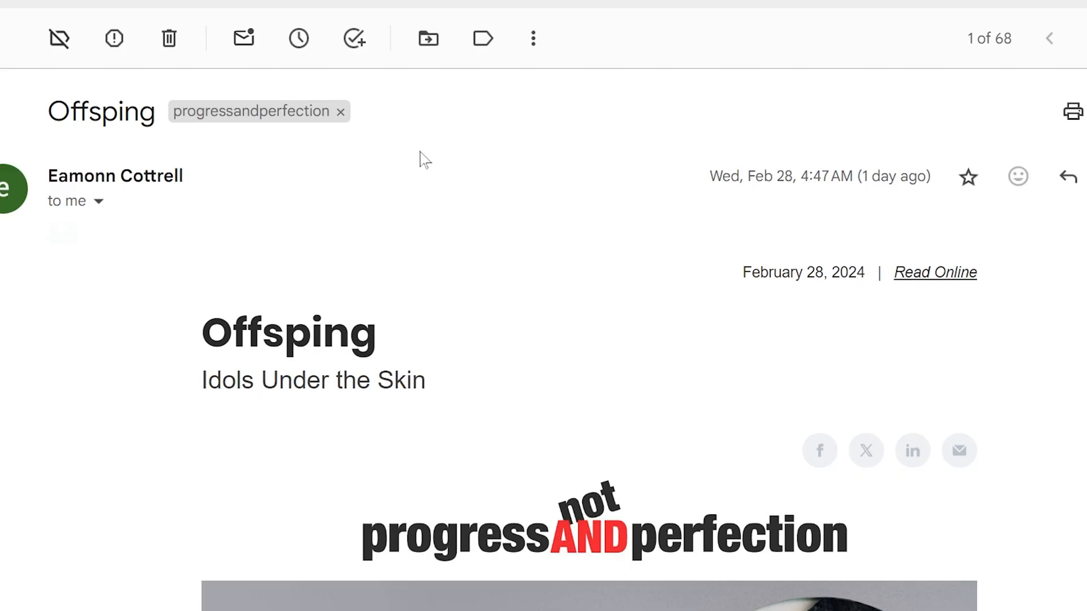
Step: Open the Offsping newsletter email in Gmail to see its title and subtitle format
double_click(287, 332)
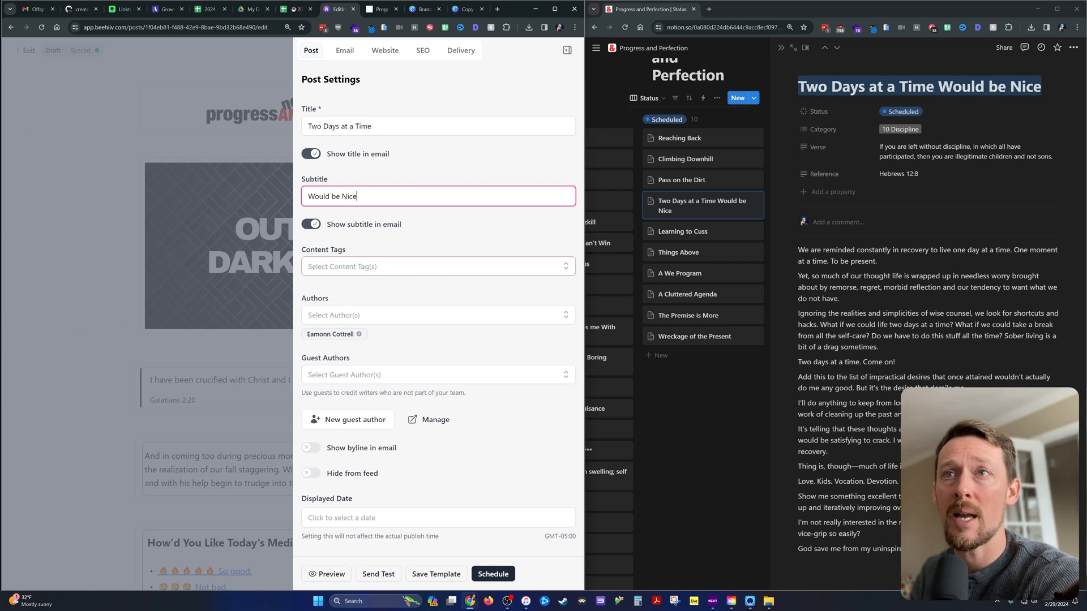
Step: Tag the beehiiv post with the Discipline content tag
click(438, 266)
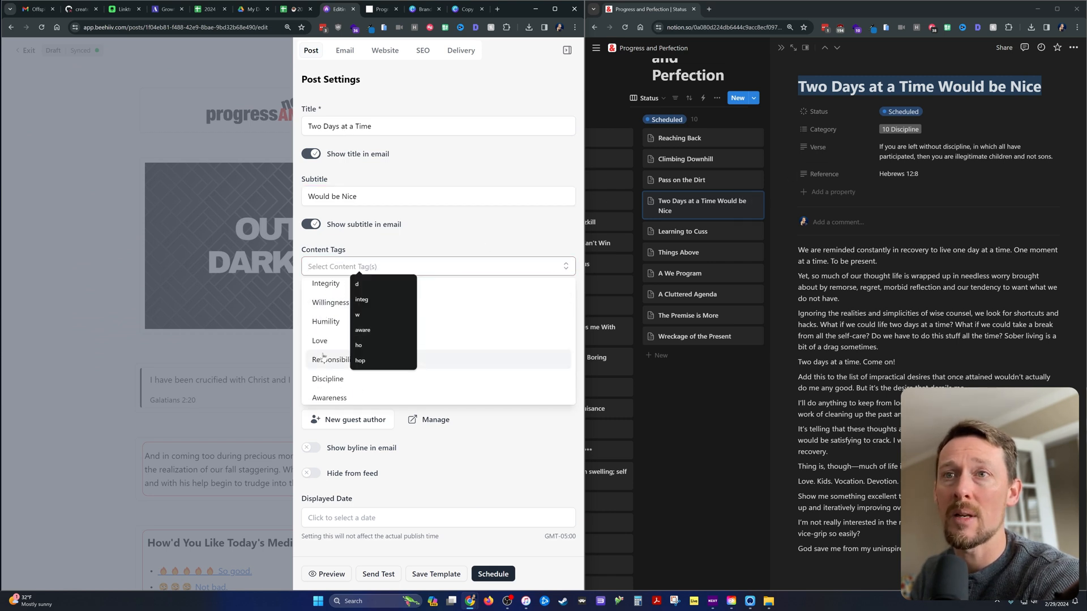
click(327, 379)
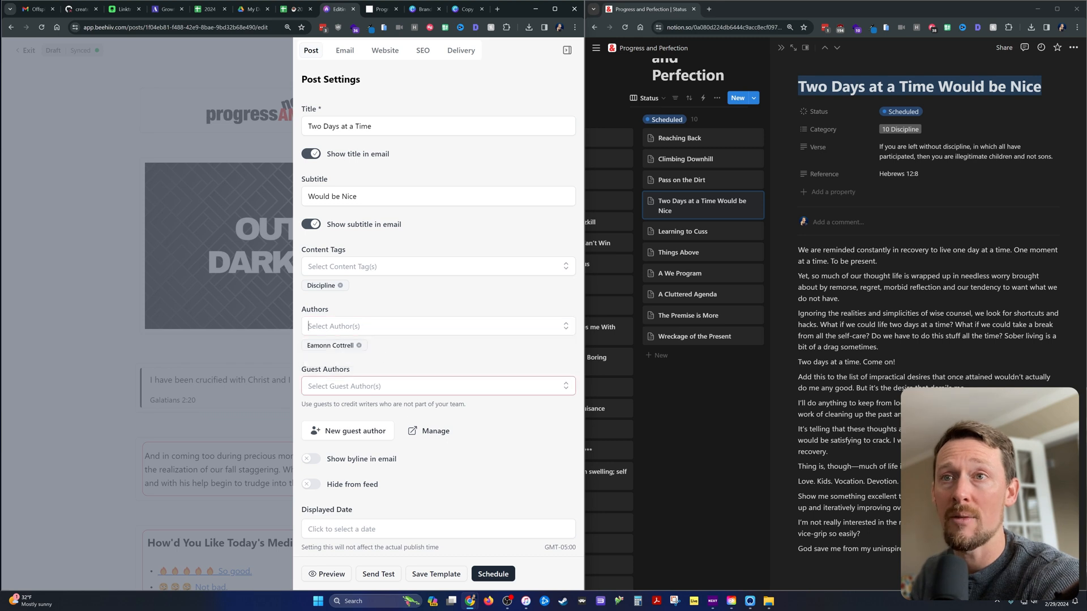
scroll(up, 3)
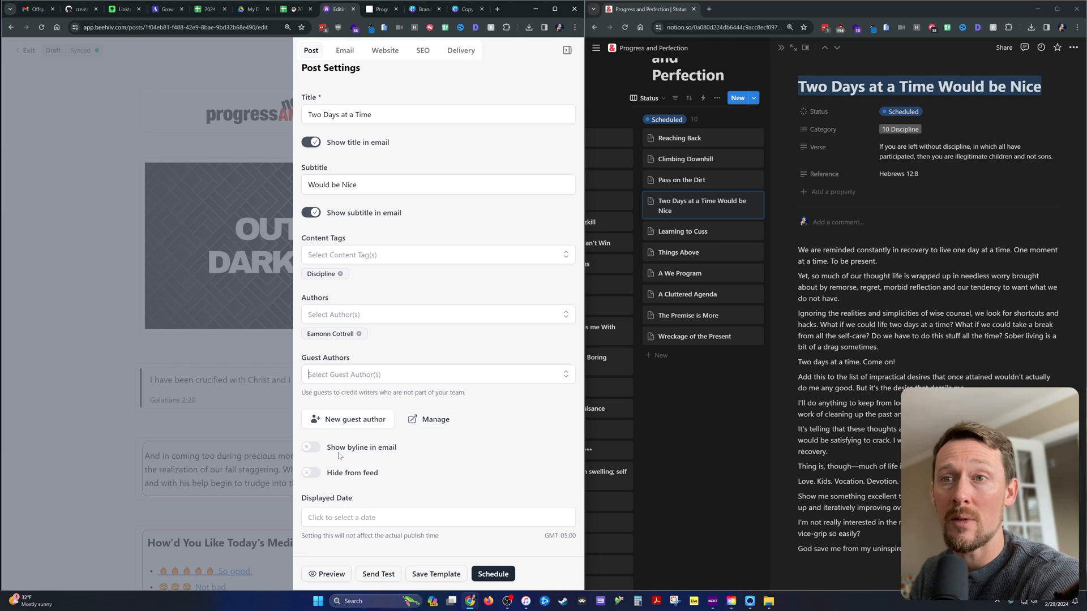
click(345, 50)
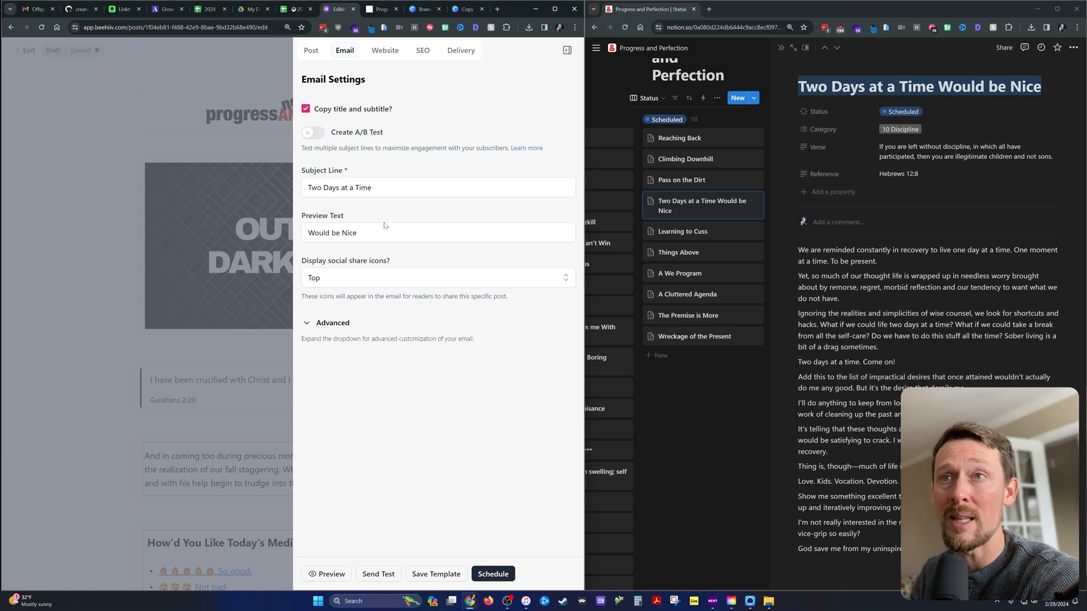
Step: Review the email subject and preview text and expand Advanced email options
click(332, 322)
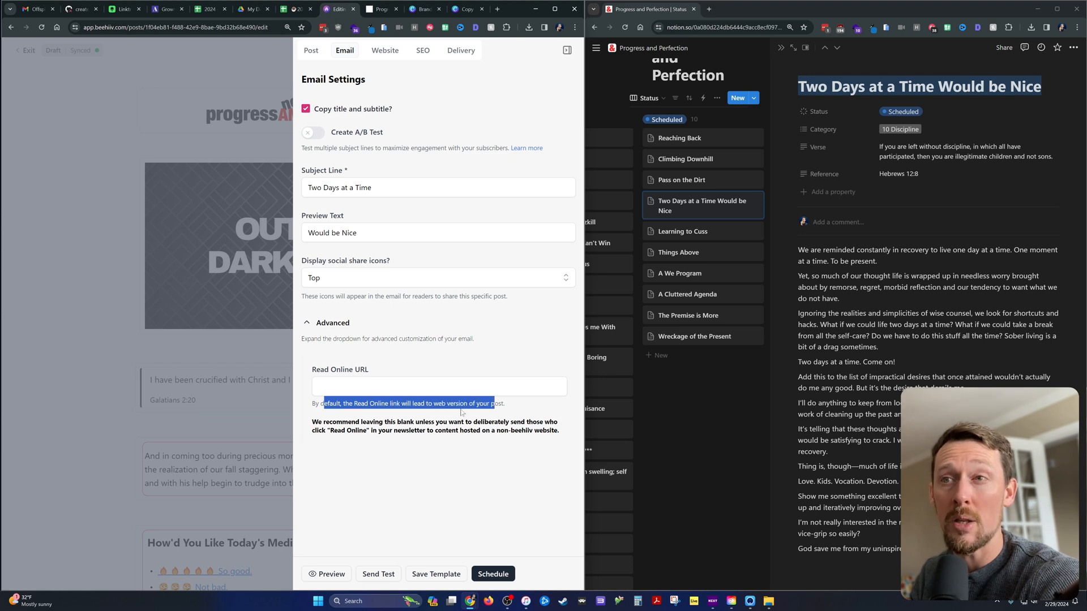
mouse_move(339, 350)
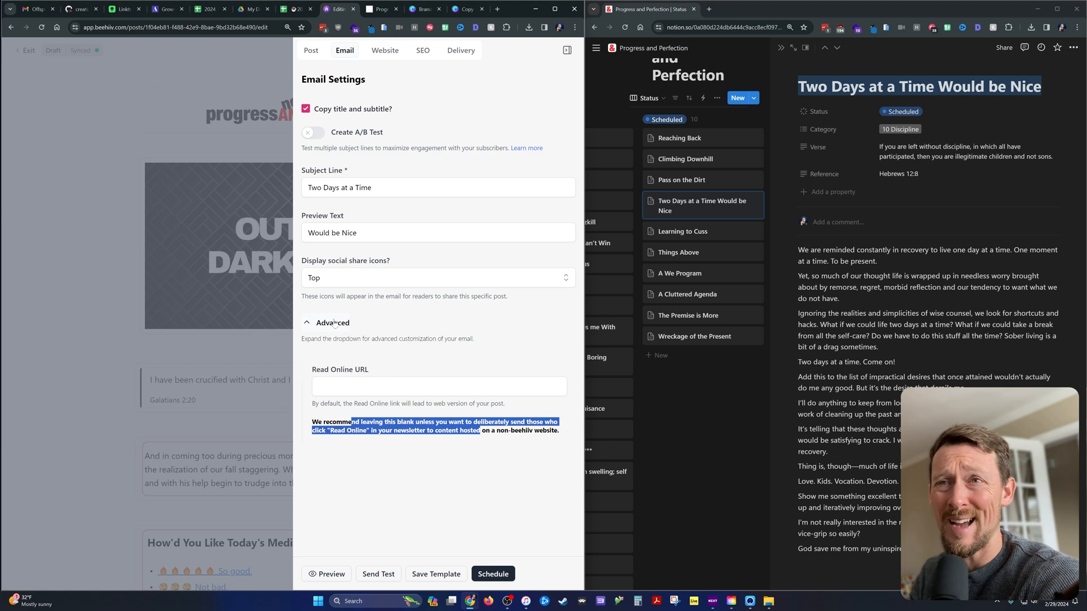
click(385, 50)
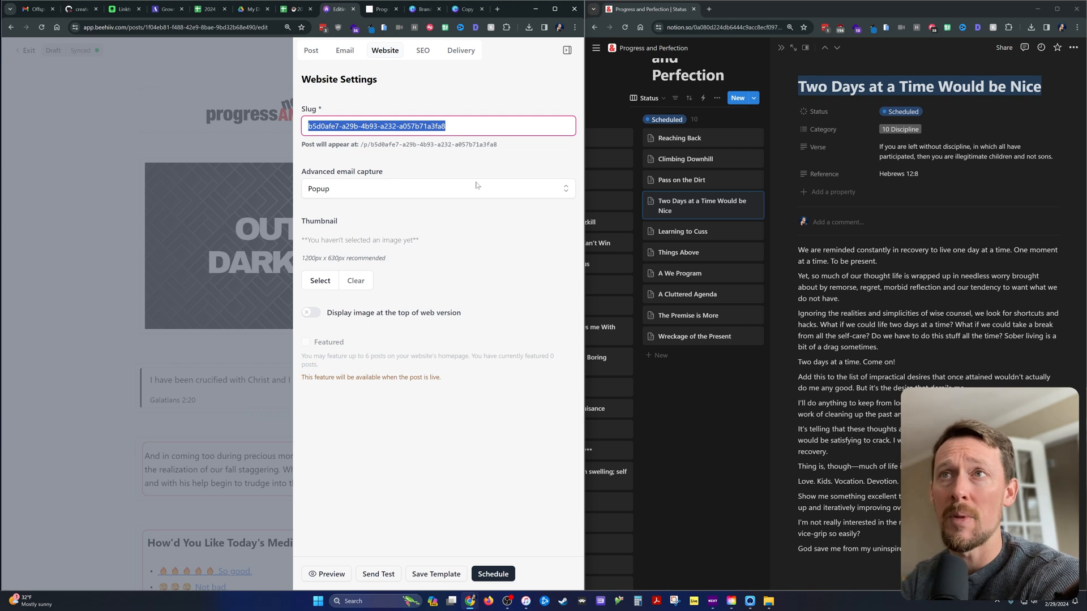
Step: Set the slug to two-days-at-a-time, comparing with the This Petty Remorse post
text(two days)
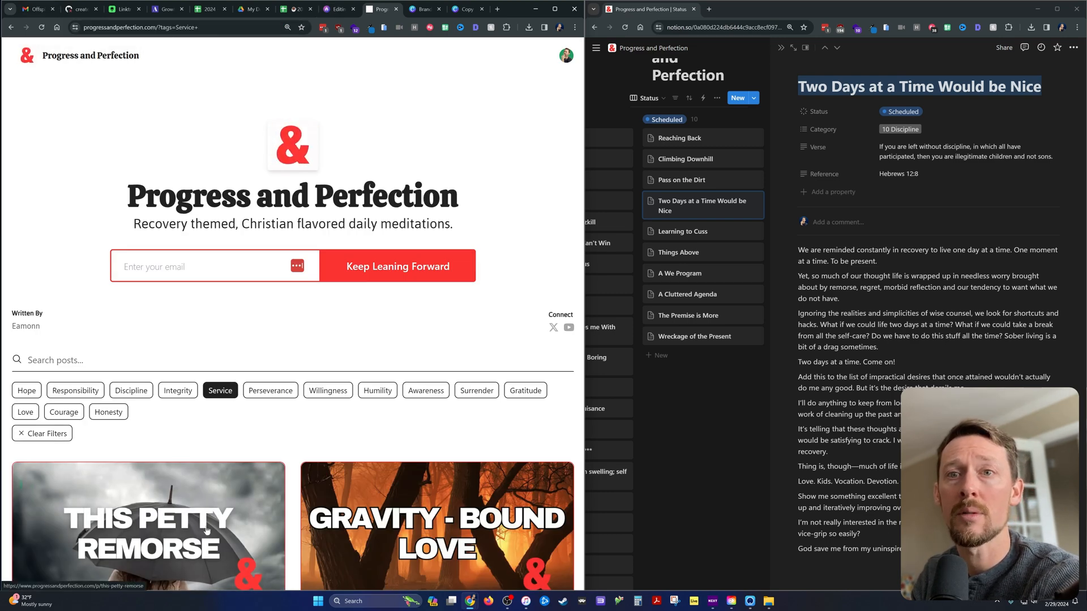
click(147, 524)
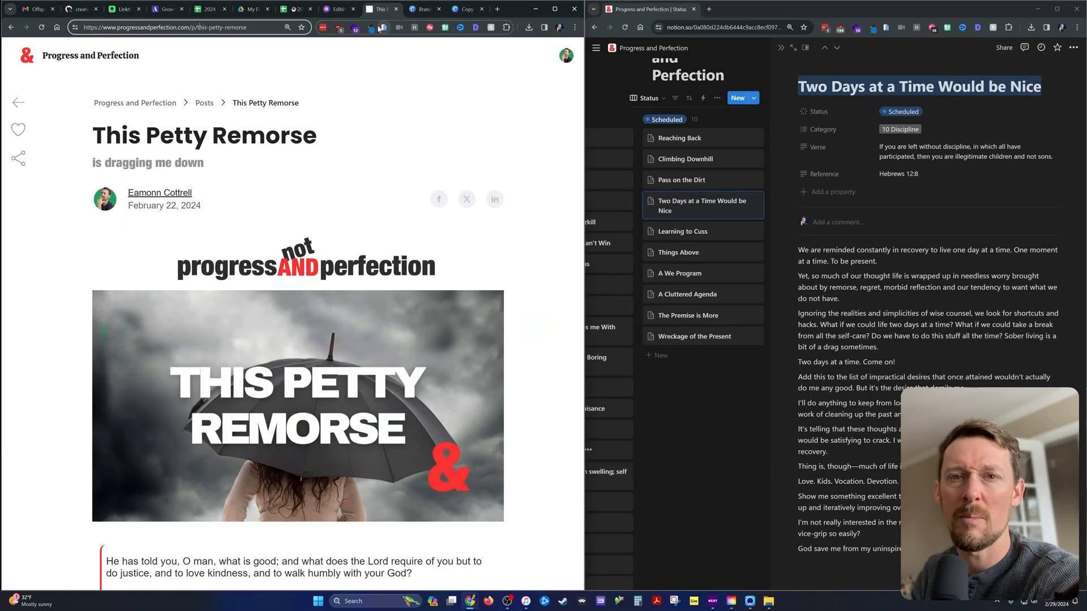
click(423, 9)
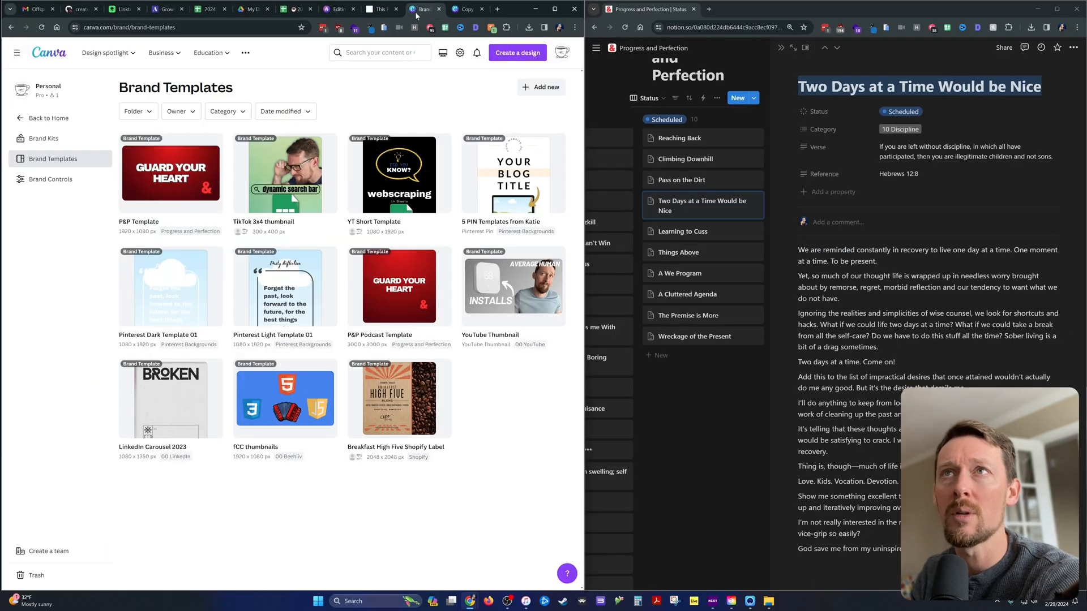
click(336, 9)
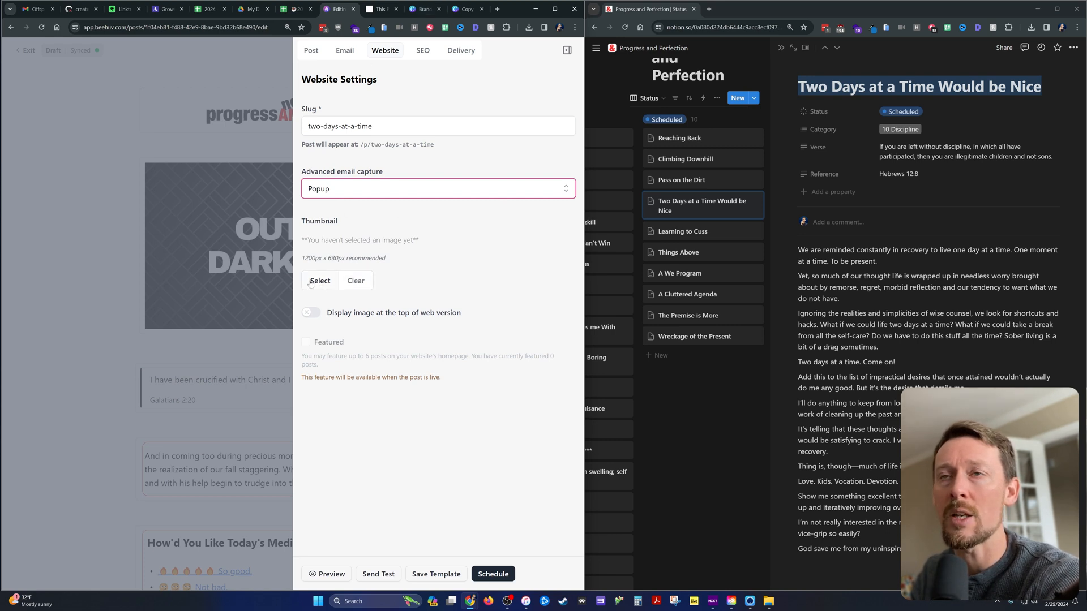
Step: Upload the purple TWO DAYS AT A TIME cover as the website thumbnail
click(319, 281)
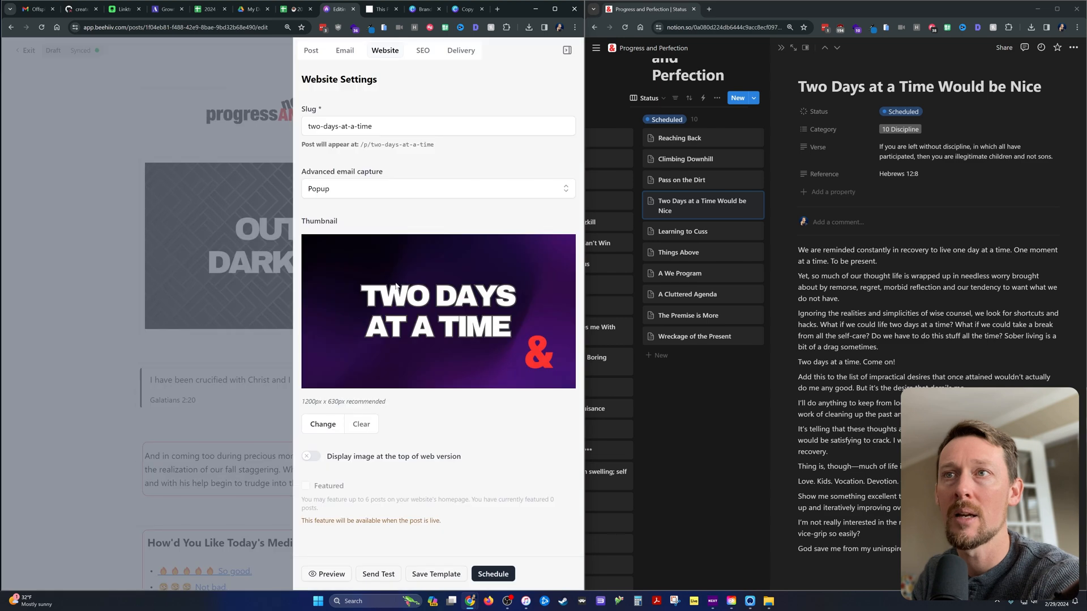
mouse_move(389, 139)
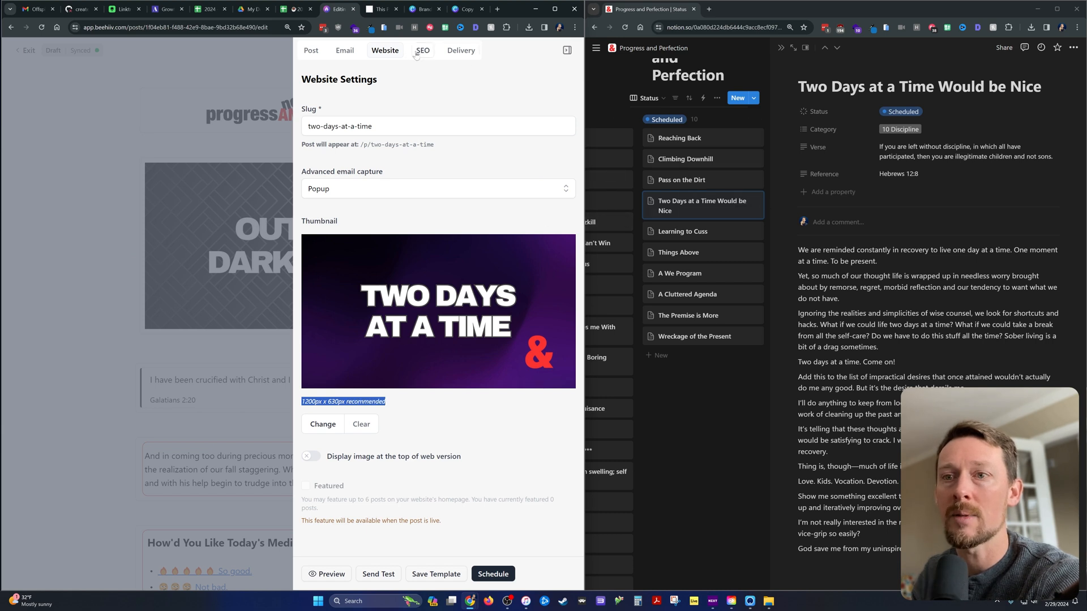
Step: Fill the SEO description with the post's opening lines about living one day at a time
click(422, 50)
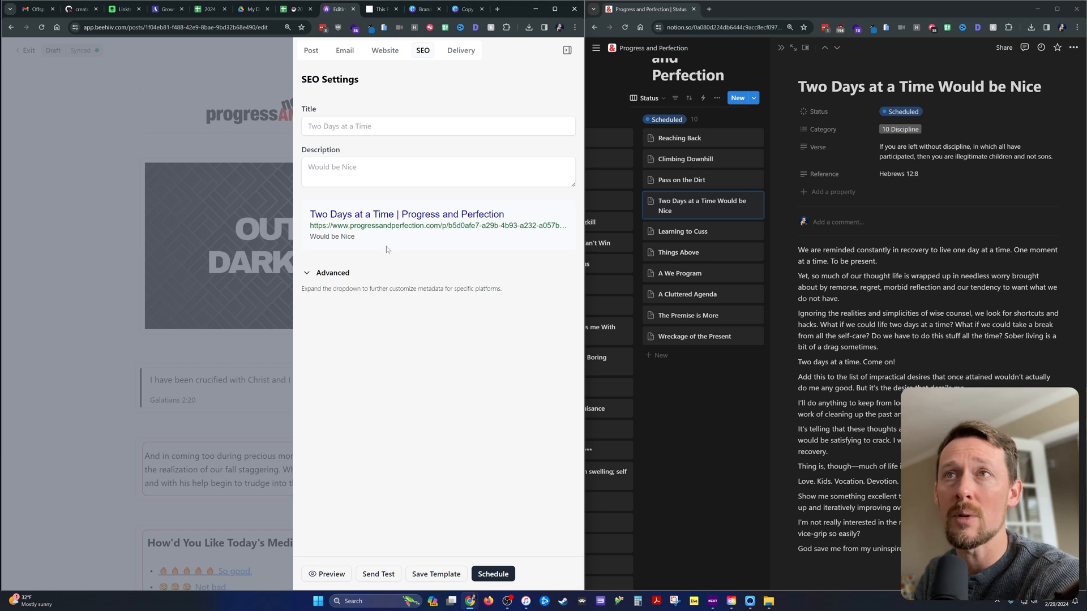
click(438, 171)
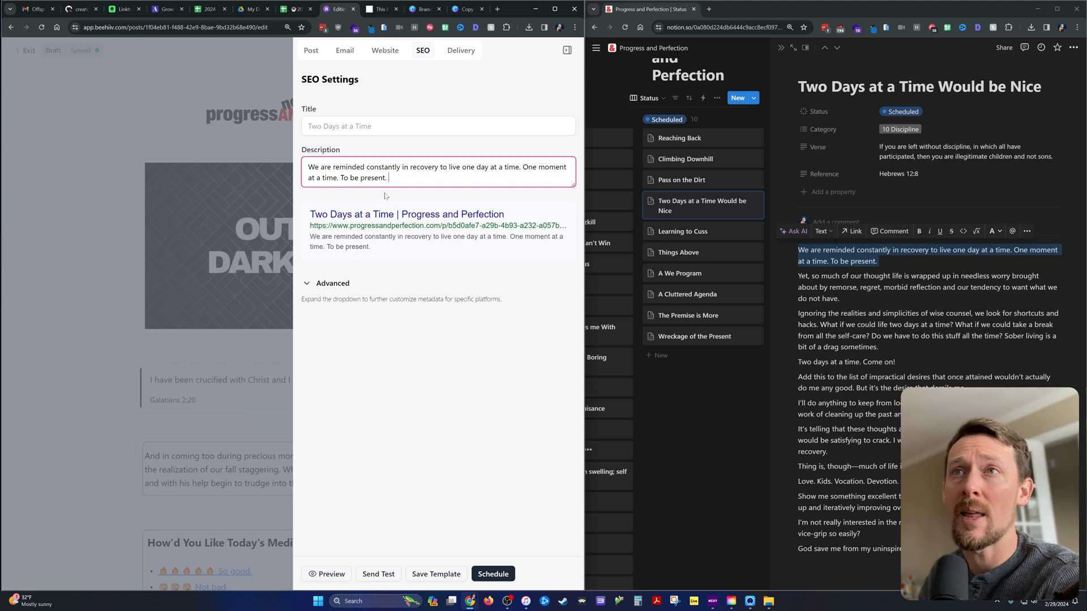
mouse_move(385, 197)
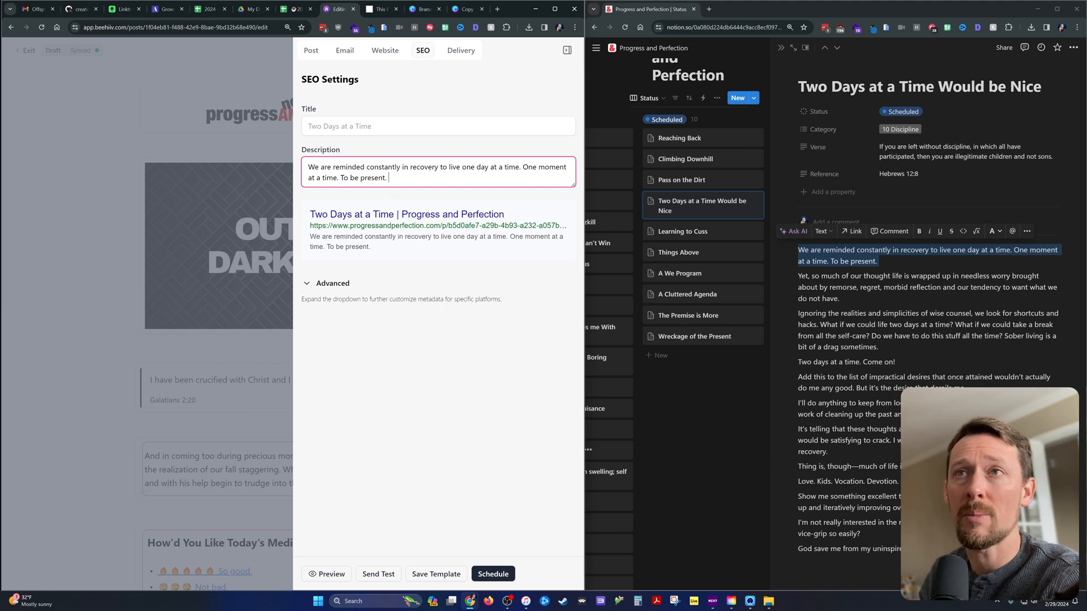
mouse_move(477, 194)
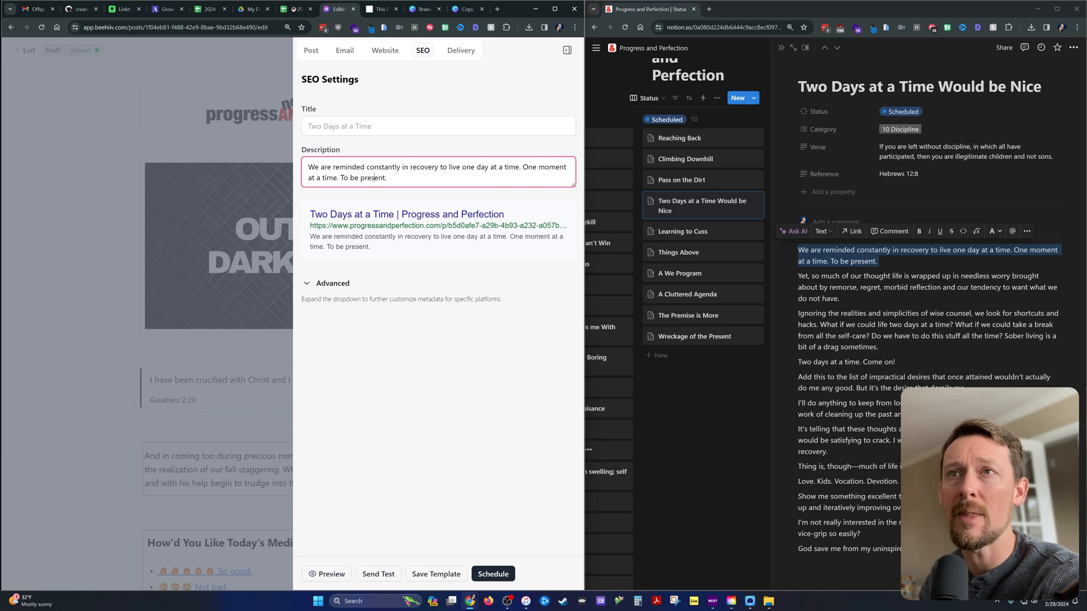
mouse_move(447, 544)
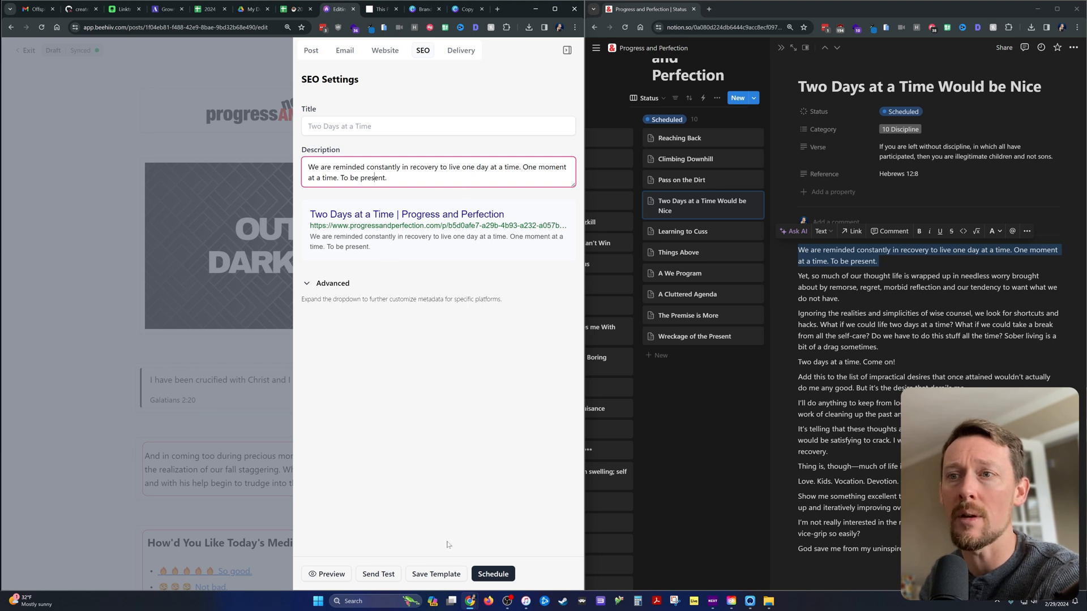
click(461, 49)
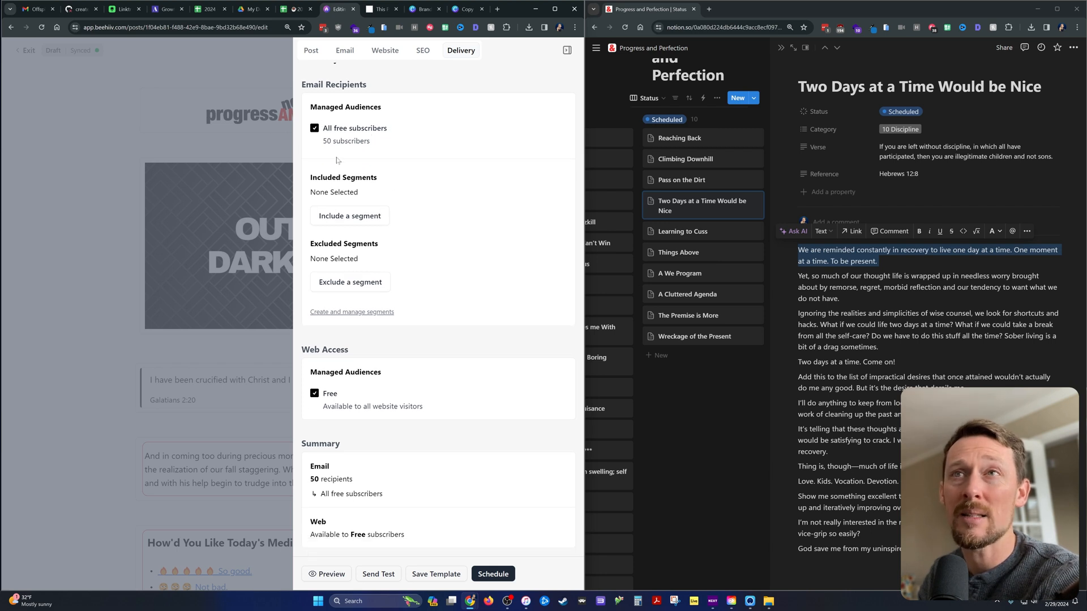
mouse_move(357, 167)
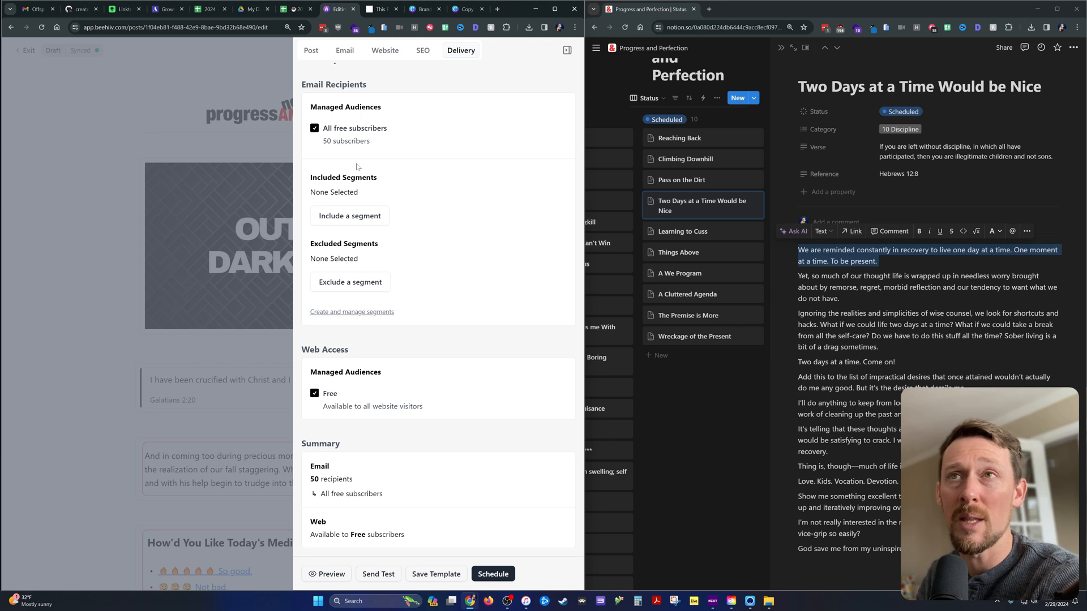
mouse_move(438, 445)
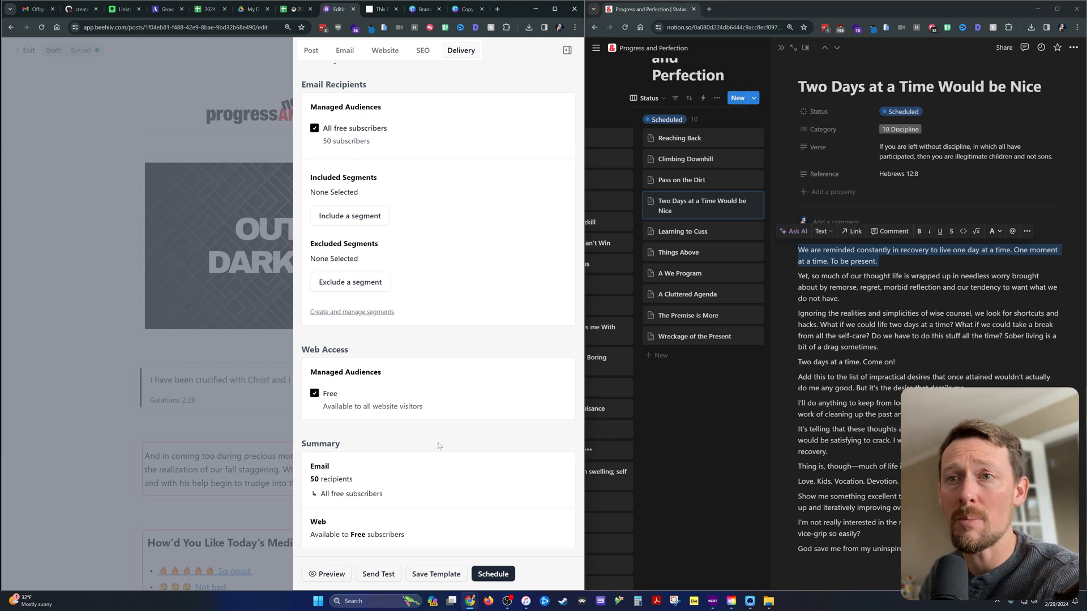
mouse_move(428, 518)
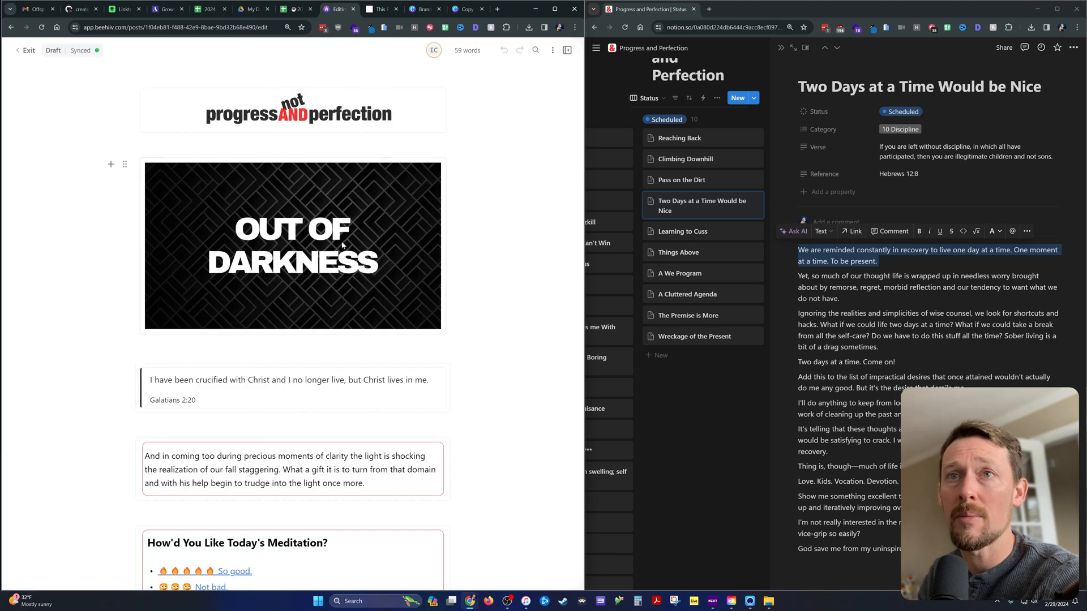
Step: Choose to upload a new picture replacing the OUT OF DARKNESS header image
click(309, 144)
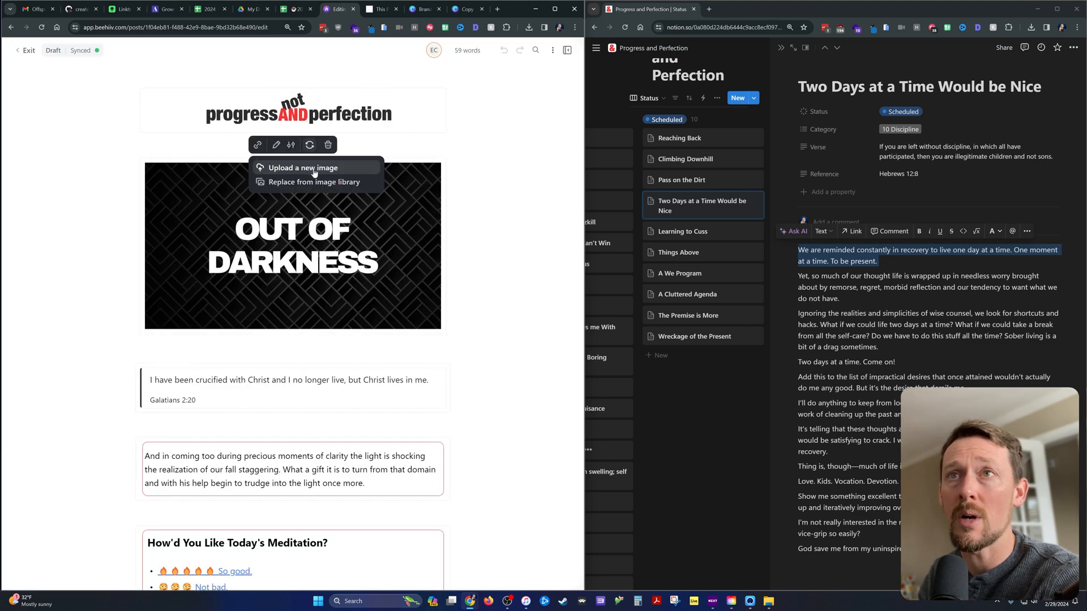
click(303, 168)
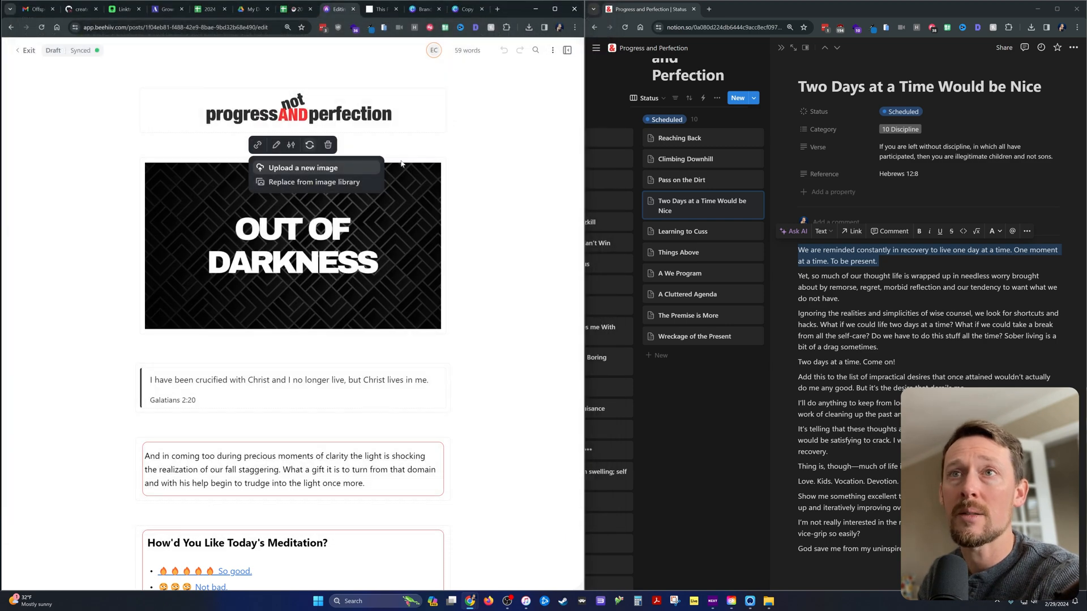
mouse_move(298, 185)
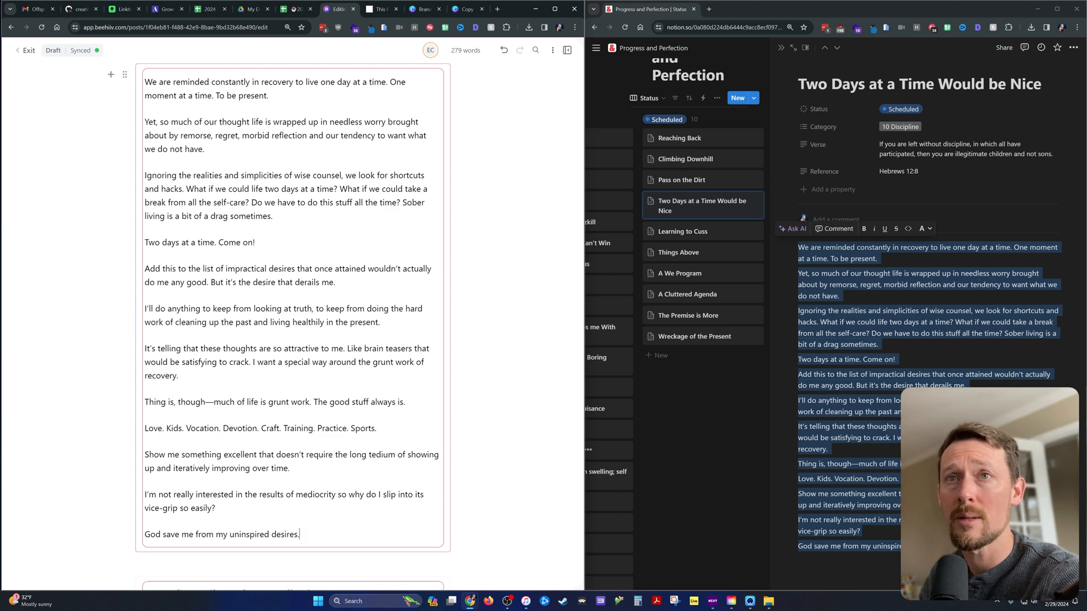
Step: Review the Hebrews 12:8 verse and Two Days at a Time body in the draft
scroll(up, 3)
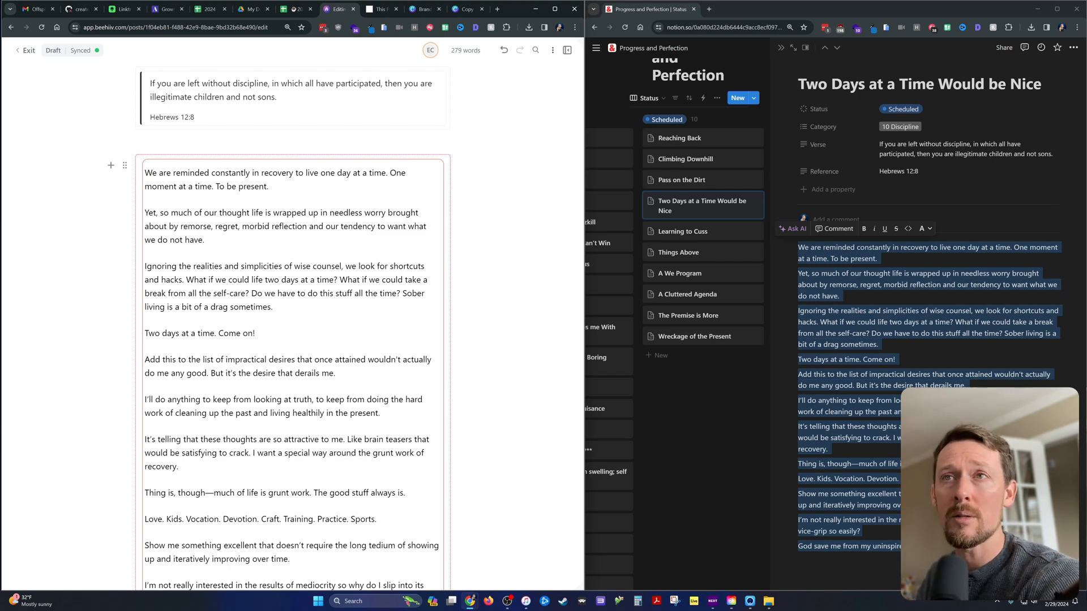
scroll(down, 3)
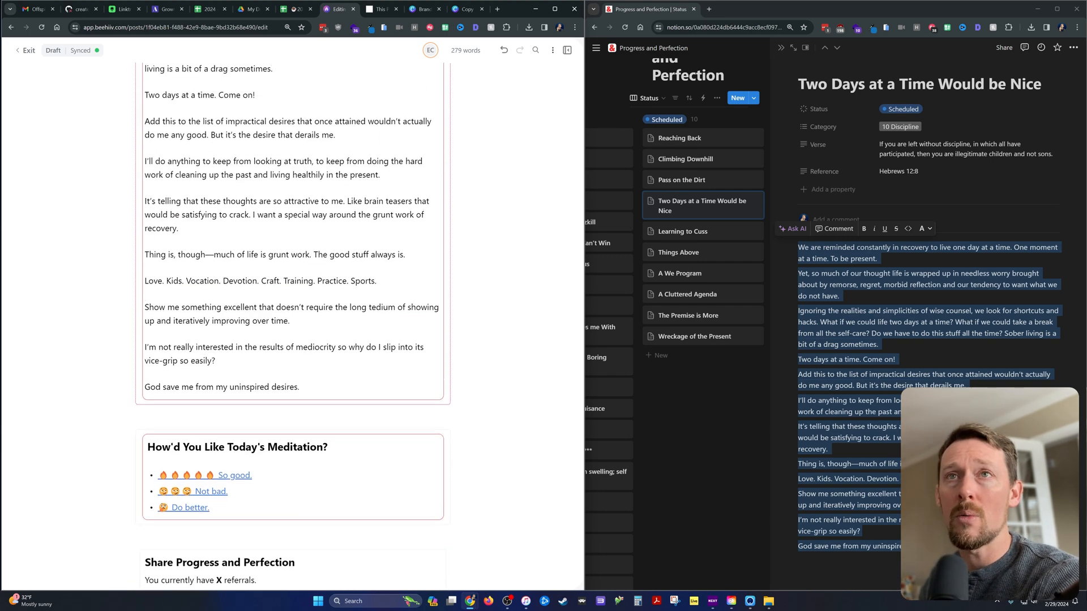
scroll(down, 3)
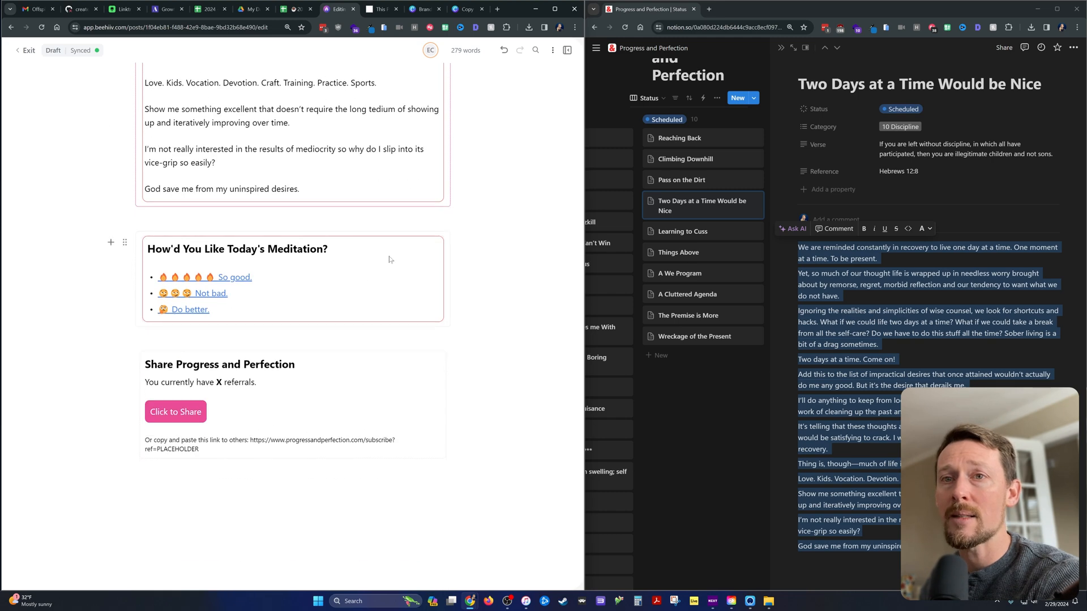
click(384, 49)
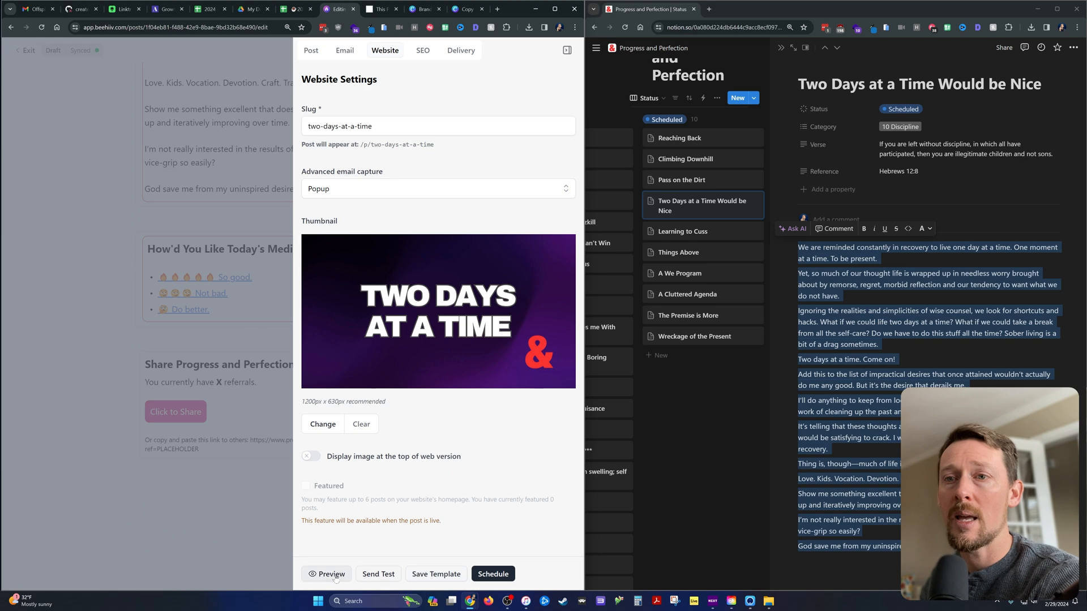
click(331, 574)
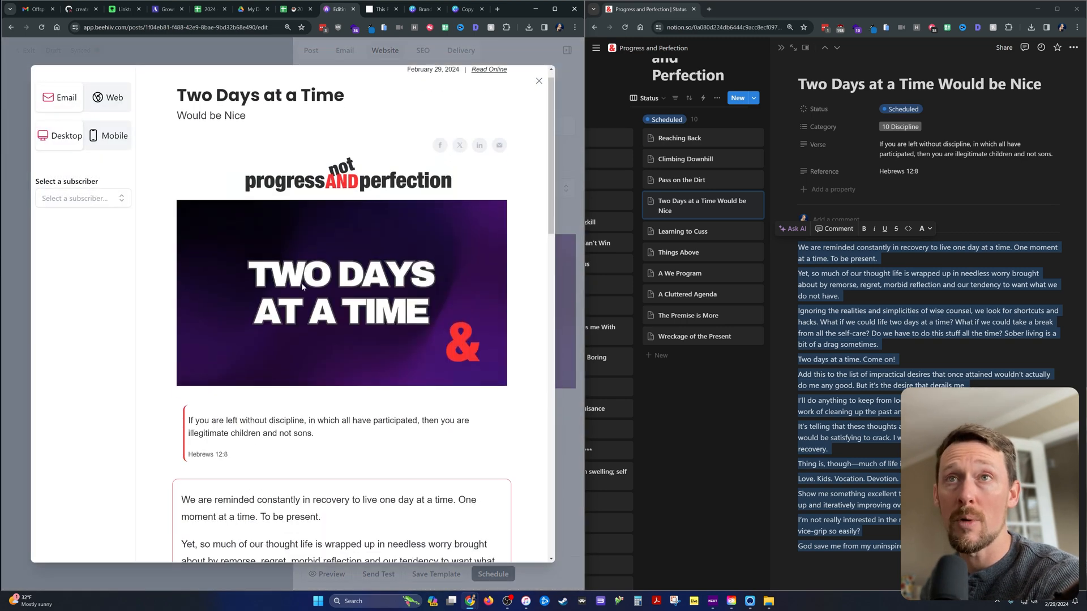
scroll(down, 3)
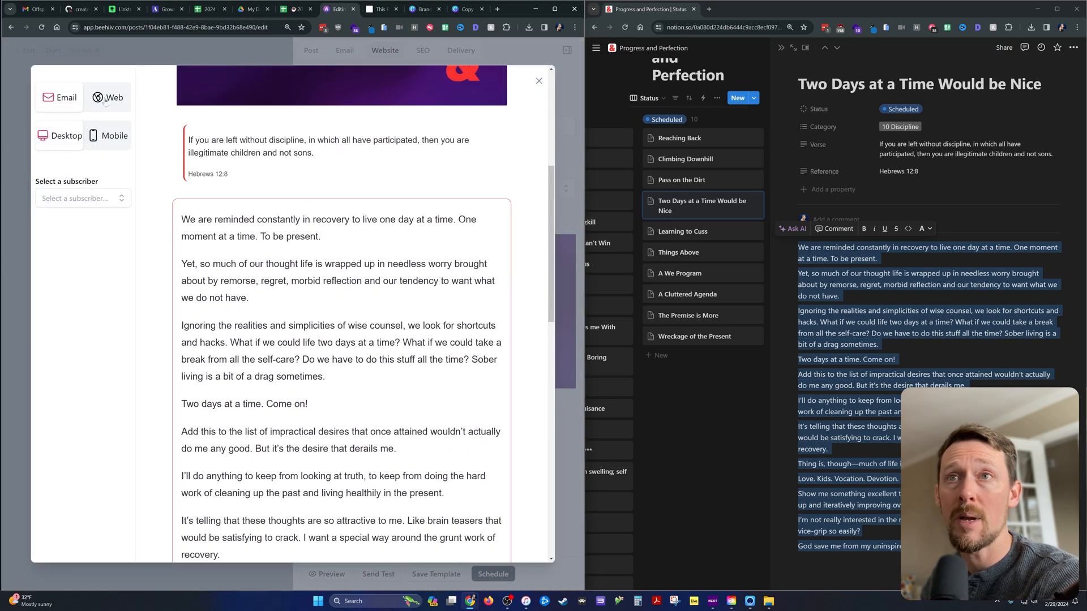
scroll(up, 3)
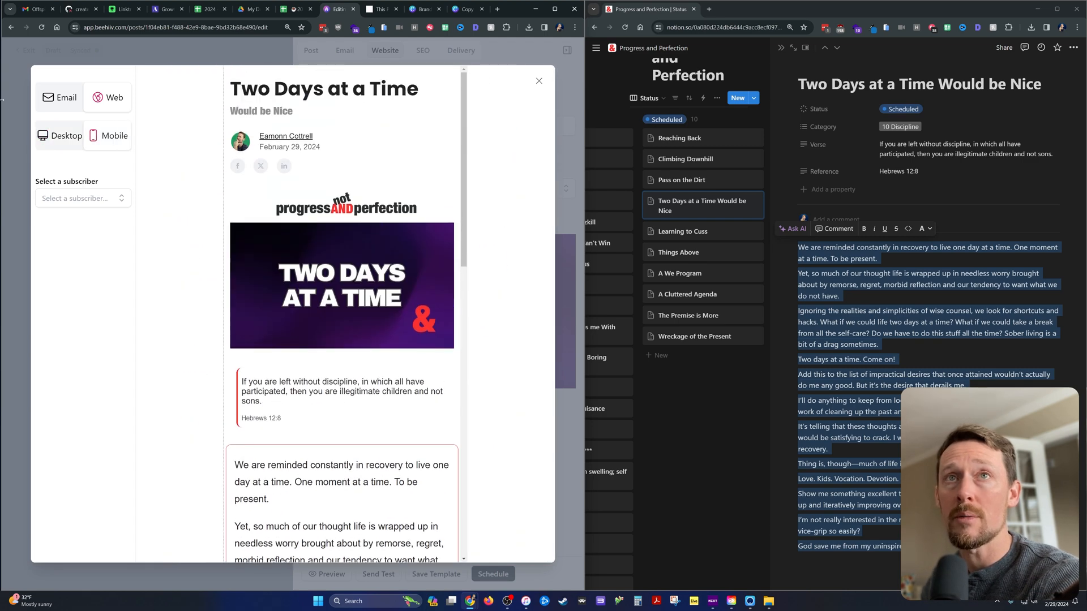
scroll(down, 3)
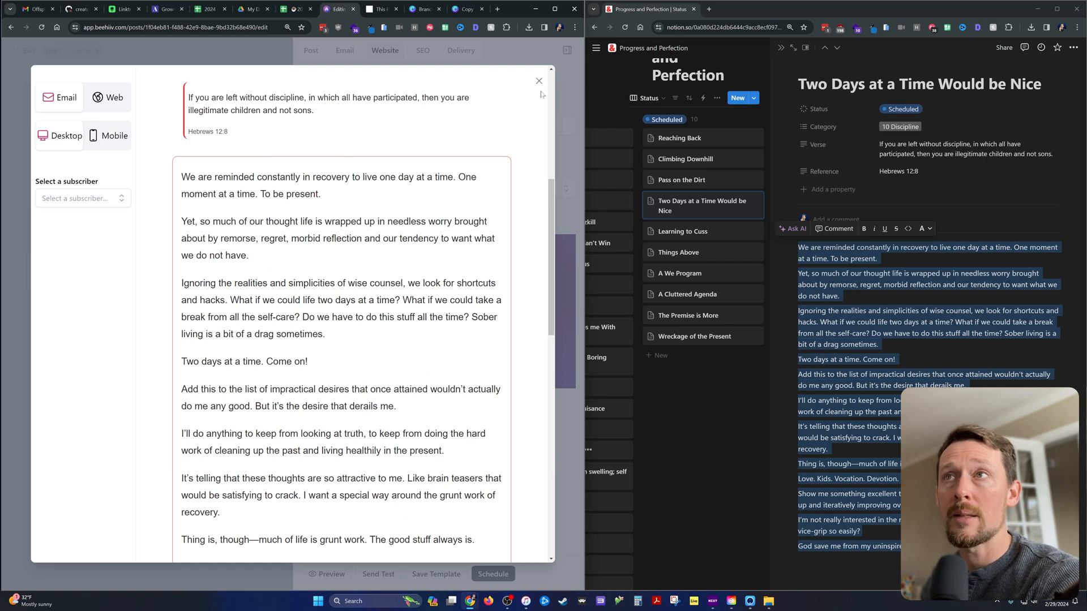
mouse_move(207, 120)
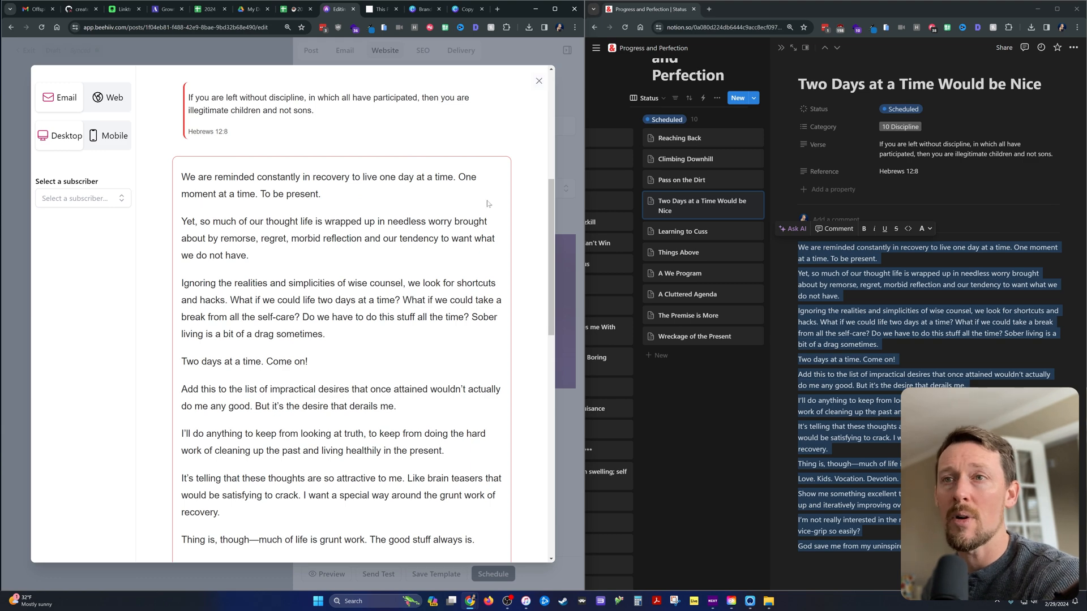
scroll(down, 3)
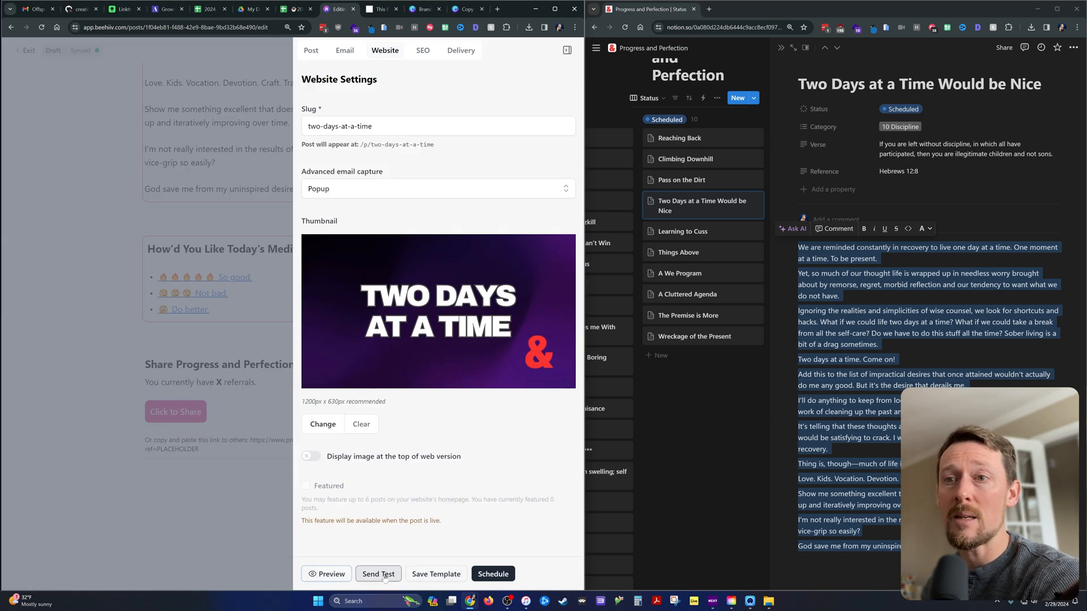
click(378, 574)
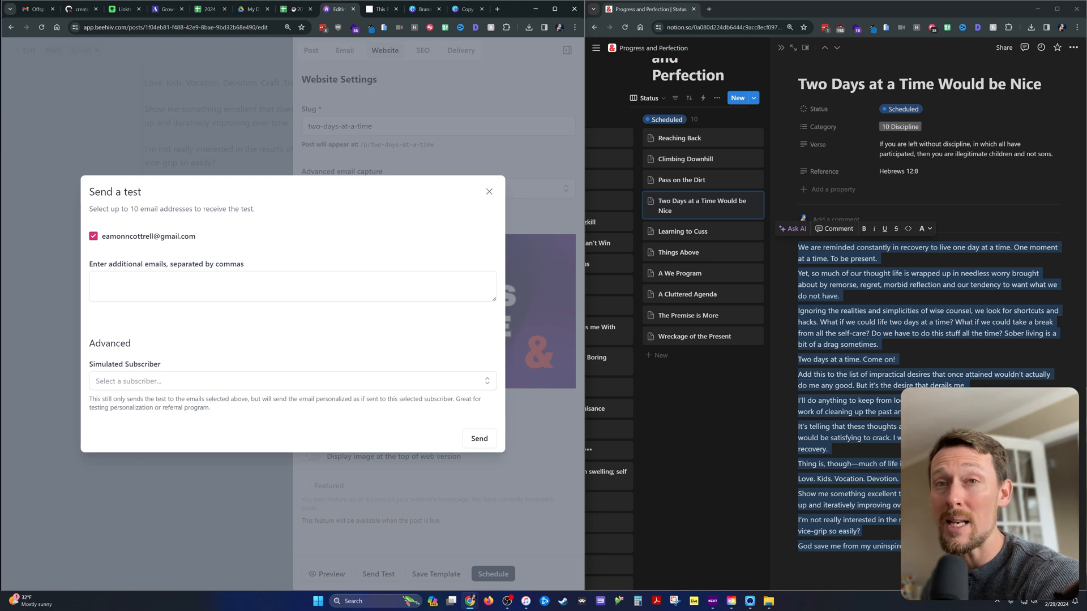
mouse_move(562, 424)
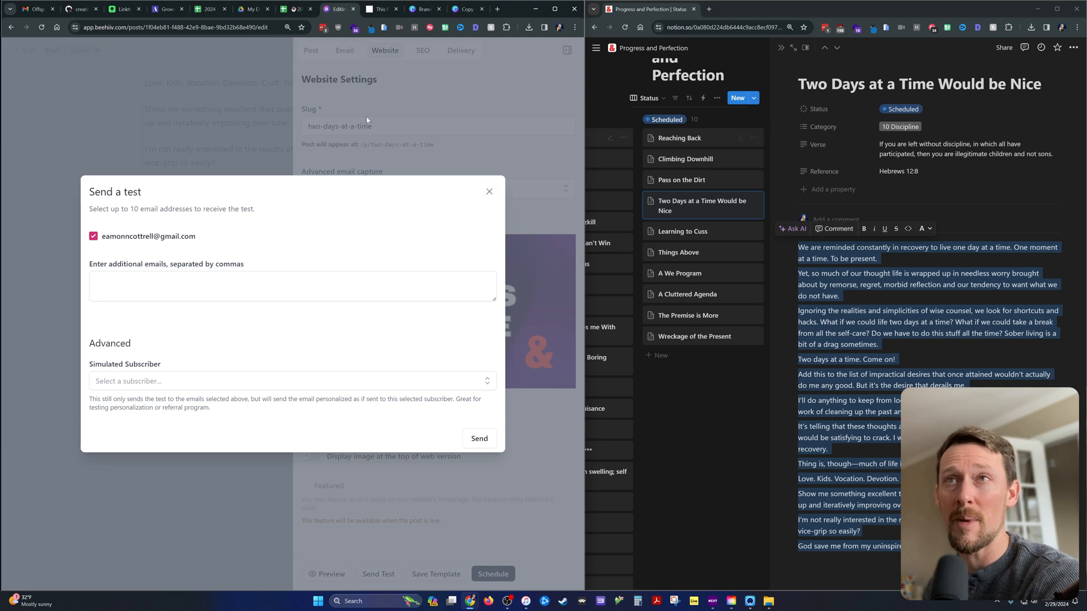
click(488, 192)
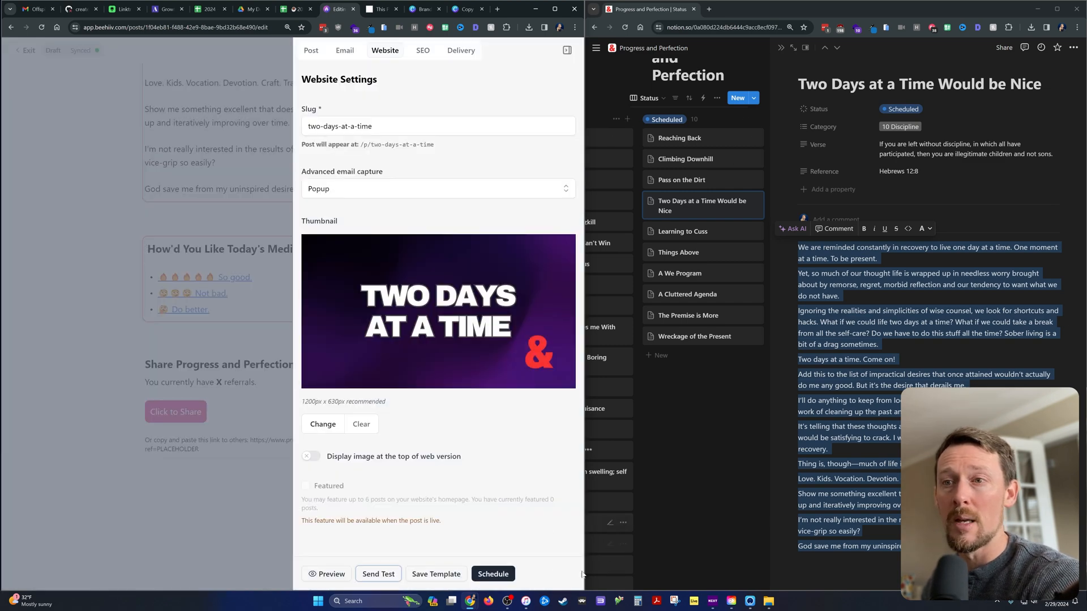
Step: Schedule Two Days at a Time to publish on March 4, 2024 at 4:47 AM
click(493, 573)
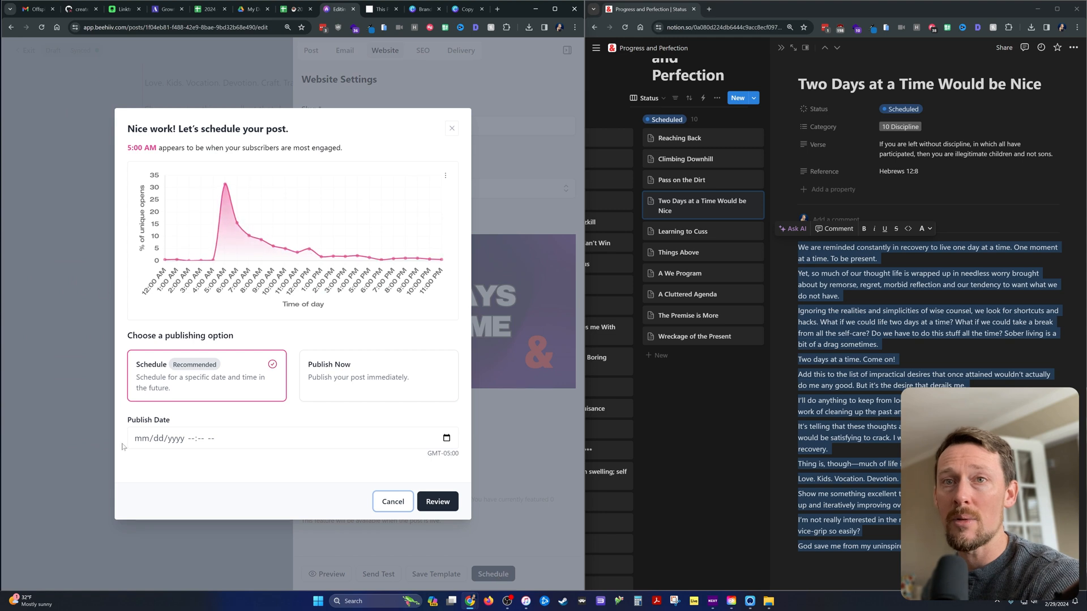
click(291, 438)
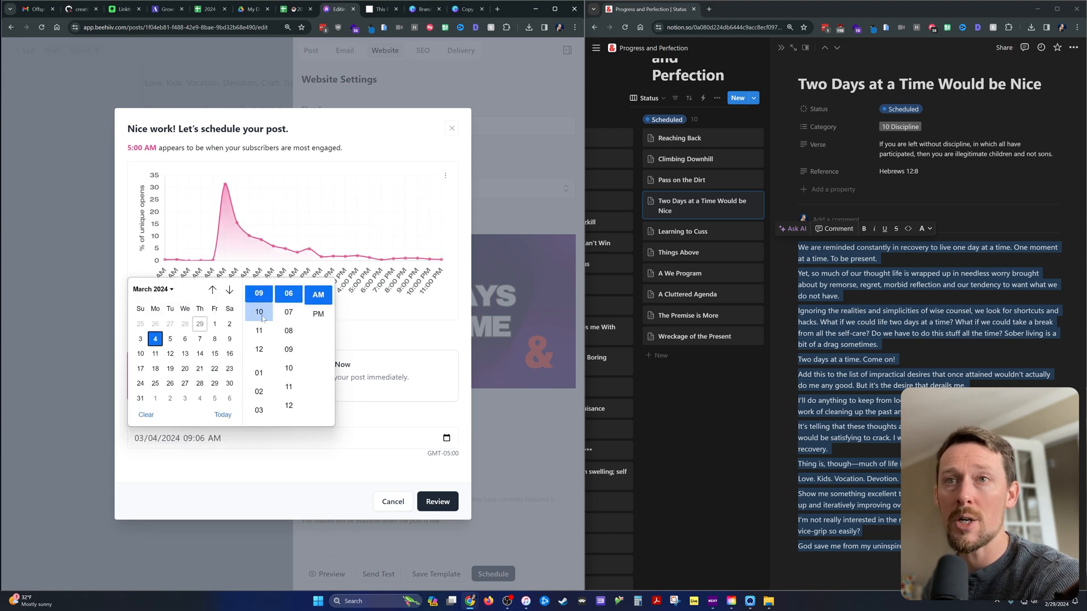
click(259, 373)
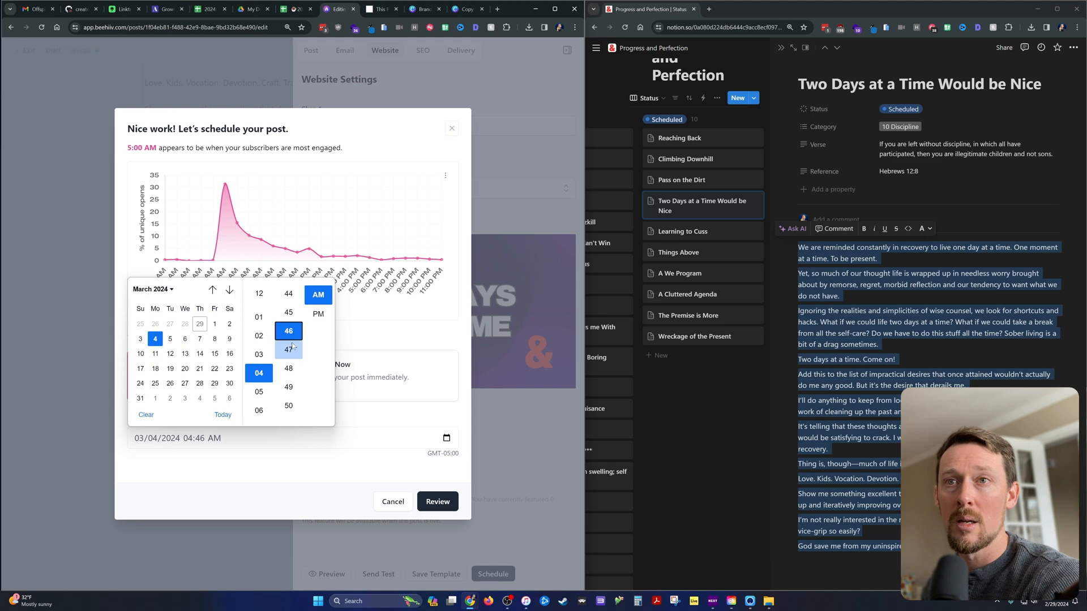
click(288, 349)
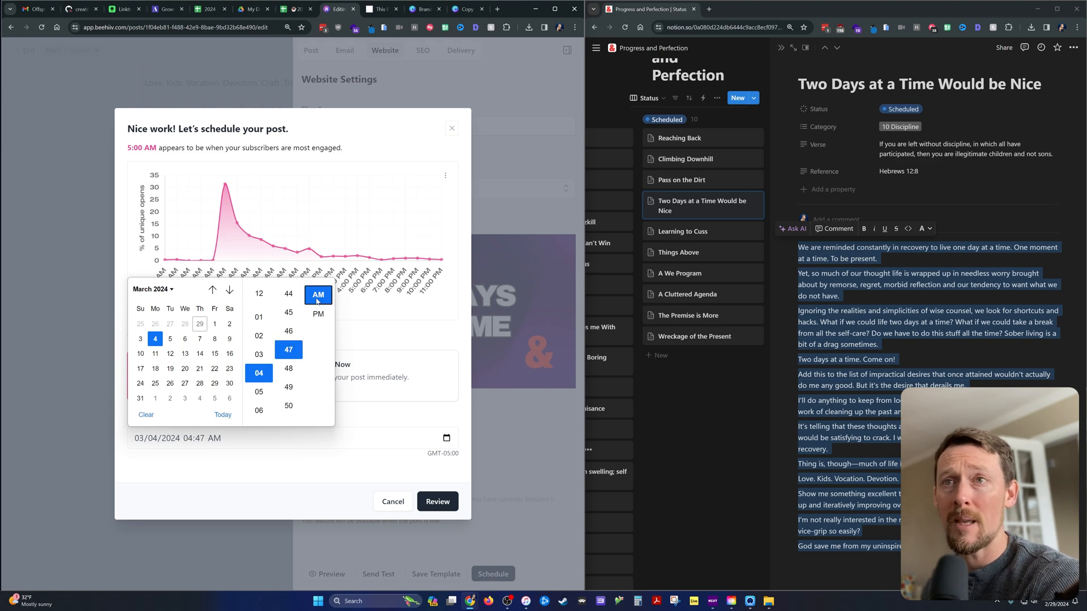
click(437, 501)
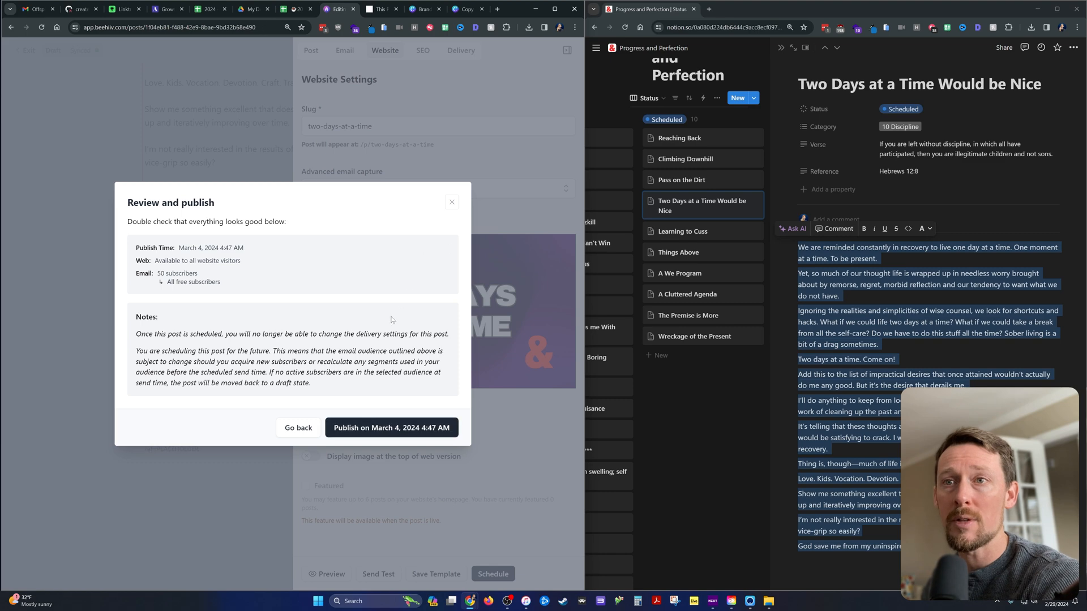
click(391, 428)
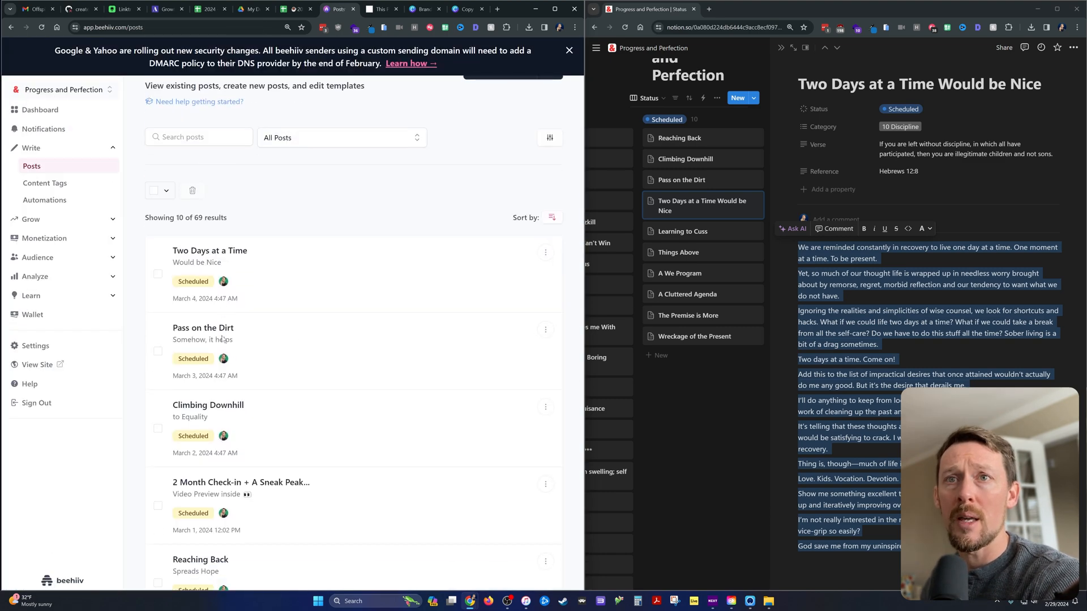
Step: Open the scheduled Two Days at a Time post, view its editor, and return to the overview
scroll(down, 3)
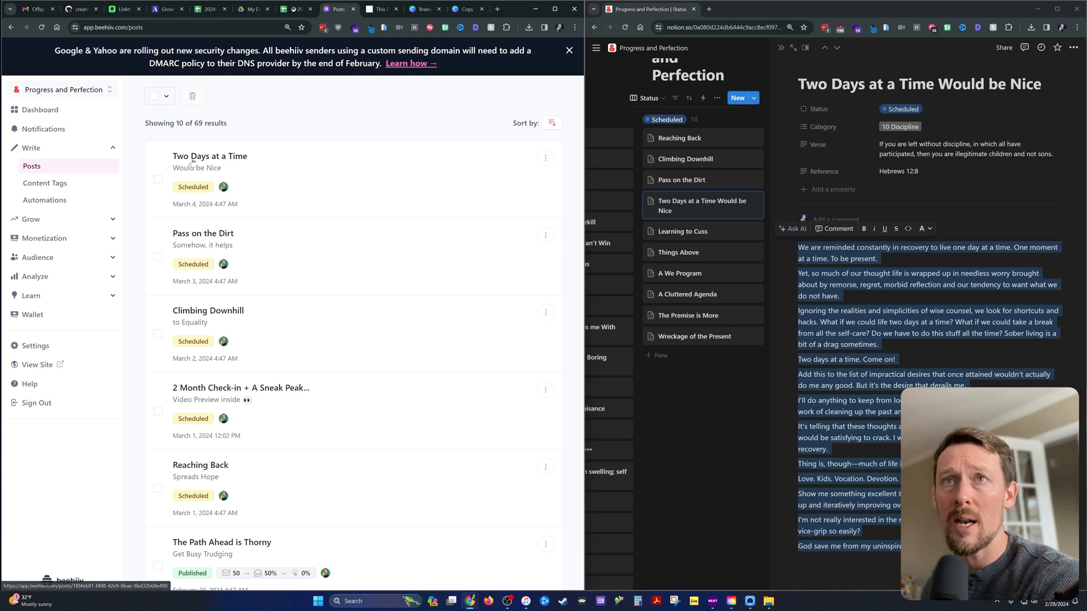
click(210, 156)
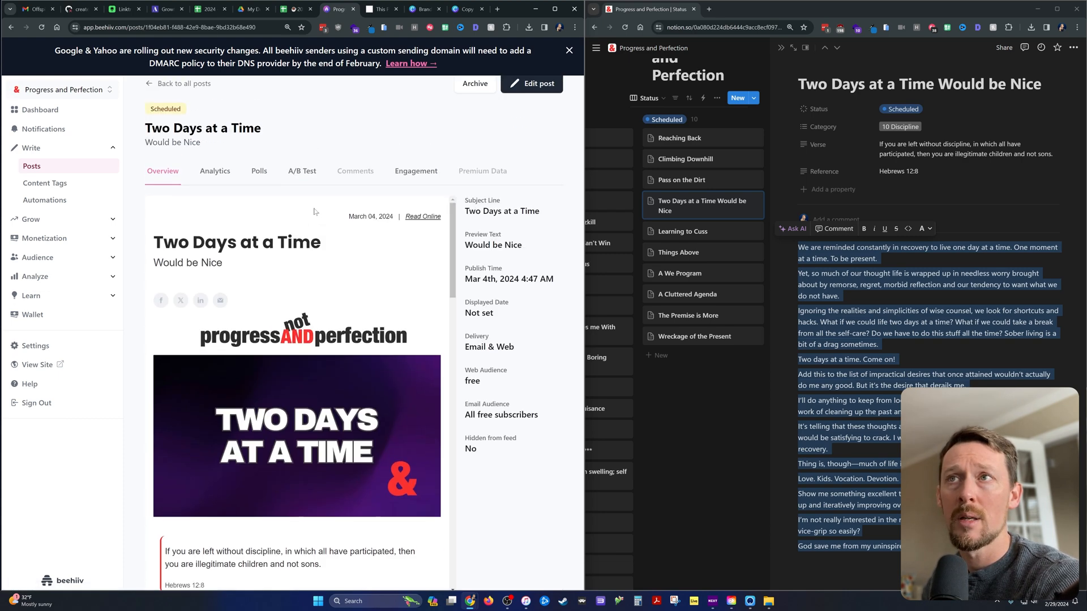
click(531, 83)
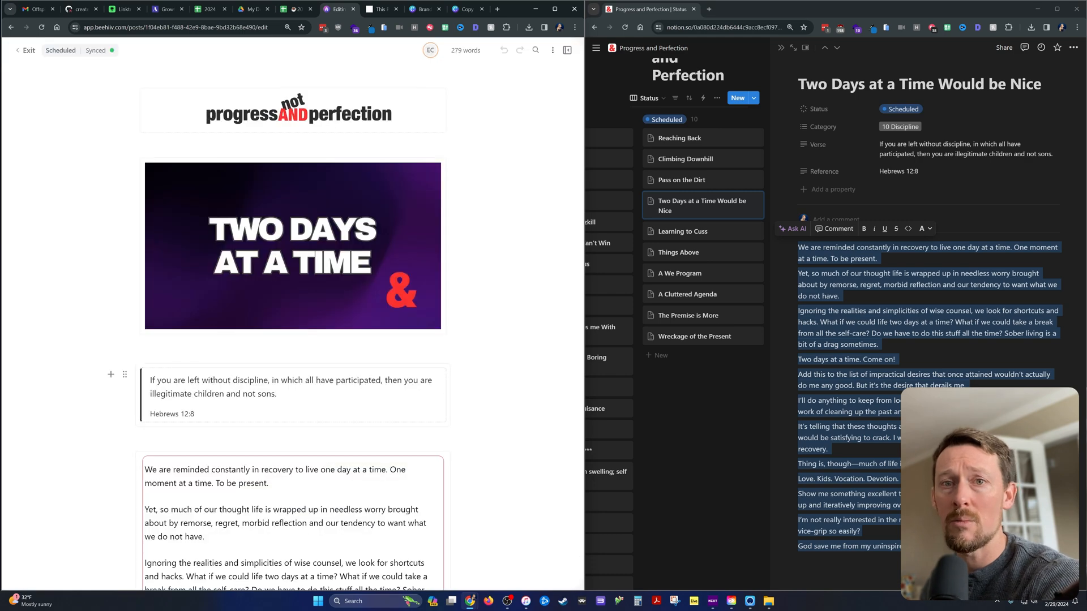
click(27, 50)
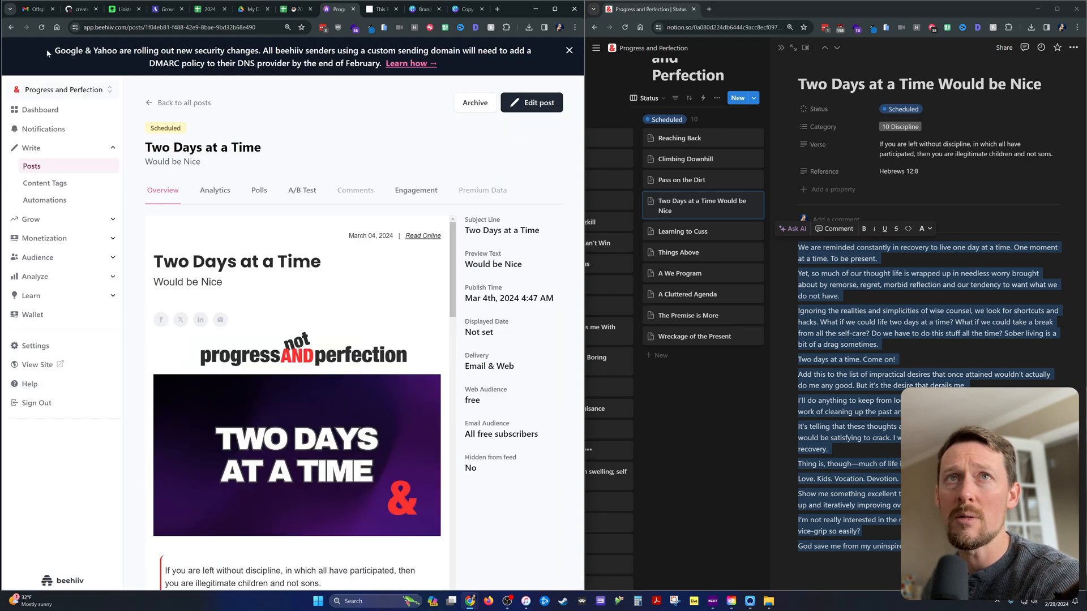
mouse_move(185, 102)
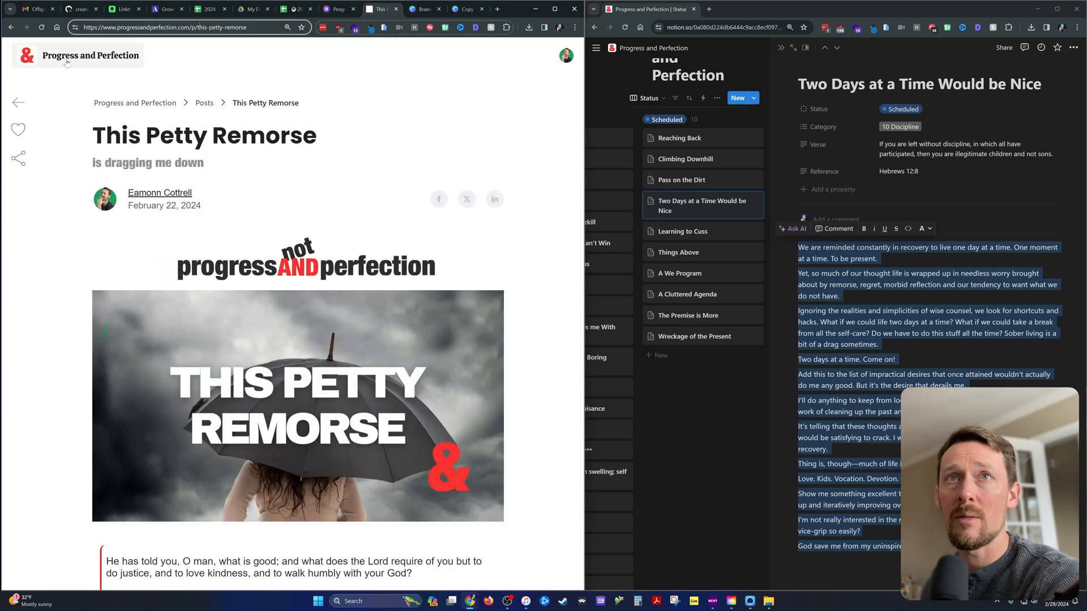
Step: On the live site, open the Offspring post and select its title
click(78, 56)
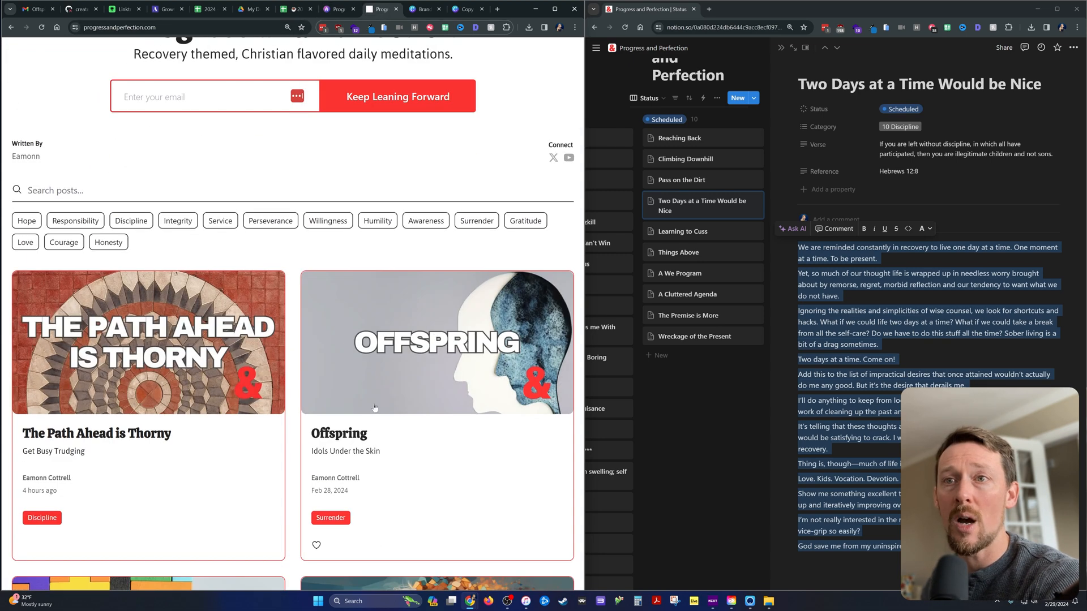
click(436, 342)
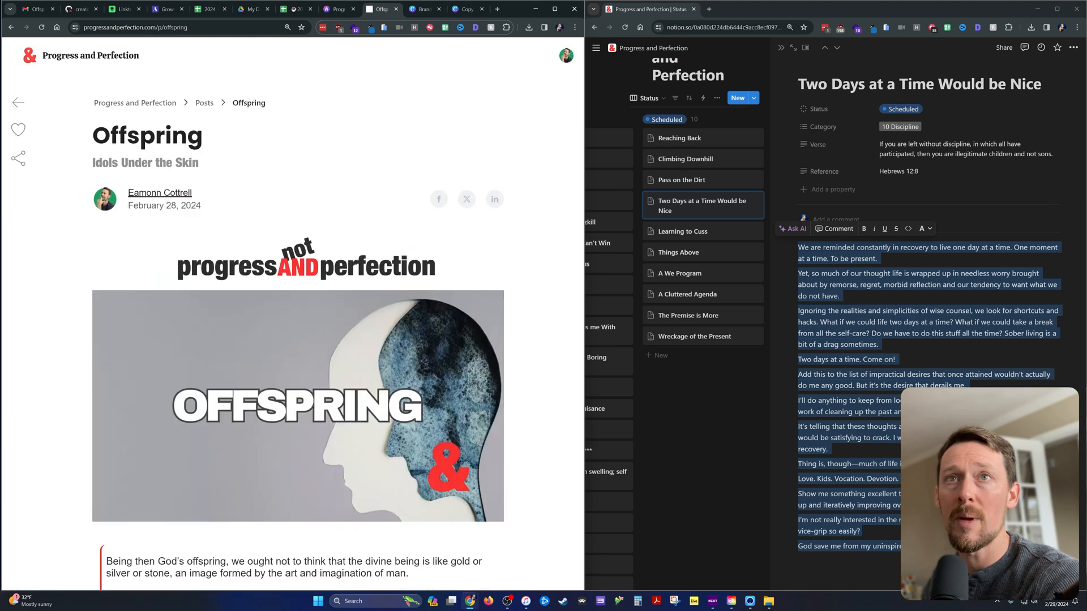
double_click(147, 135)
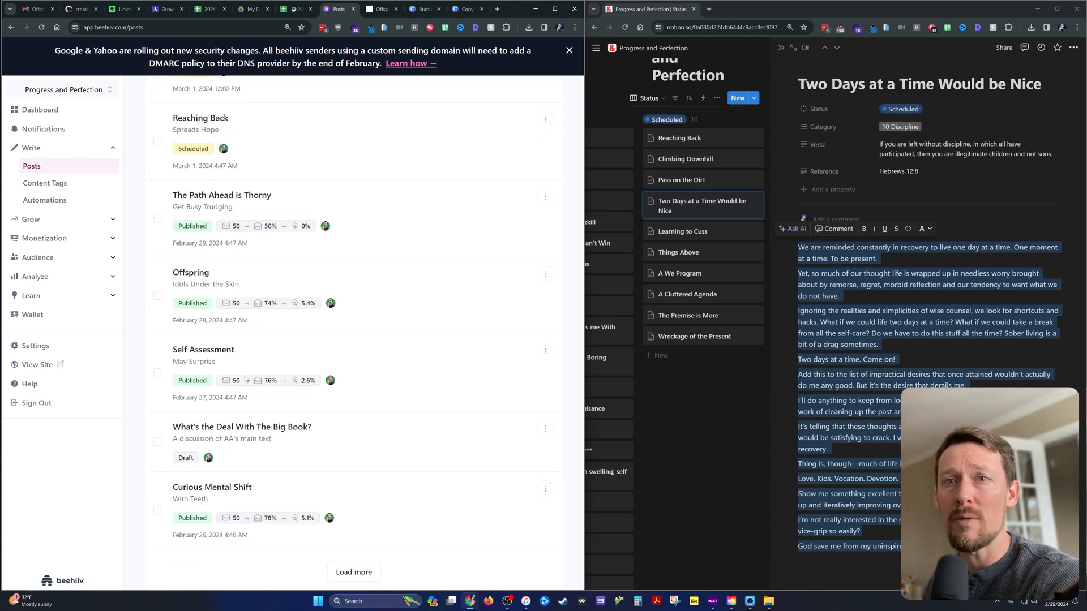
Step: Open Curious Mental Shift in its editor and return to its overview, checking the Offspring tab
click(212, 487)
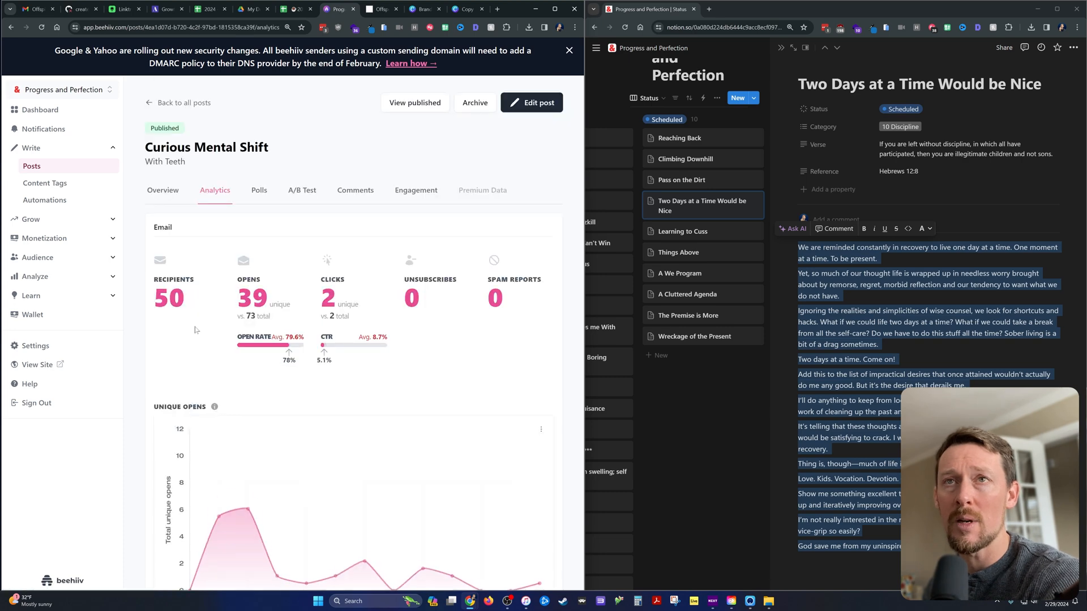
click(537, 103)
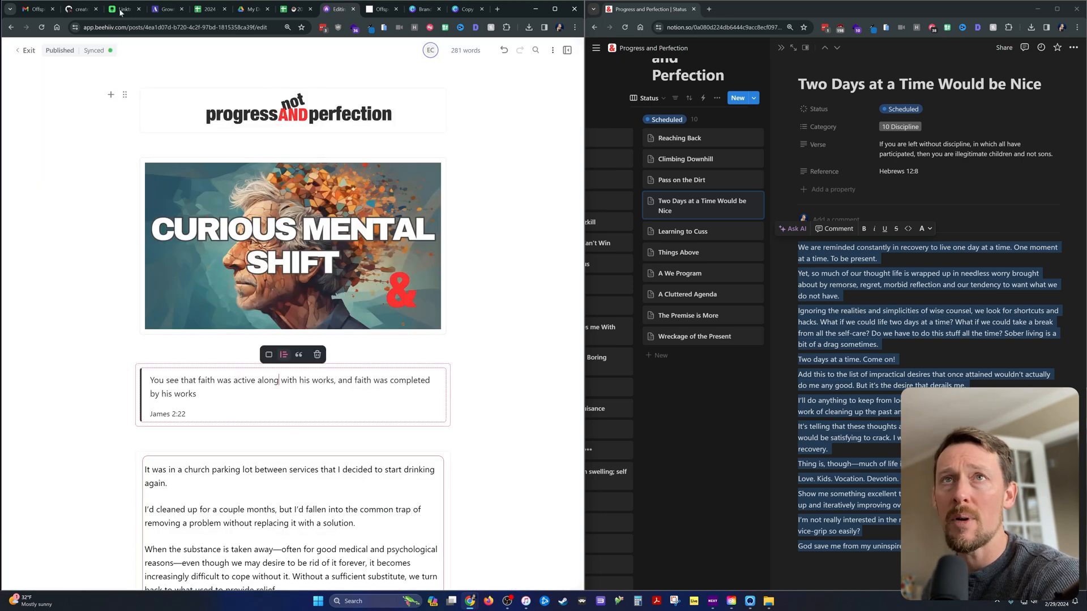
click(339, 9)
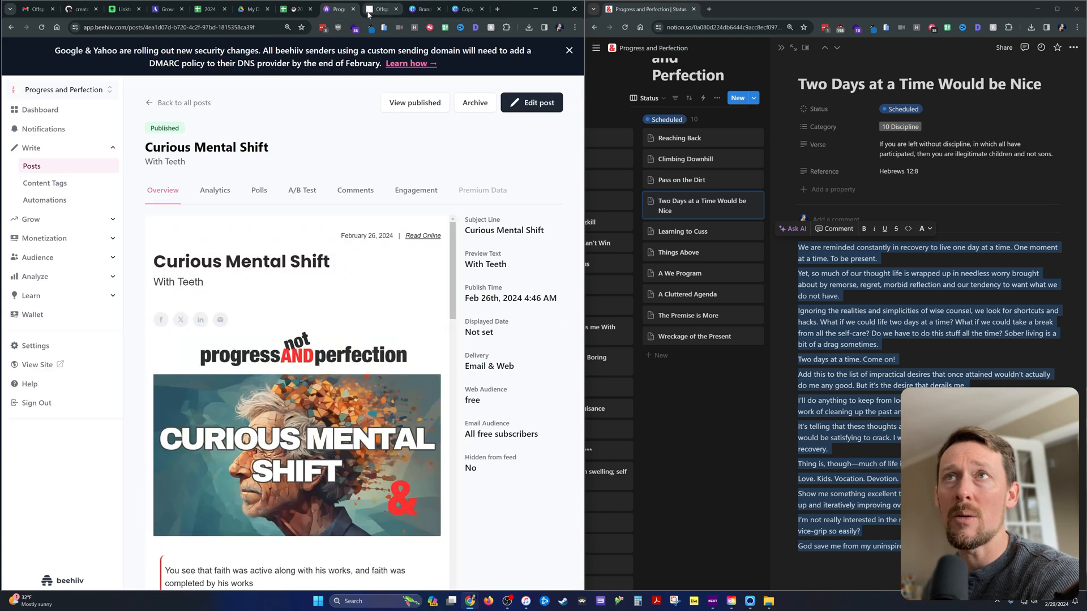
click(383, 9)
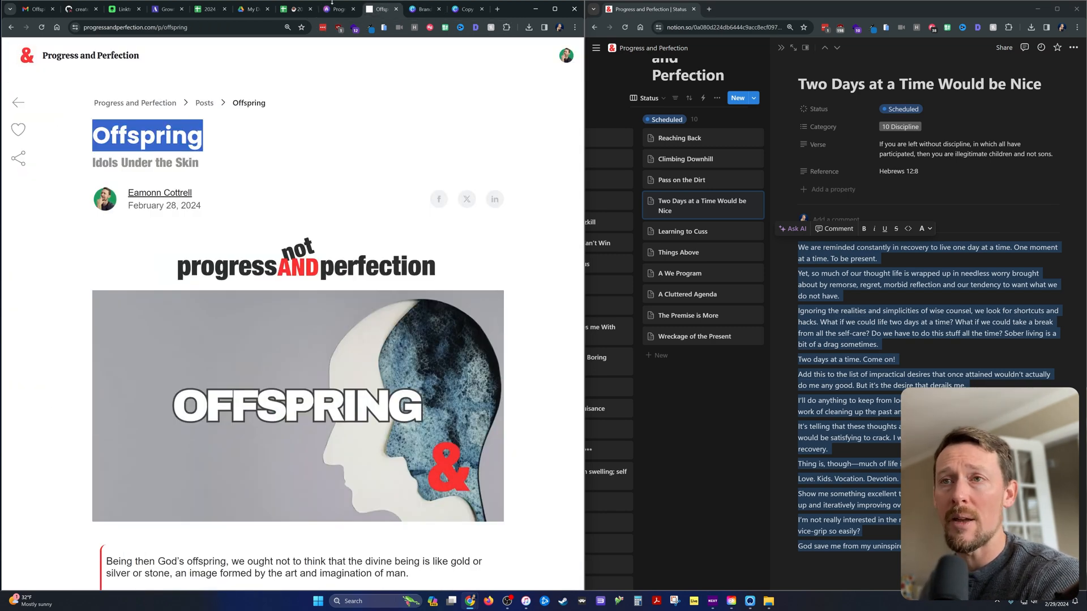
click(340, 10)
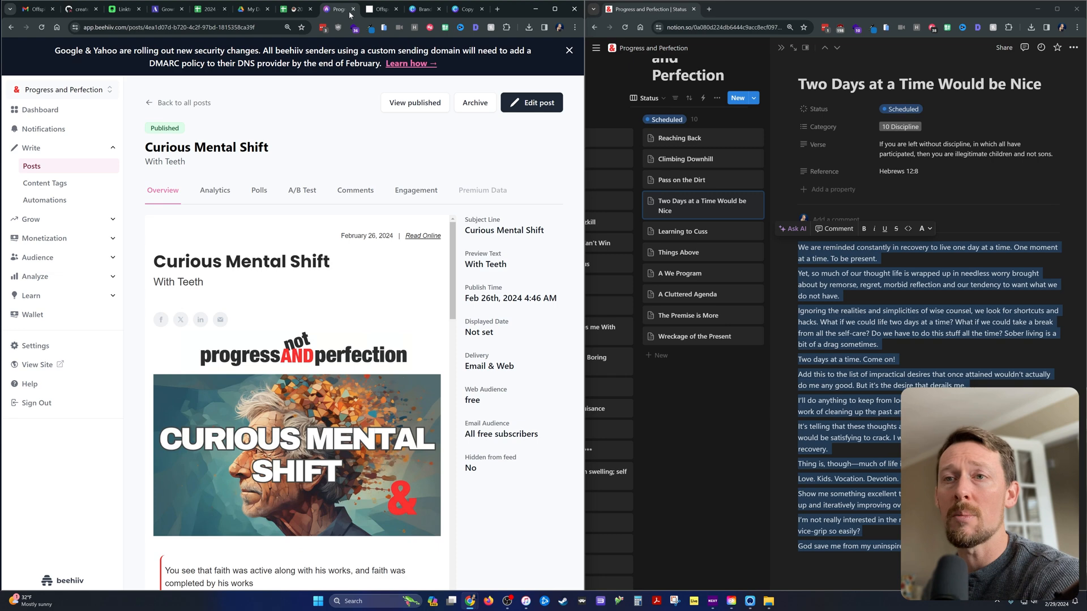
click(40, 109)
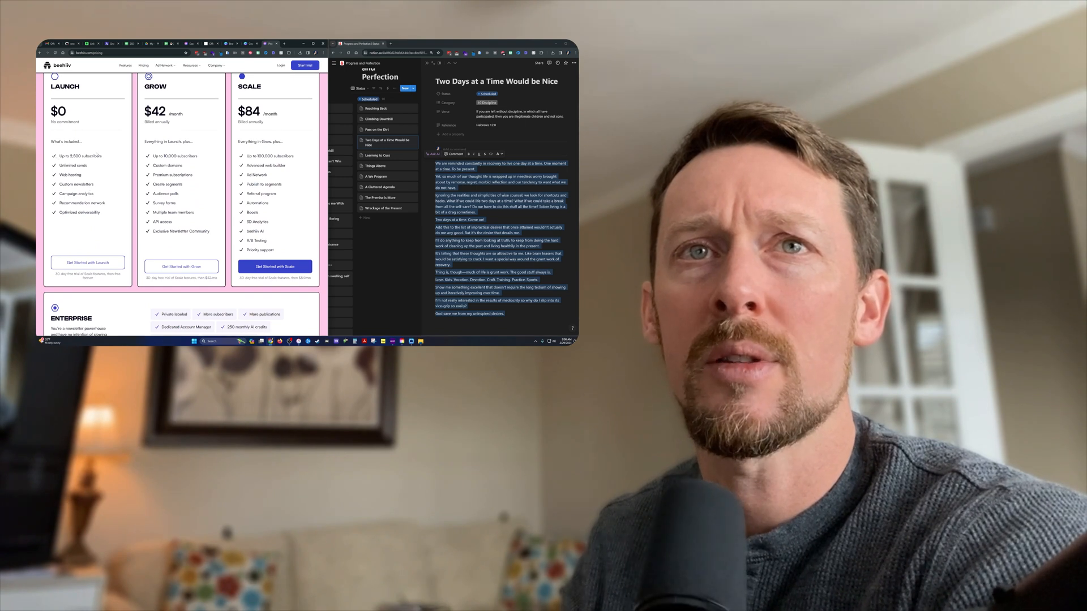
double_click(80, 155)
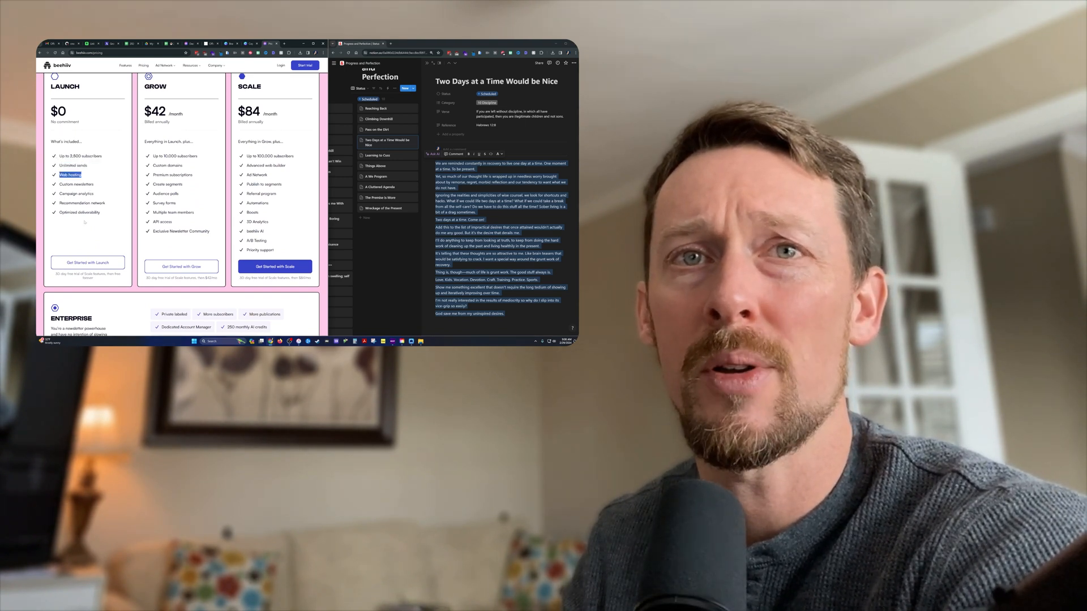
scroll(down, 3)
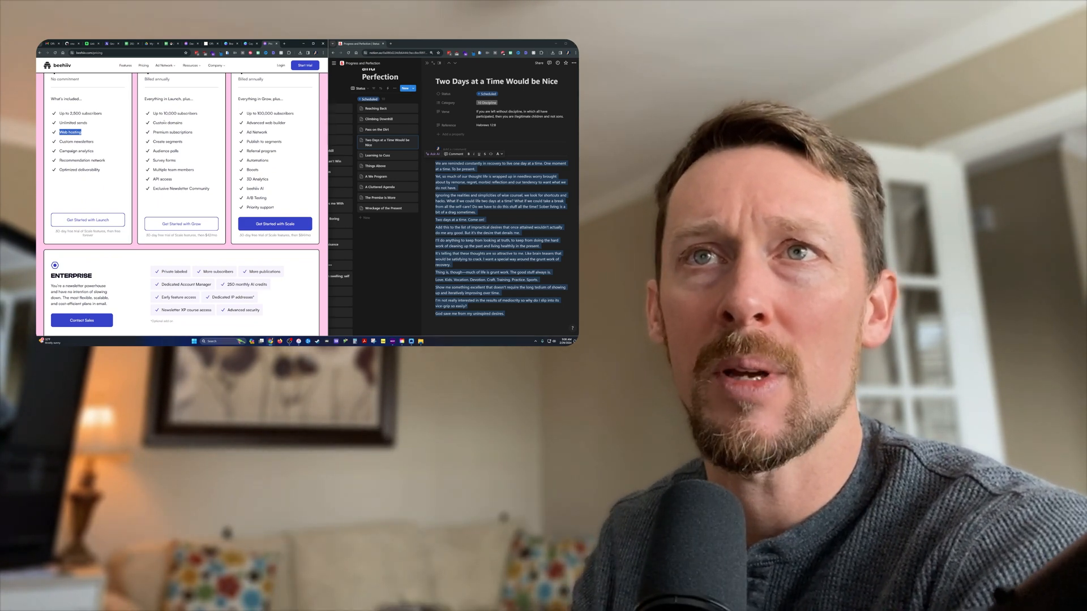
scroll(up, 3)
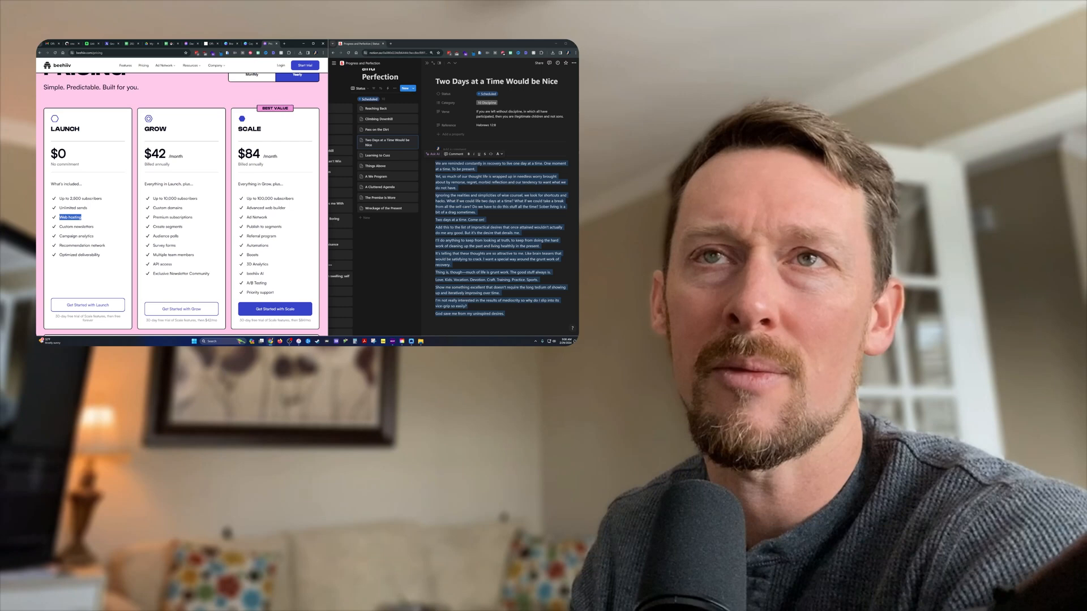
scroll(up, 3)
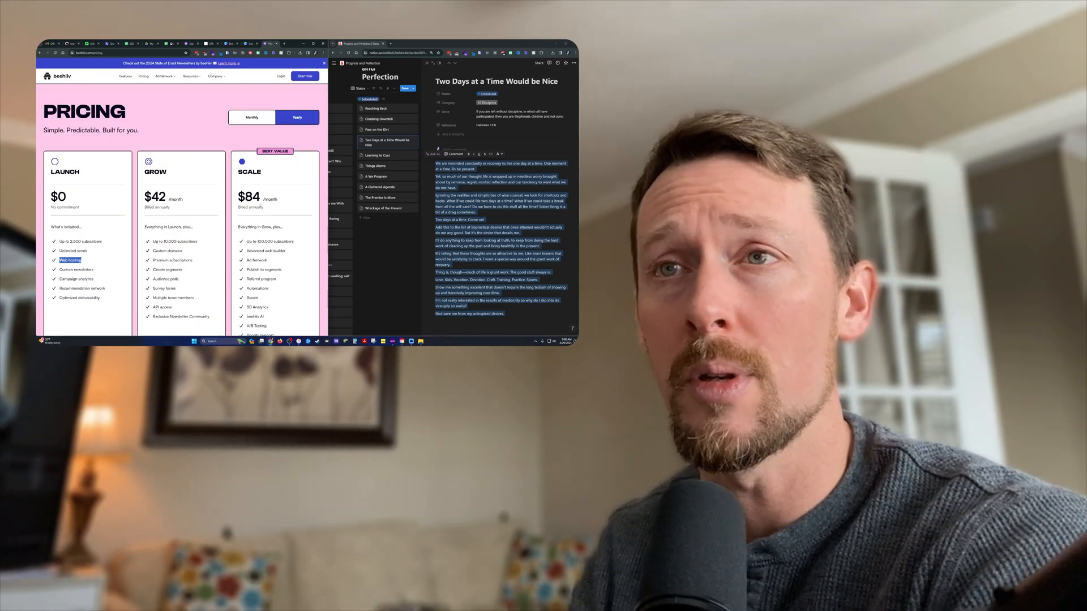
scroll(down, 3)
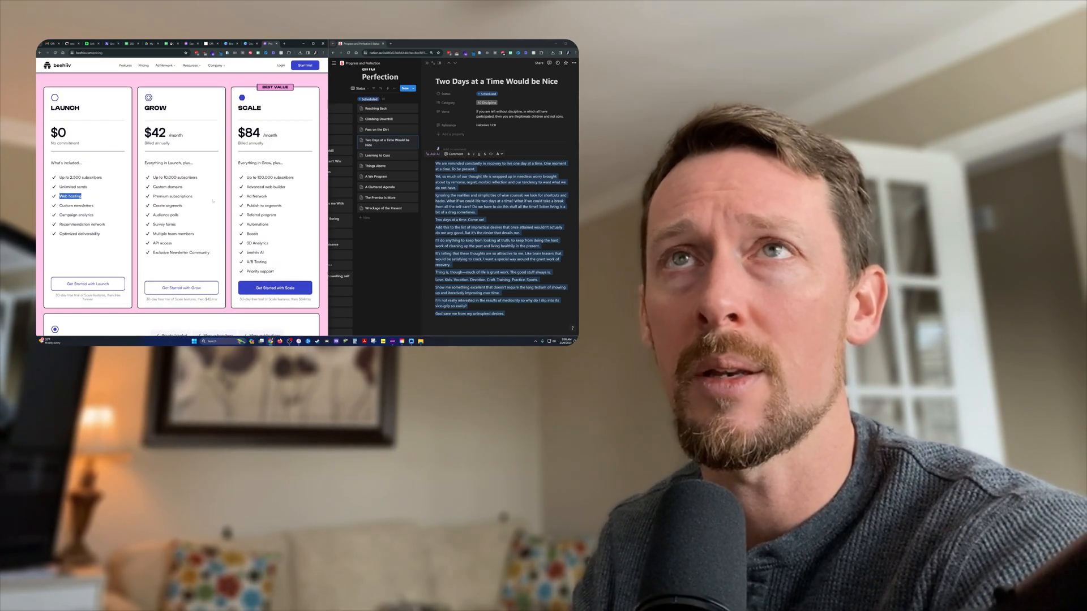
scroll(up, 3)
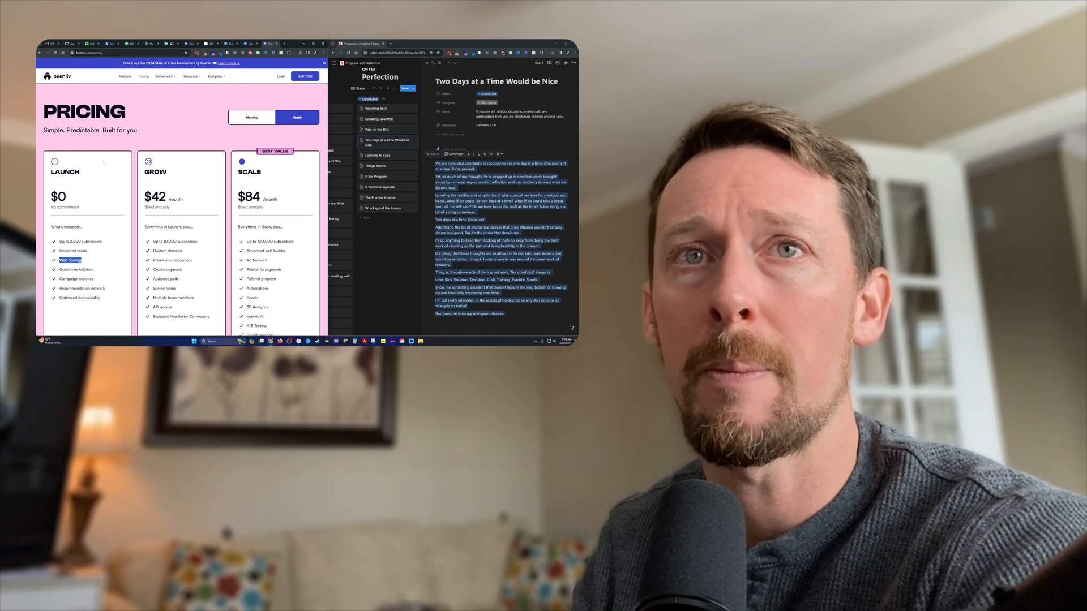